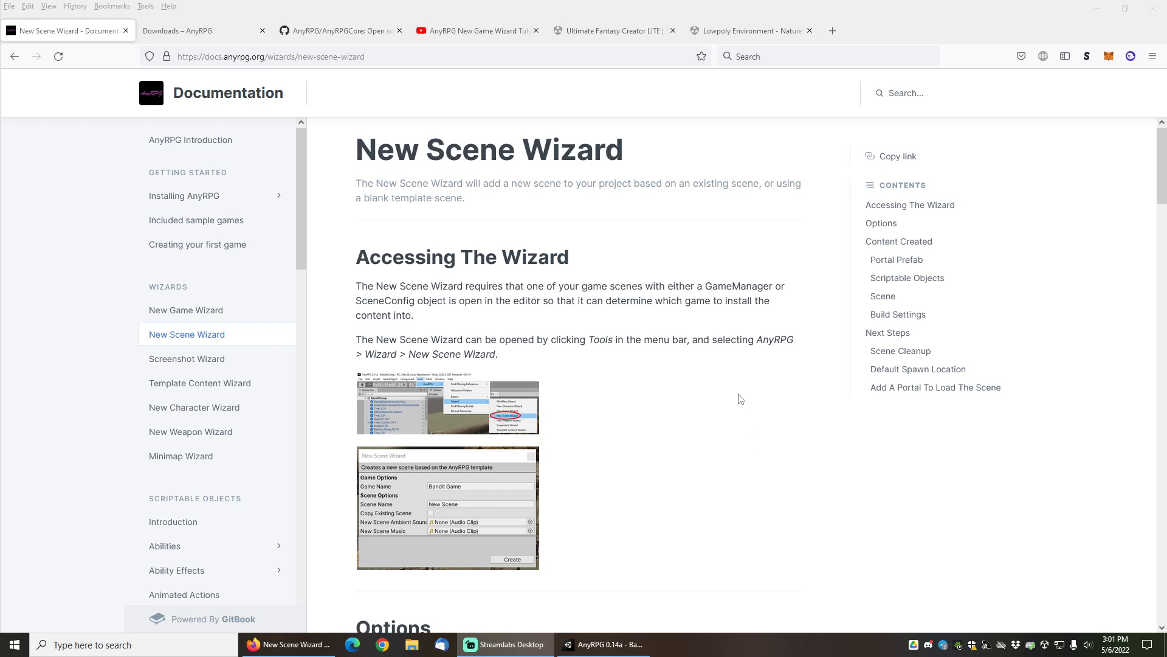
{"action": "mouse_move", "coordinate": [701, 153]}
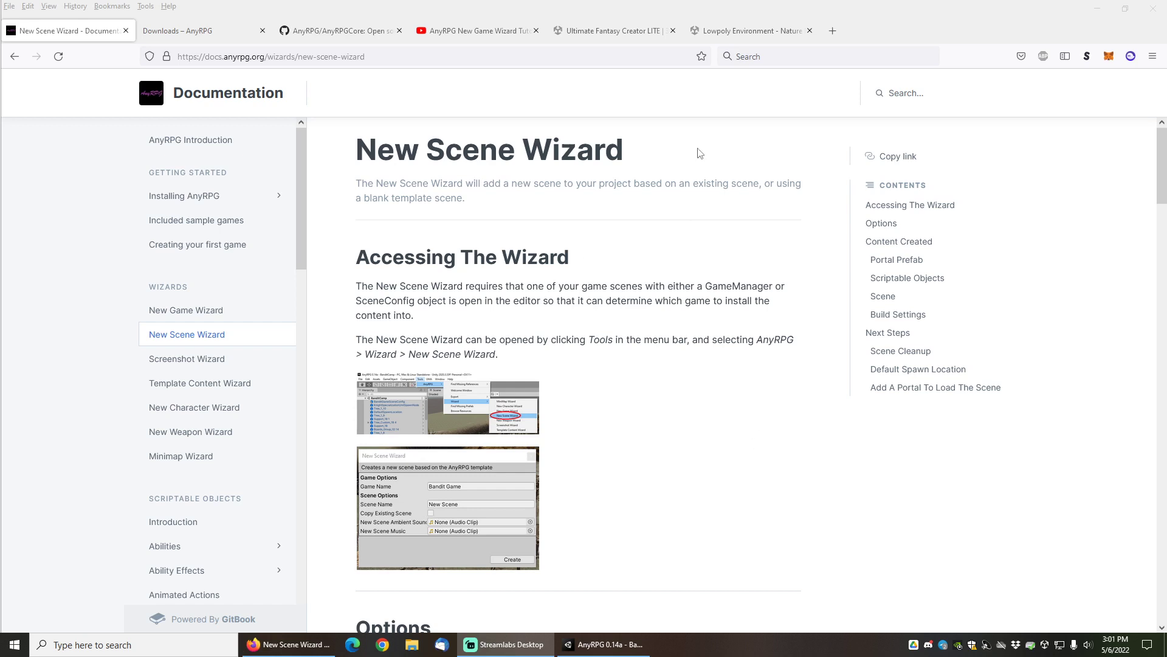
Review the Lowpoly Environment store page and scroll through the AnyRPG downloads page
{"action": "left_click", "coordinate": [749, 31]}
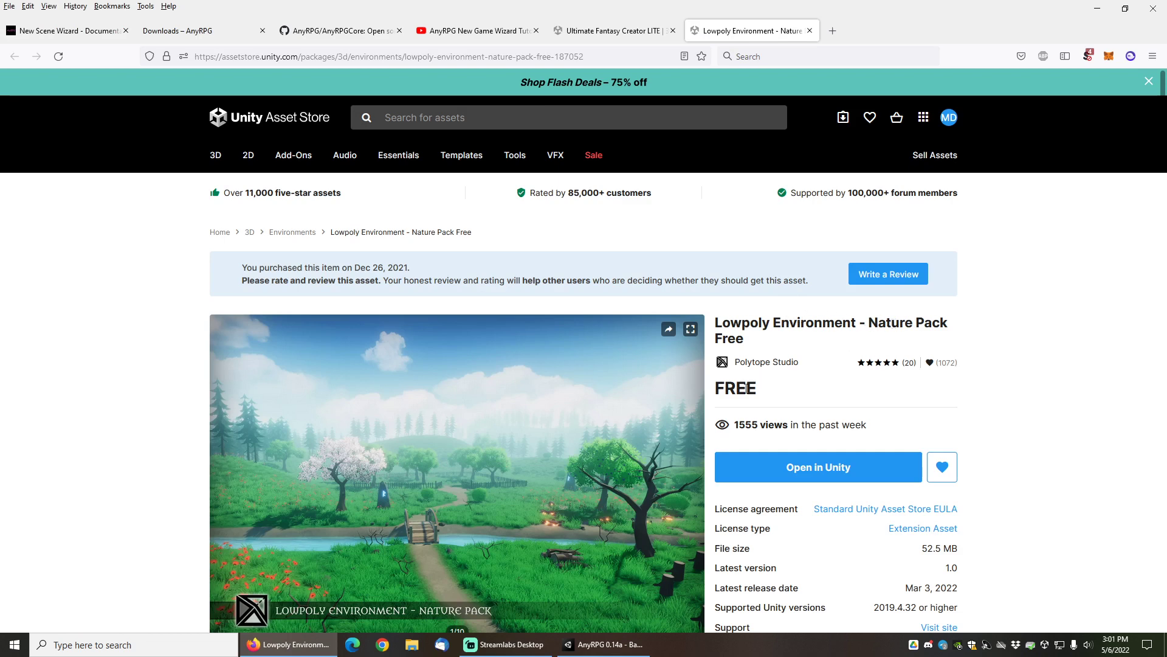
{"action": "mouse_move", "coordinate": [118, 372]}
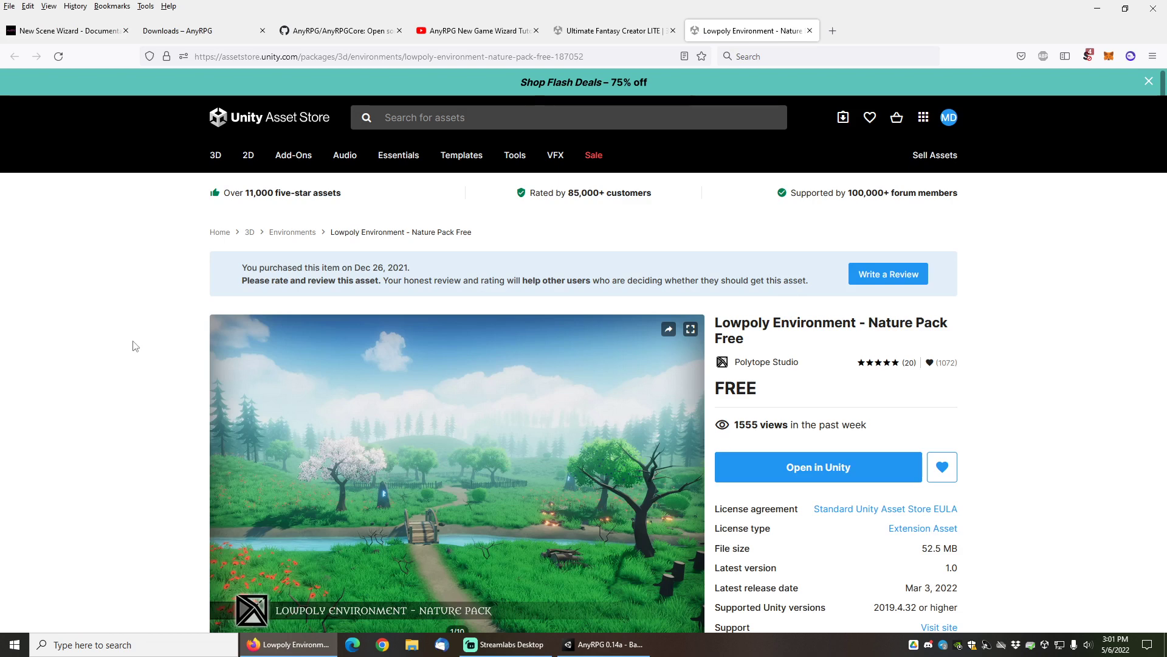
{"action": "left_click", "coordinate": [179, 31]}
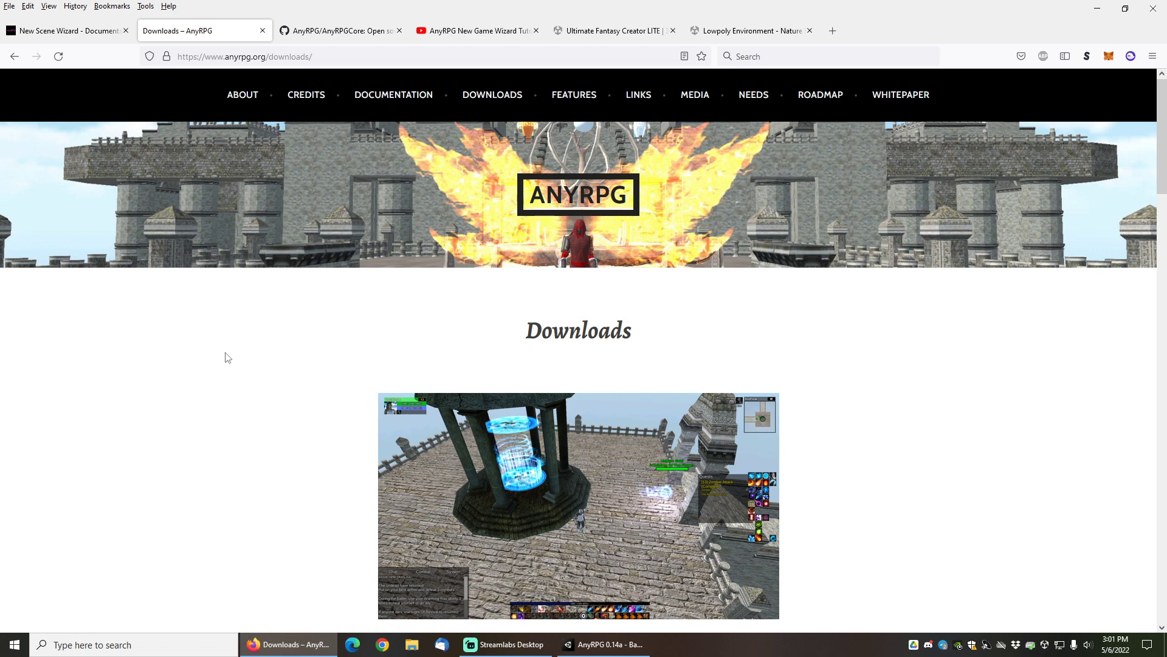
{"action": "scroll", "scroll_direction": "down", "scroll_amount": 3}
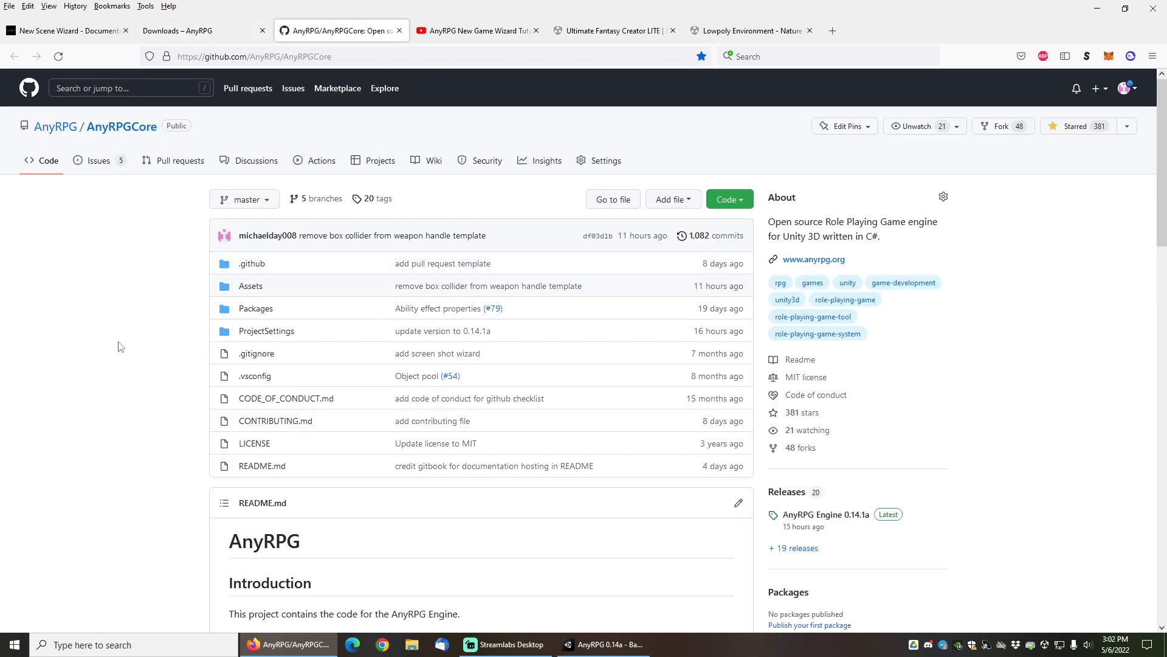
{"action": "mouse_move", "coordinate": [130, 337]}
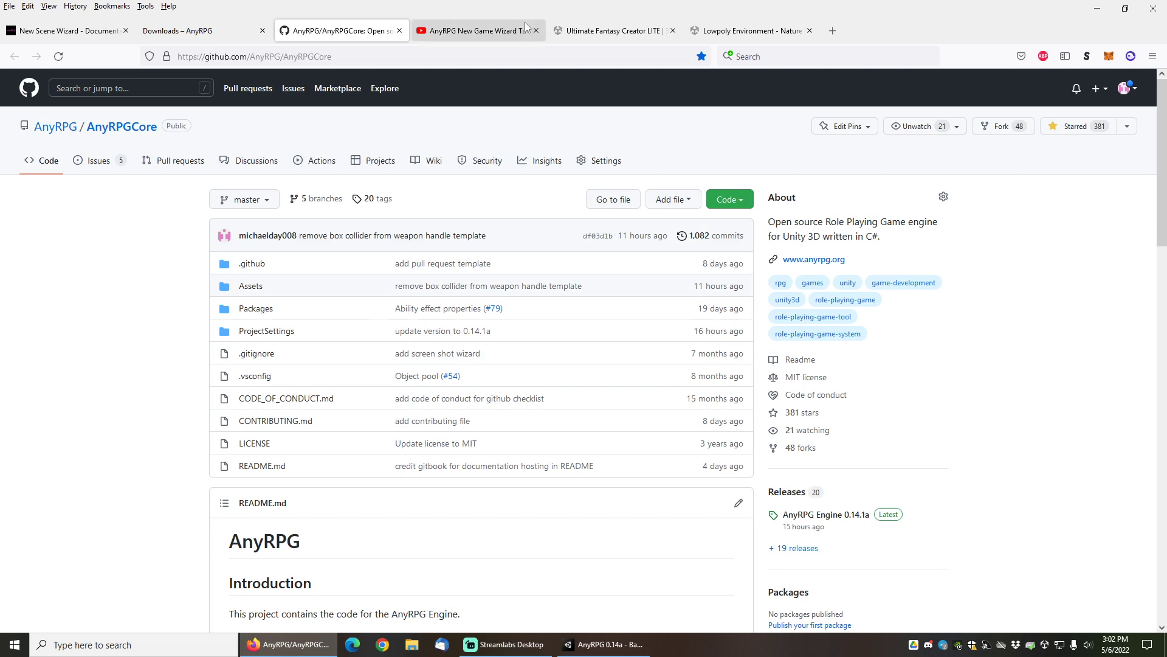
Check the Ultimate Fantasy Creator LITE and GitHub tabs, end on Lowpoly Environment, and bring Unity forward
{"action": "left_click", "coordinate": [610, 31]}
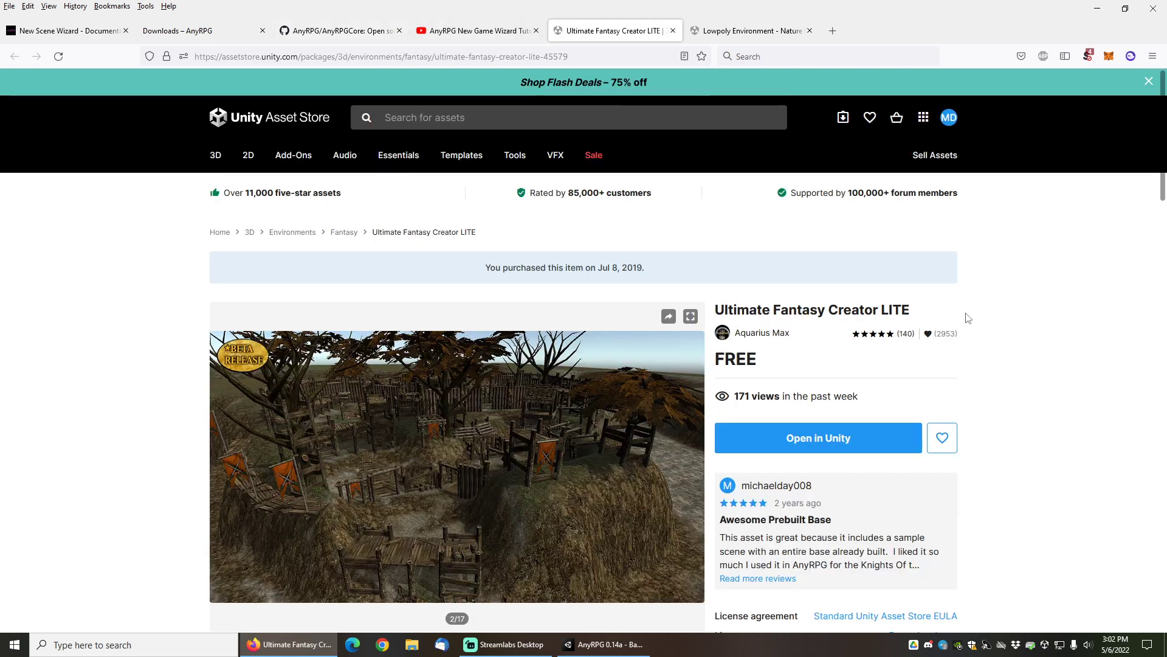
{"action": "mouse_move", "coordinate": [506, 458]}
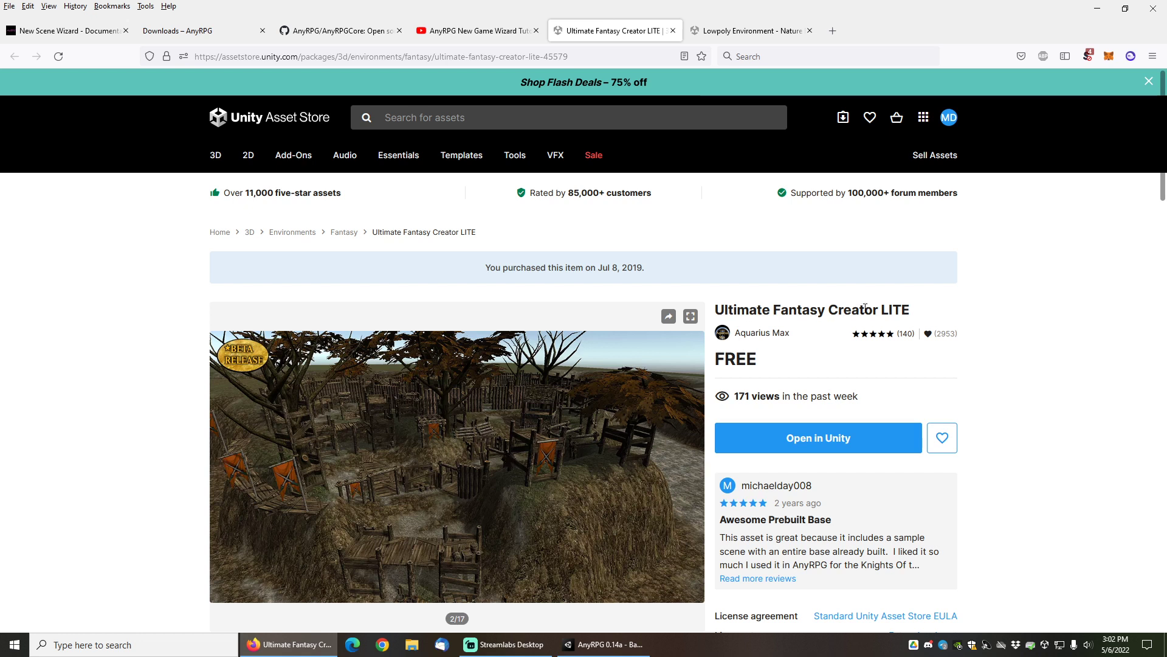
{"action": "mouse_move", "coordinate": [469, 273]}
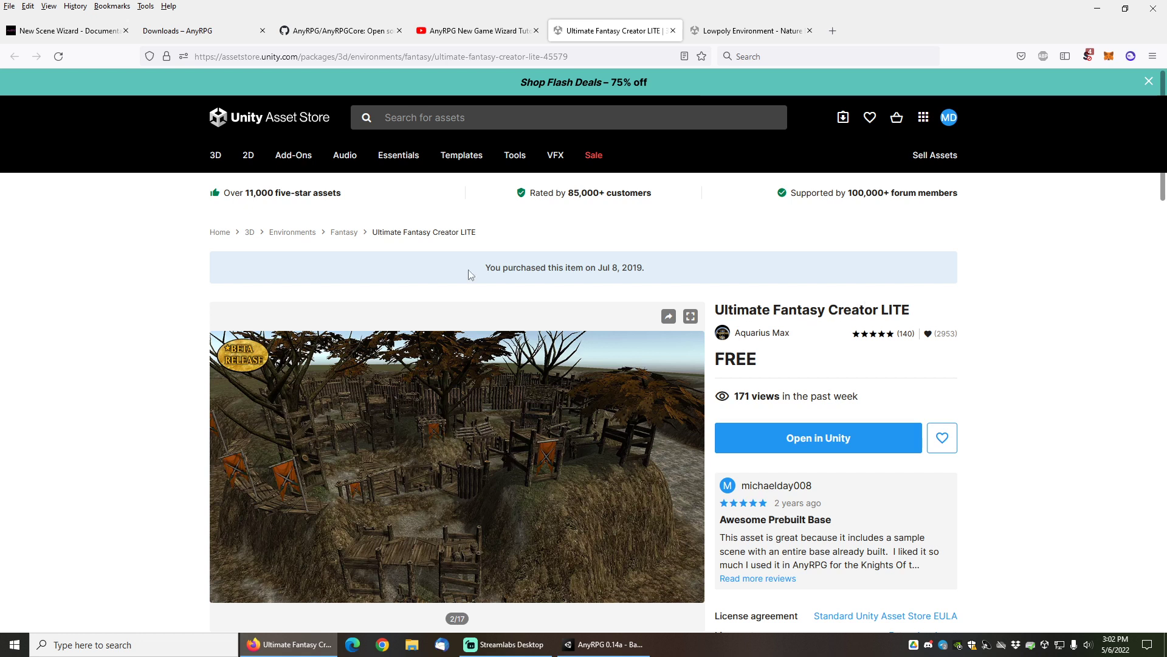
{"action": "left_click", "coordinate": [476, 30]}
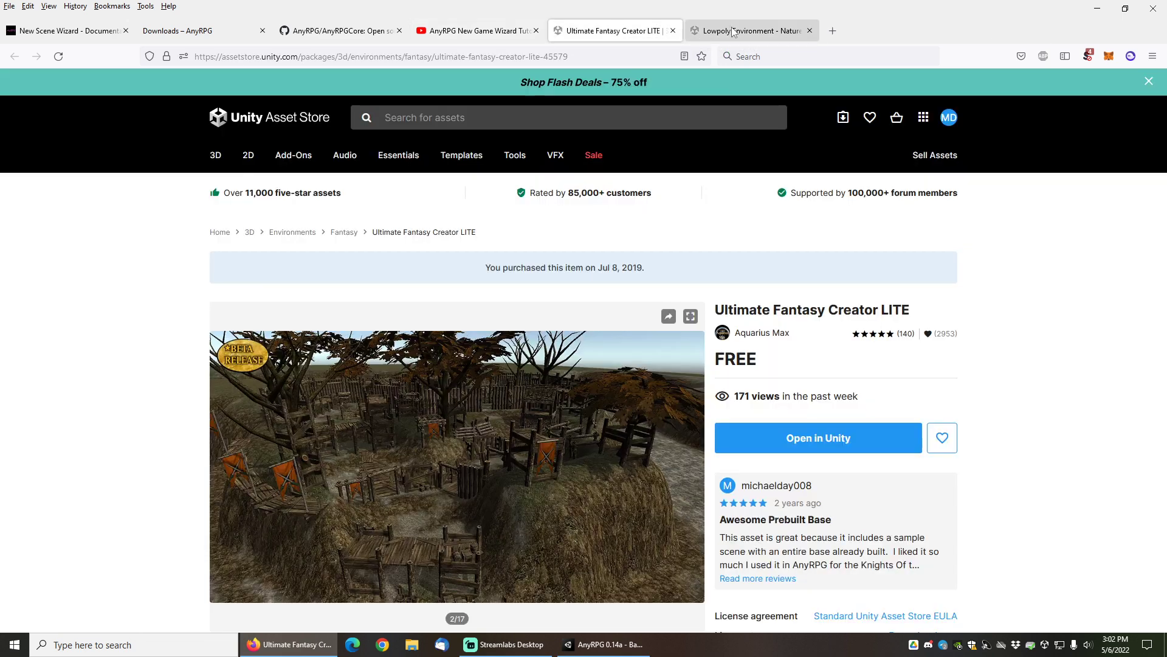
{"action": "left_click", "coordinate": [744, 31]}
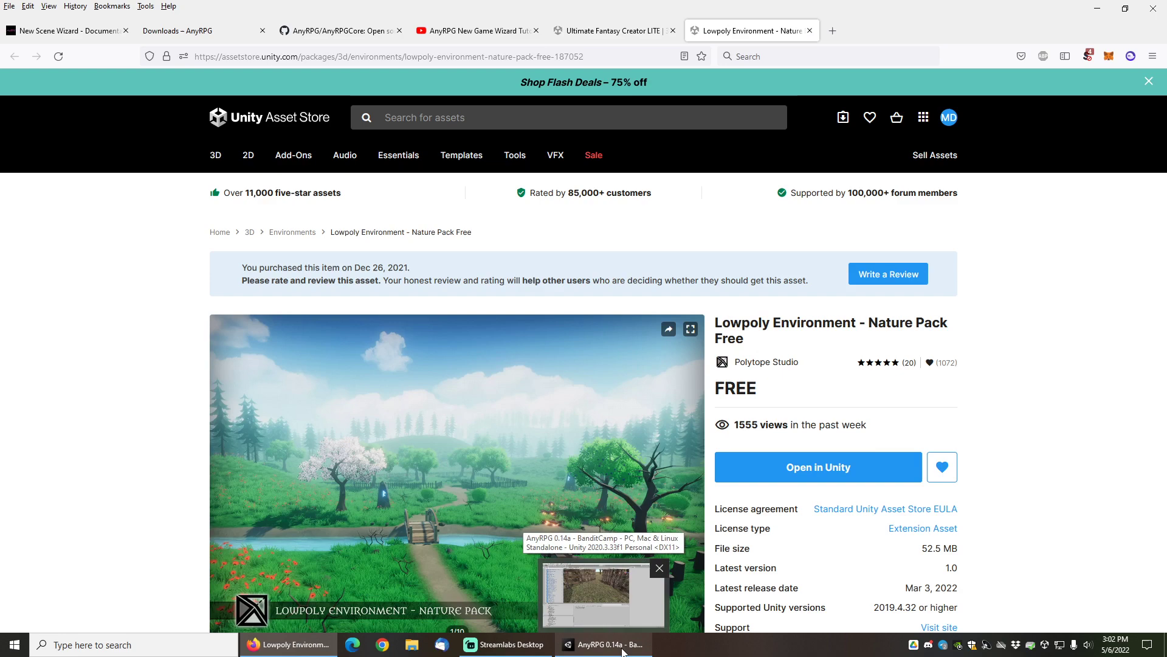
{"action": "left_click", "coordinate": [658, 568]}
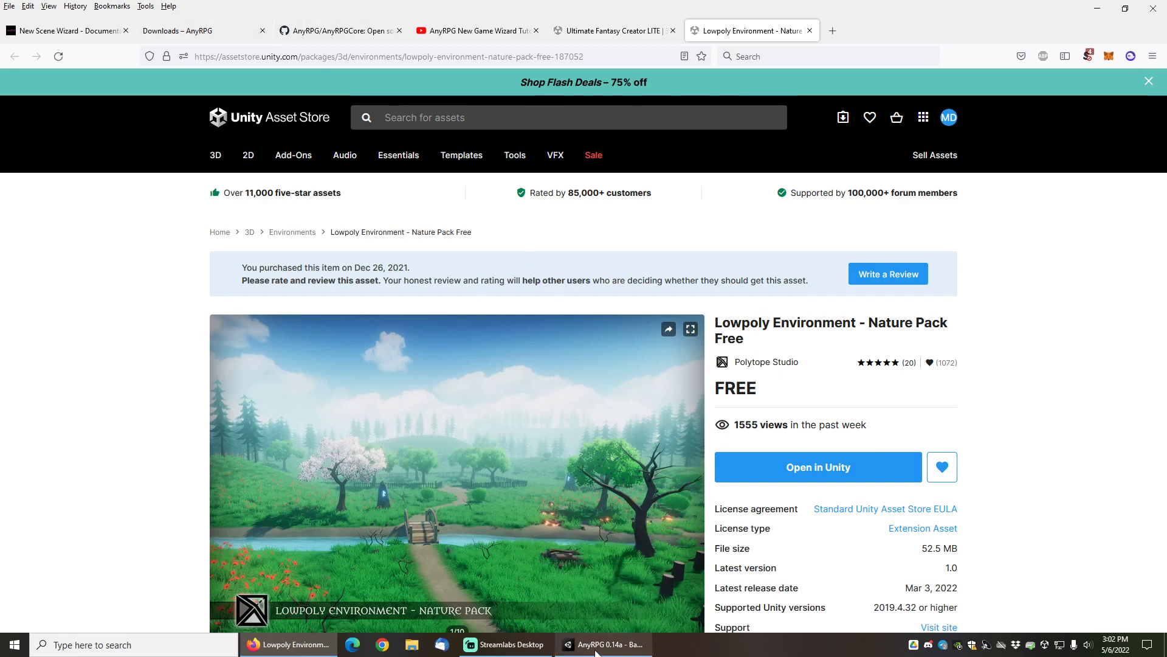
Collapse AnyRPG and browse into Polytope Studio > Lowpoly Medieval Demos > Environment_Free
{"action": "left_click", "coordinate": [603, 645]}
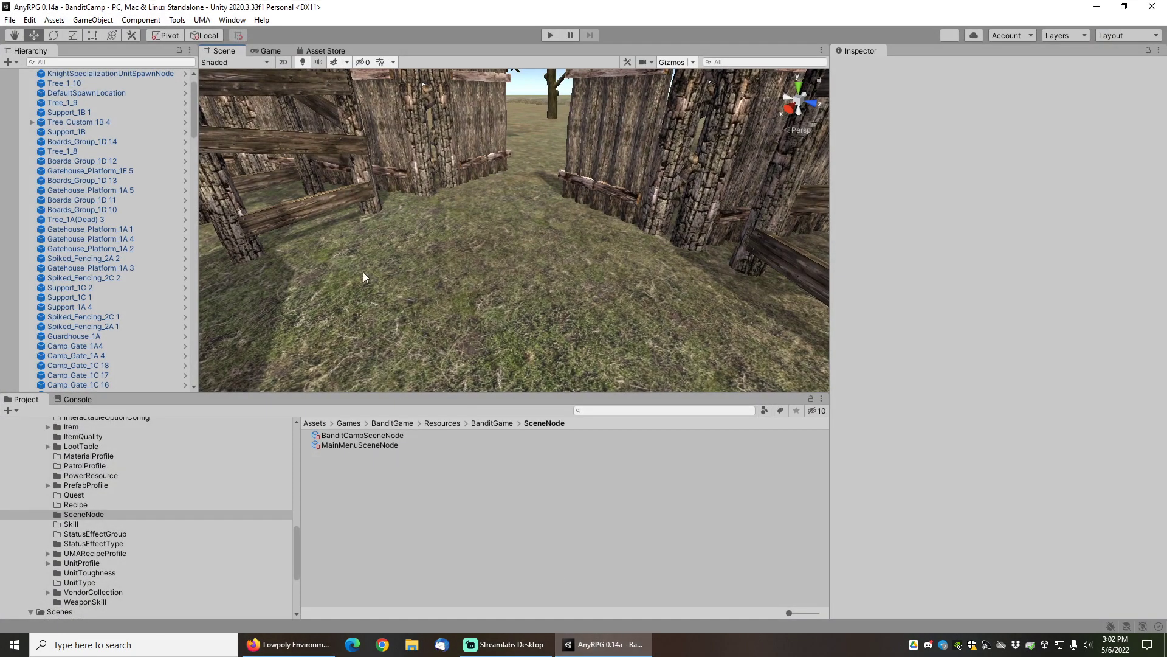
{"action": "mouse_move", "coordinate": [422, 251]}
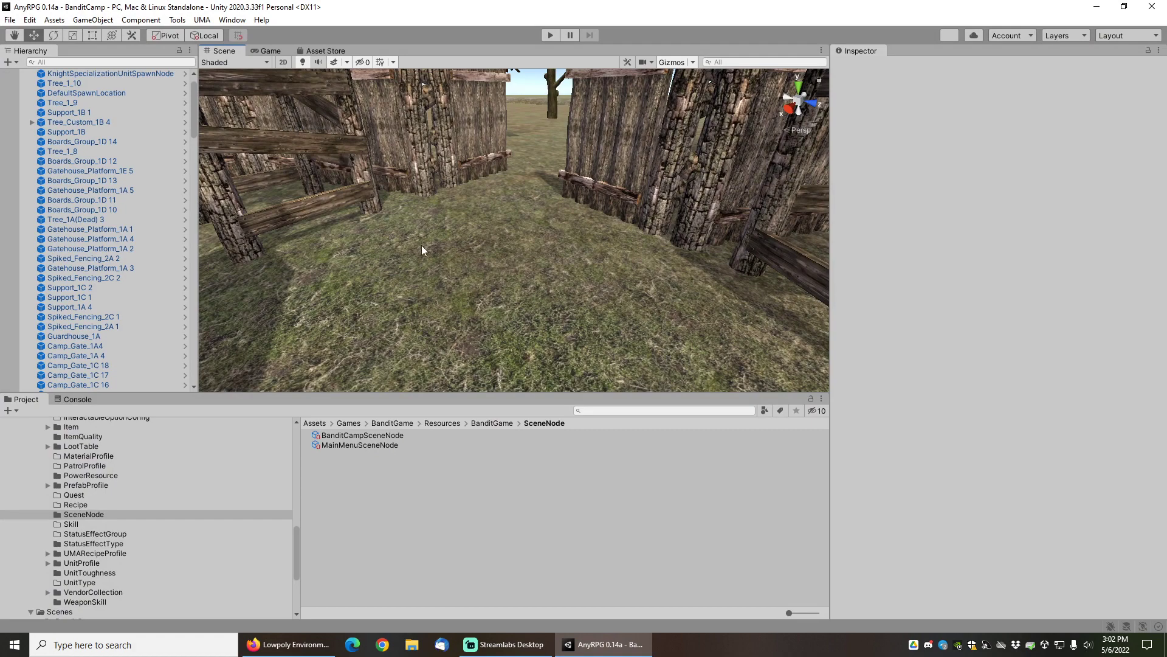
{"action": "mouse_move", "coordinate": [434, 210]}
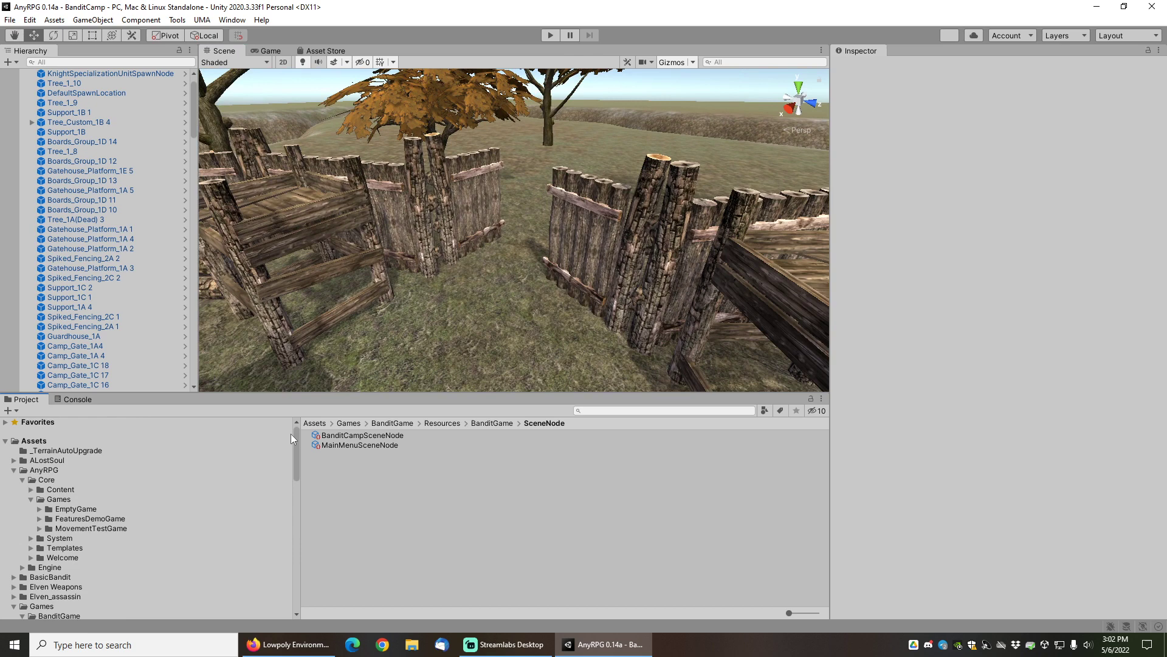
{"action": "left_click", "coordinate": [21, 480]}
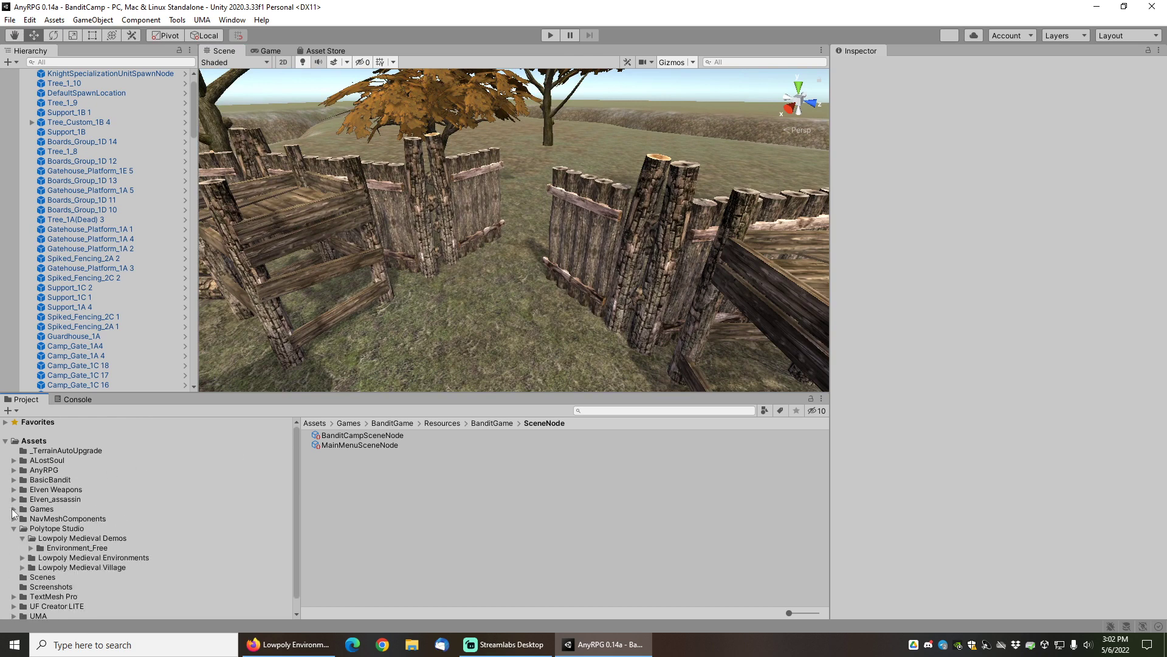
{"action": "left_click", "coordinate": [58, 528]}
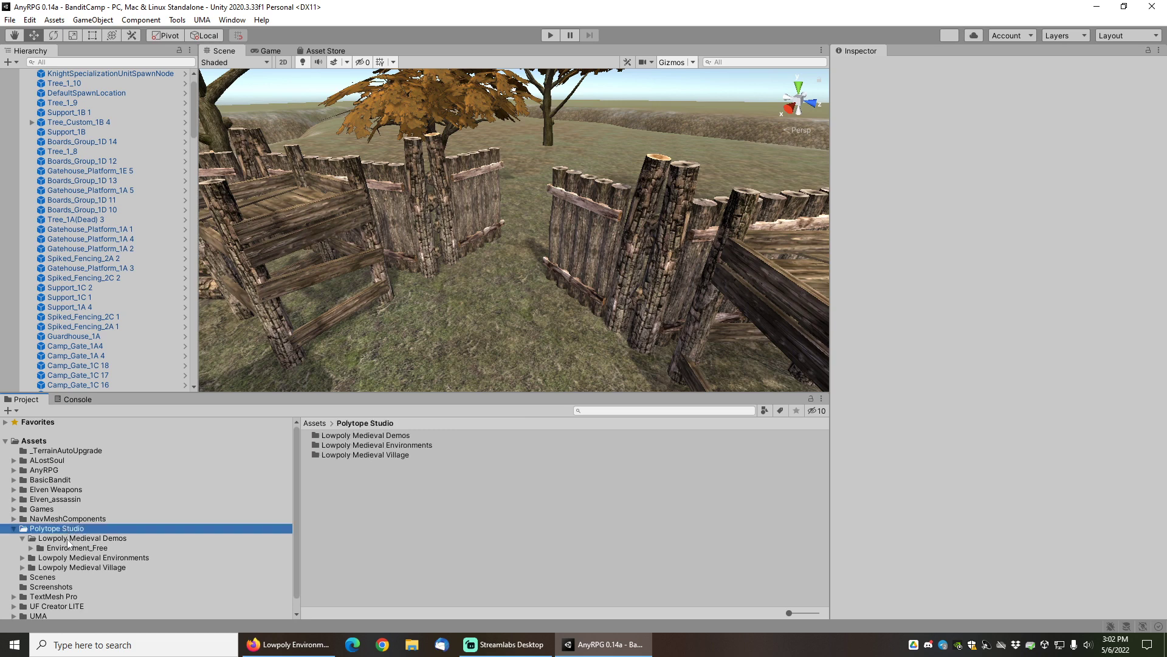
{"action": "left_click", "coordinate": [84, 538]}
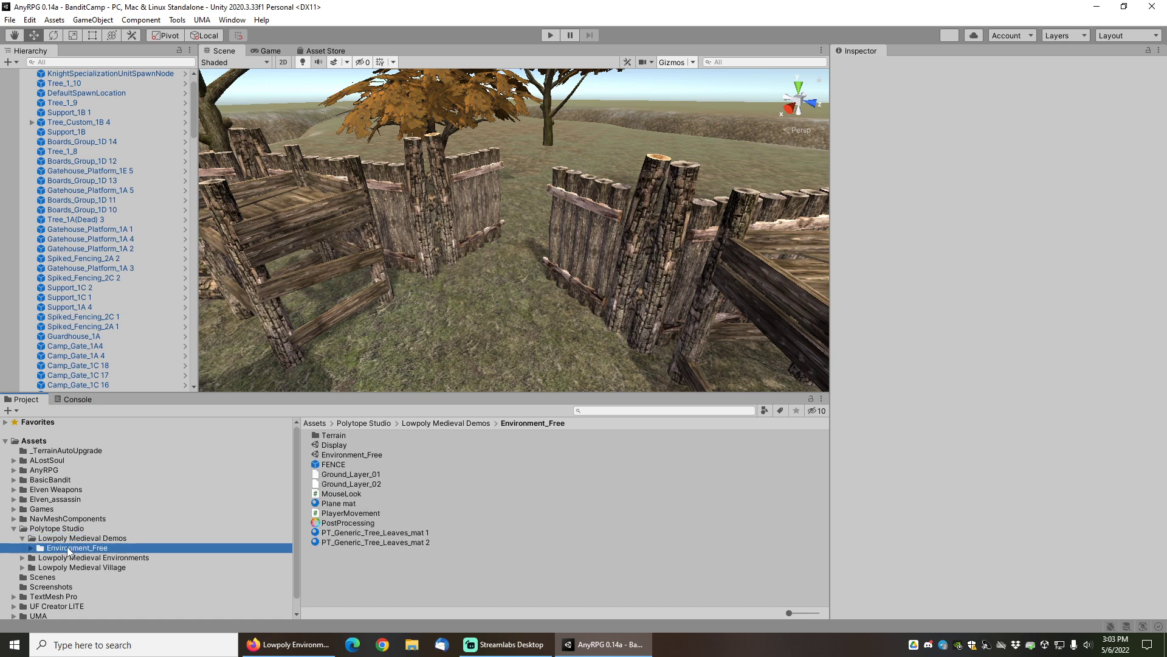
{"action": "mouse_move", "coordinate": [355, 459]}
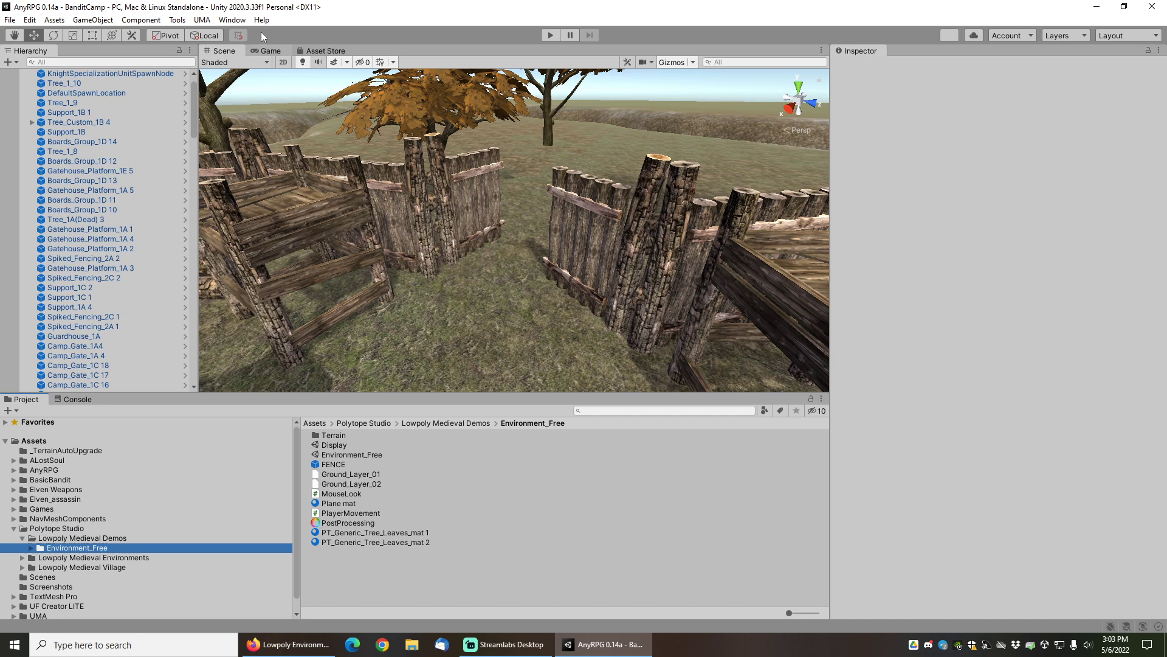
Launch the AnyRPG New Scene Wizard from the Tools menu
{"action": "left_click", "coordinate": [176, 20]}
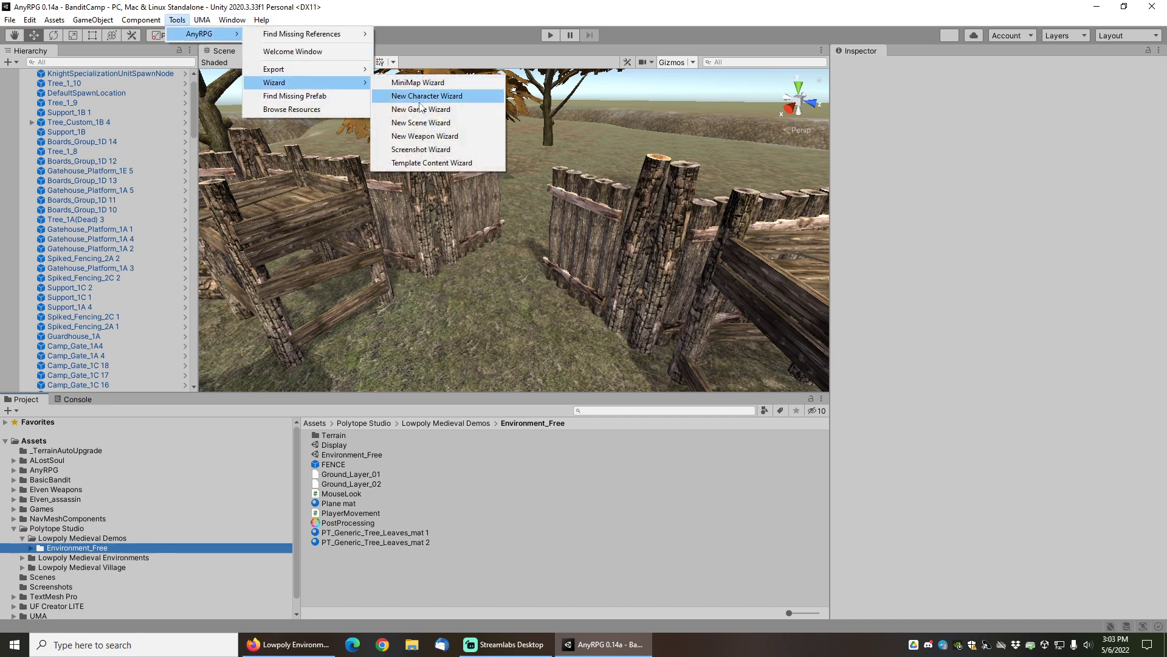
{"action": "left_click", "coordinate": [420, 122]}
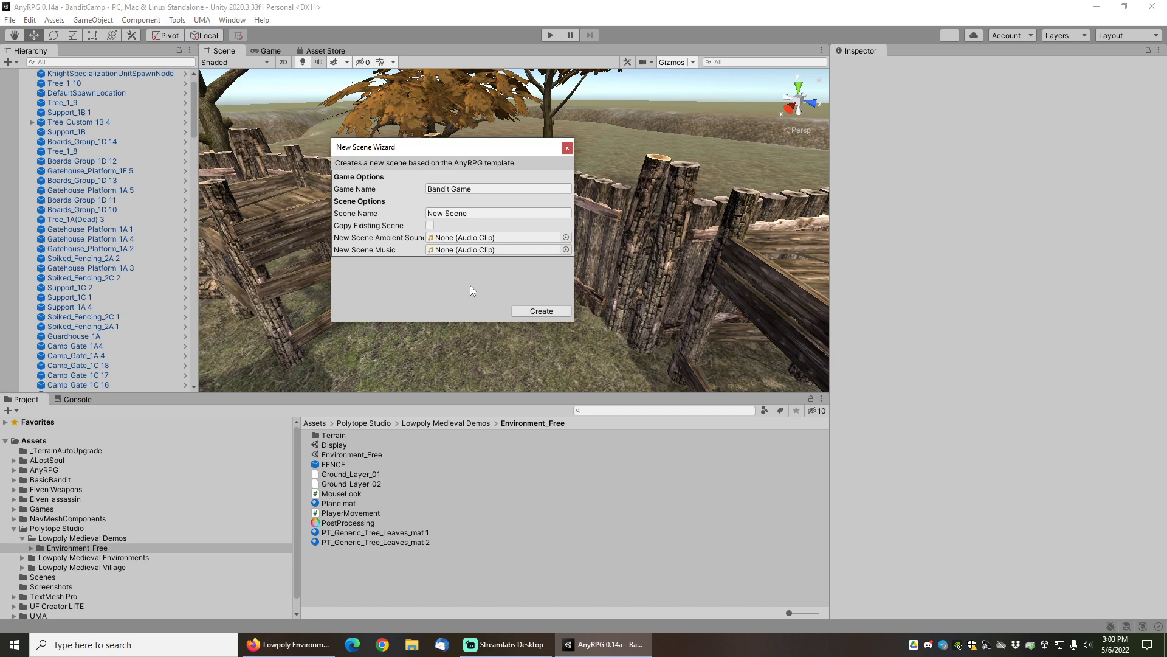
{"action": "left_click", "coordinate": [351, 453]}
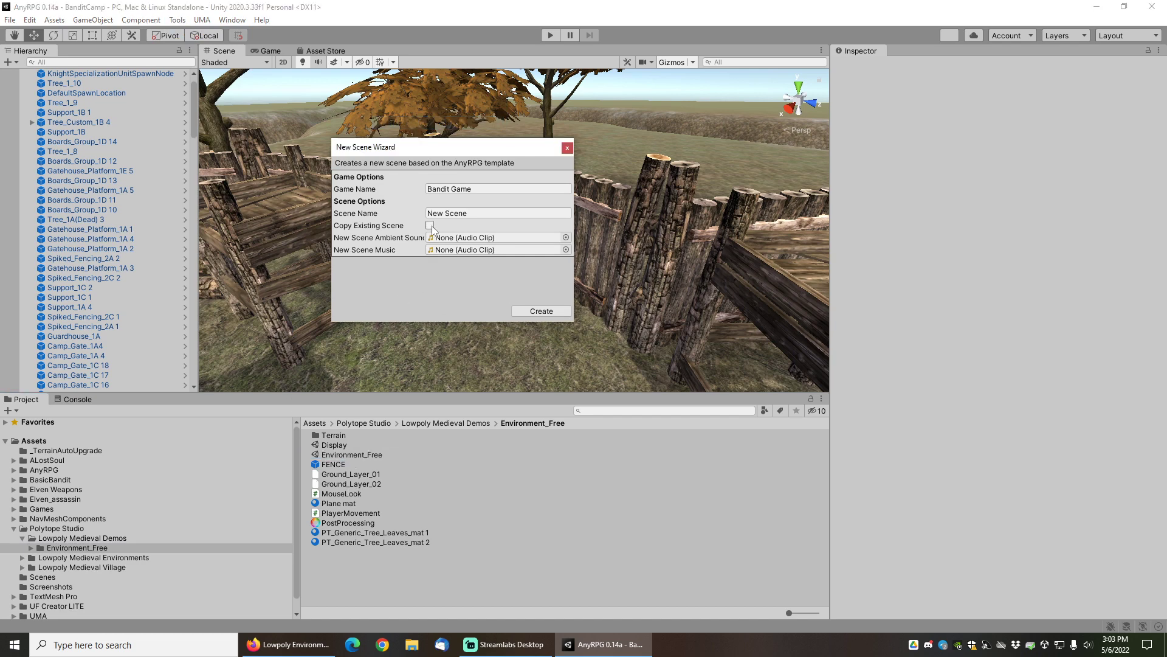
Enable Copy Existing Scene with Environment_Free and name the scene Forest
{"action": "left_click", "coordinate": [429, 225]}
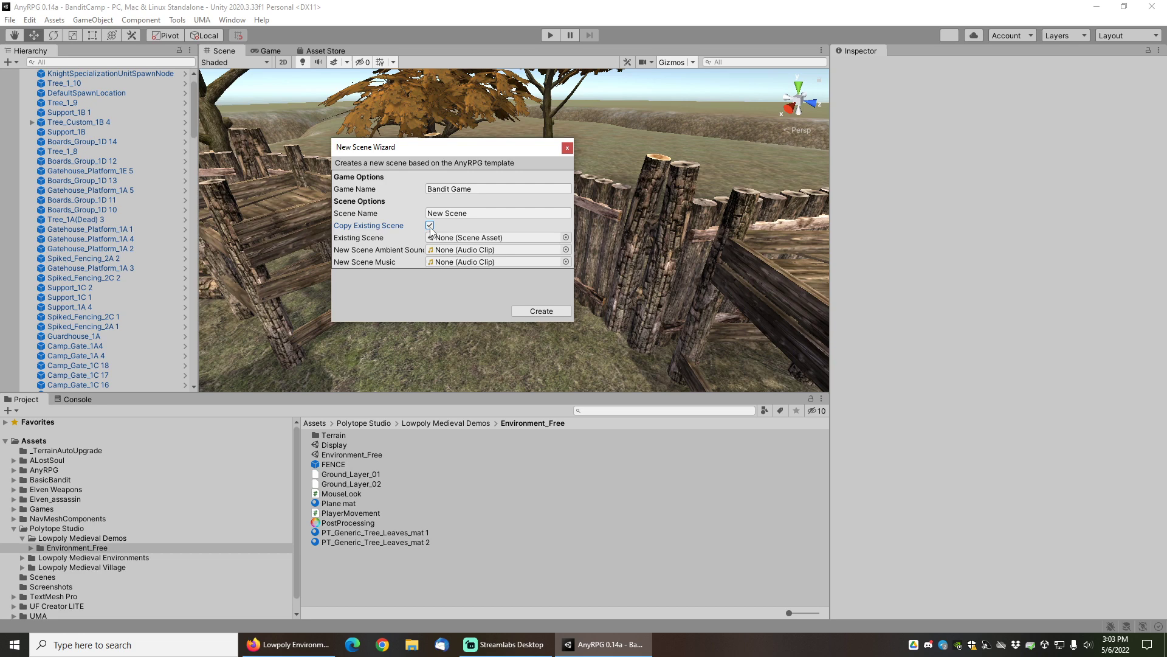
{"action": "mouse_move", "coordinate": [346, 459]}
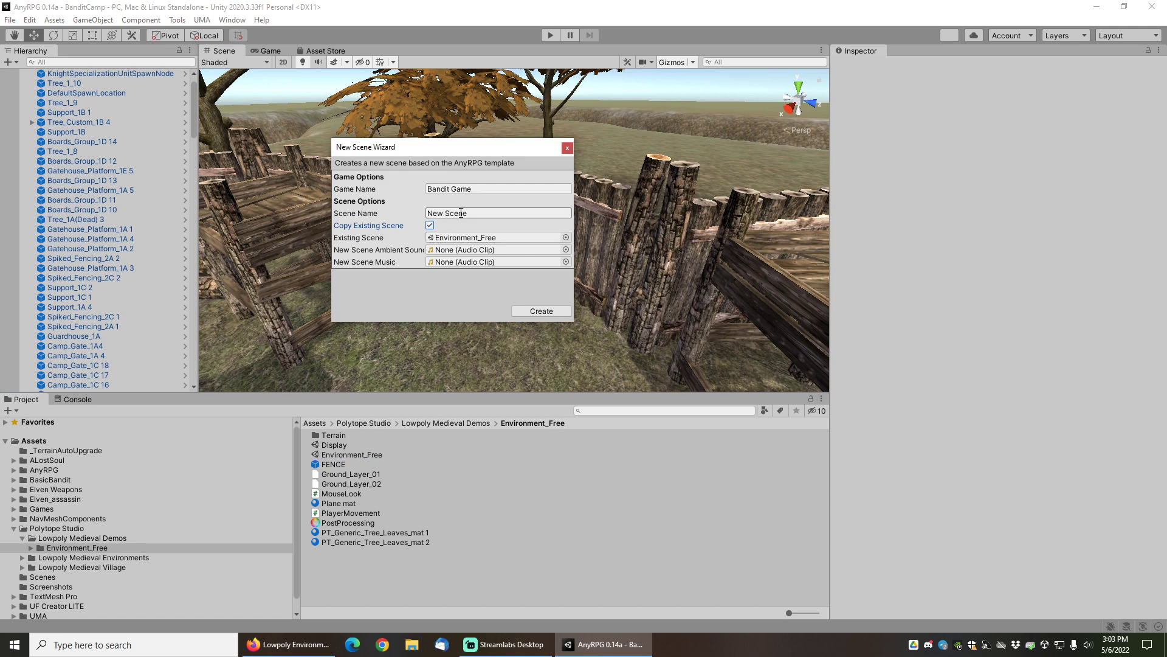
{"action": "type", "text": "Fore"}
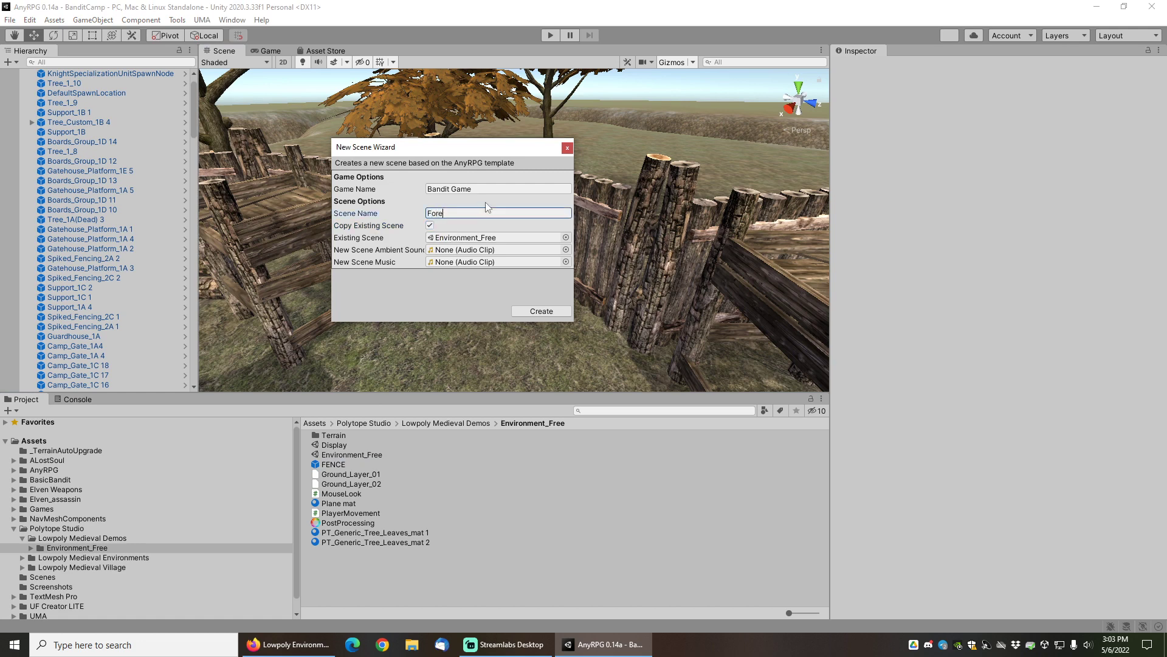
{"action": "type", "text": "st"}
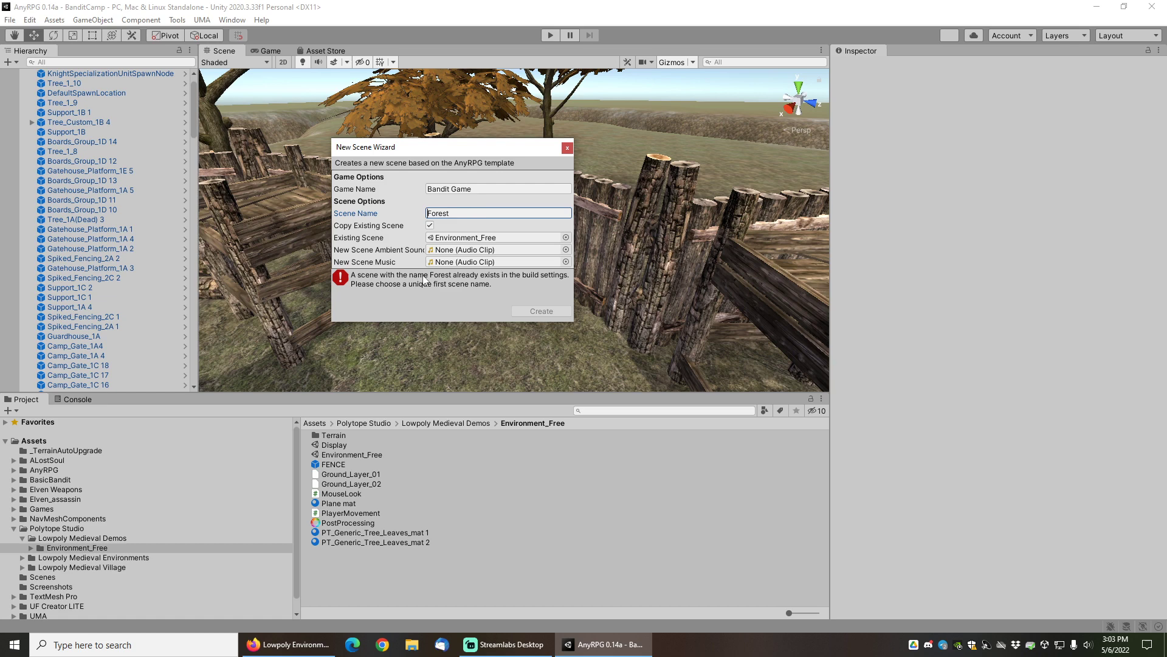
Check the build scenes list and rename the new scene to Low Poly Forest
{"action": "left_click", "coordinate": [10, 20]}
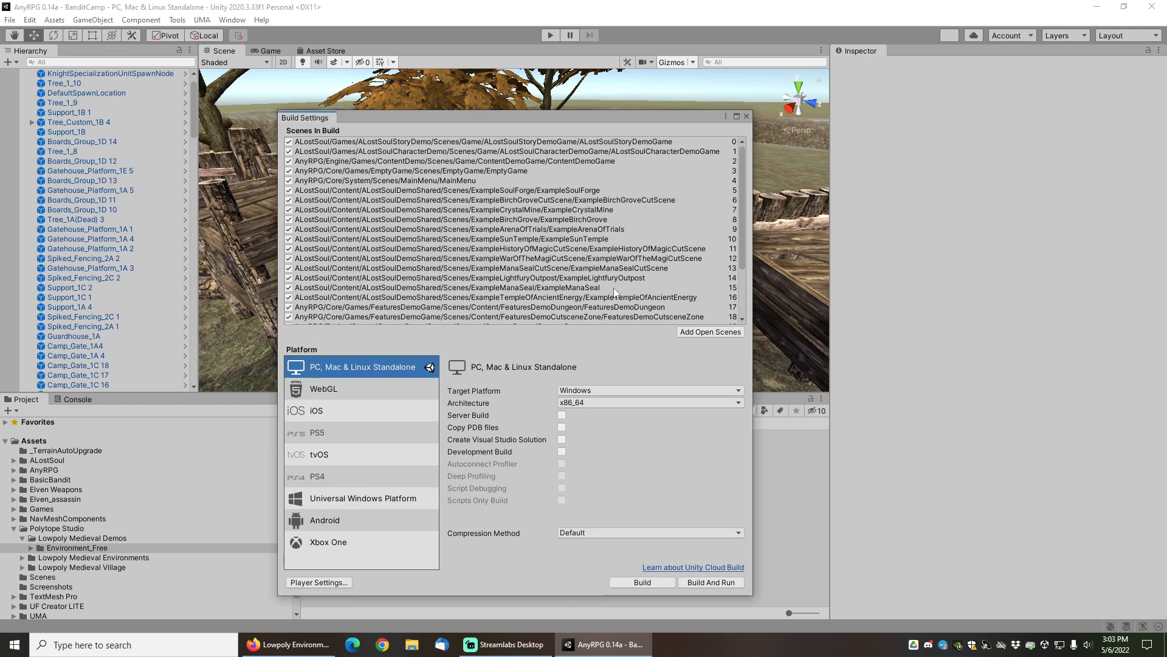
{"action": "scroll", "scroll_direction": "down", "scroll_amount": 3}
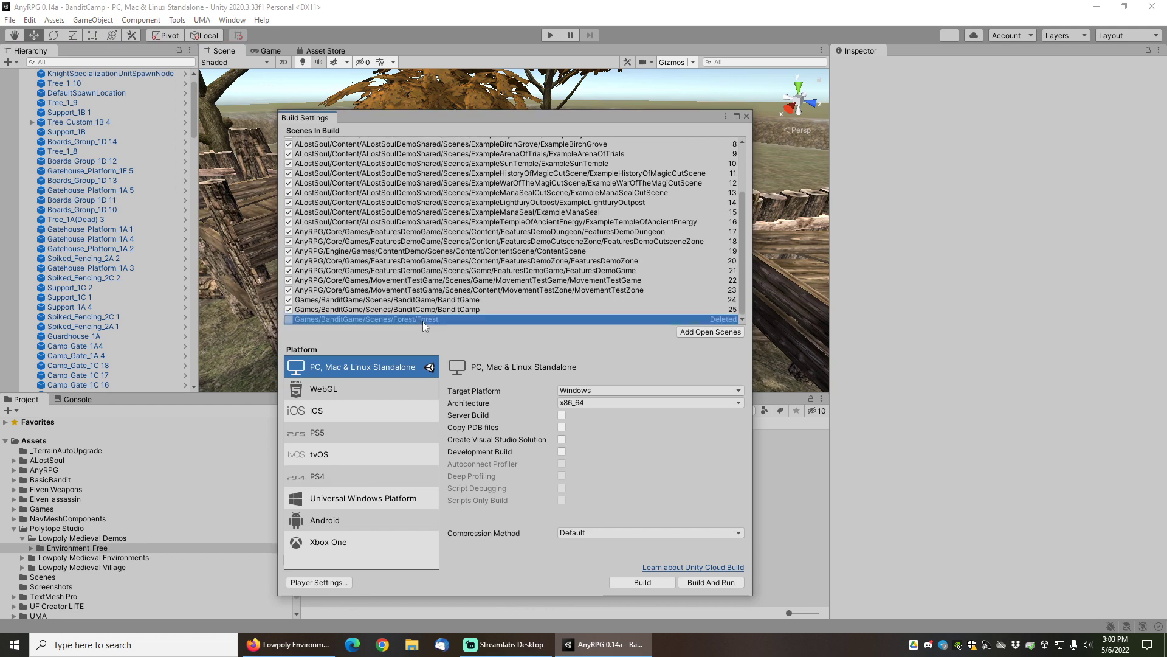
{"action": "mouse_move", "coordinate": [426, 325]}
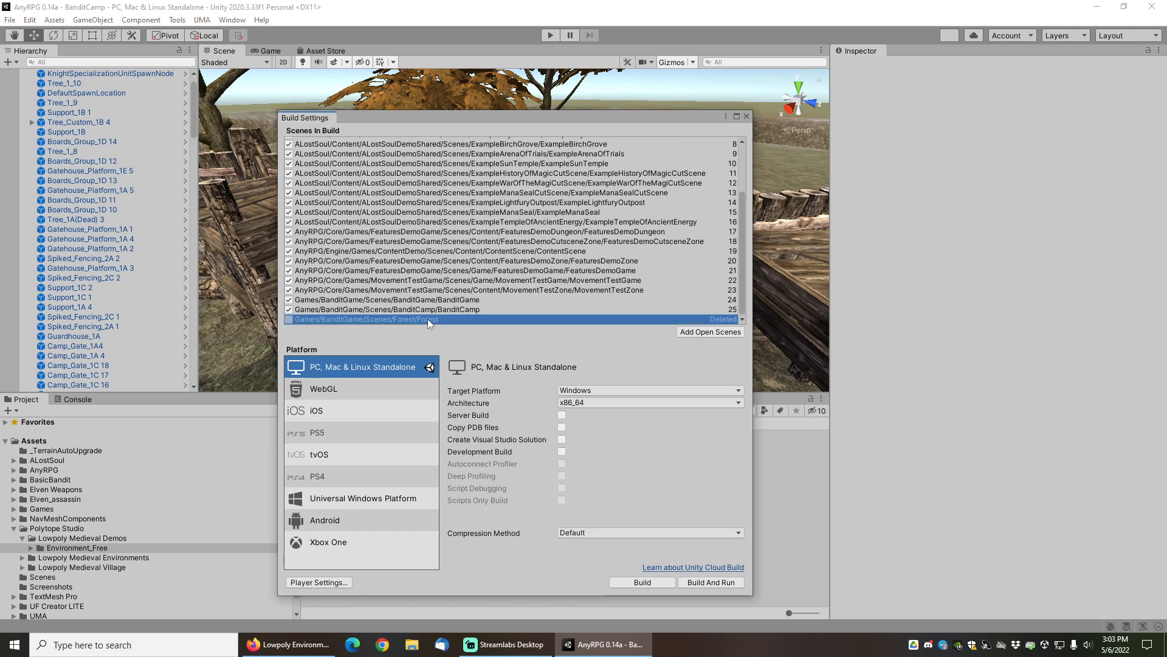
{"action": "mouse_move", "coordinate": [470, 150]}
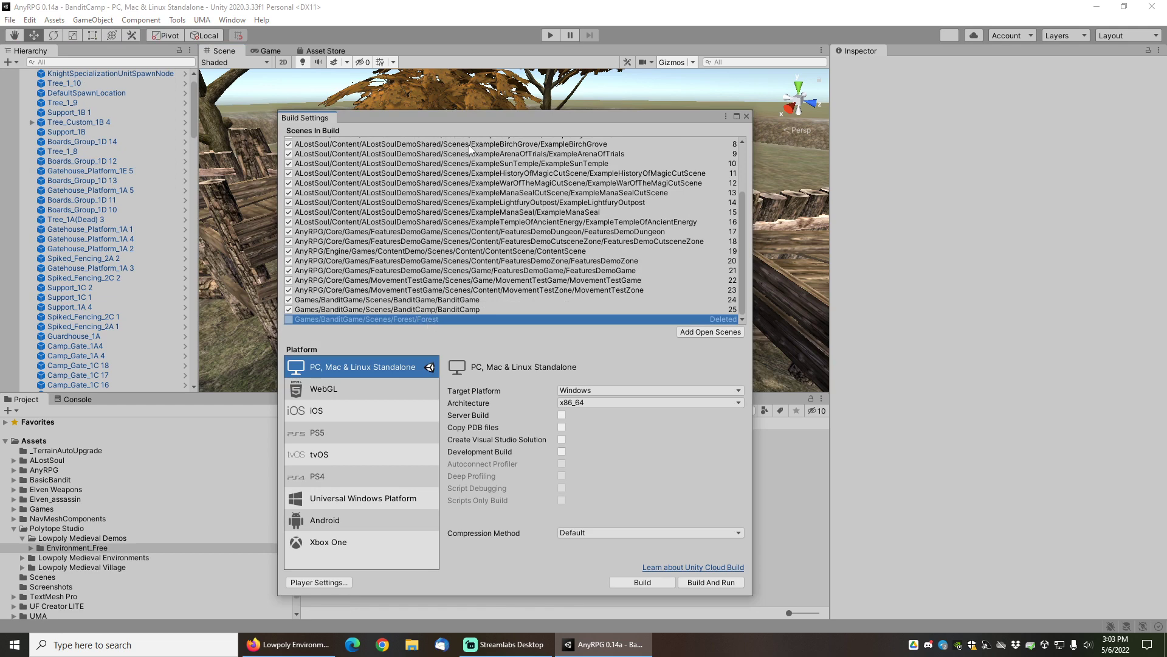
{"action": "mouse_move", "coordinate": [428, 319]}
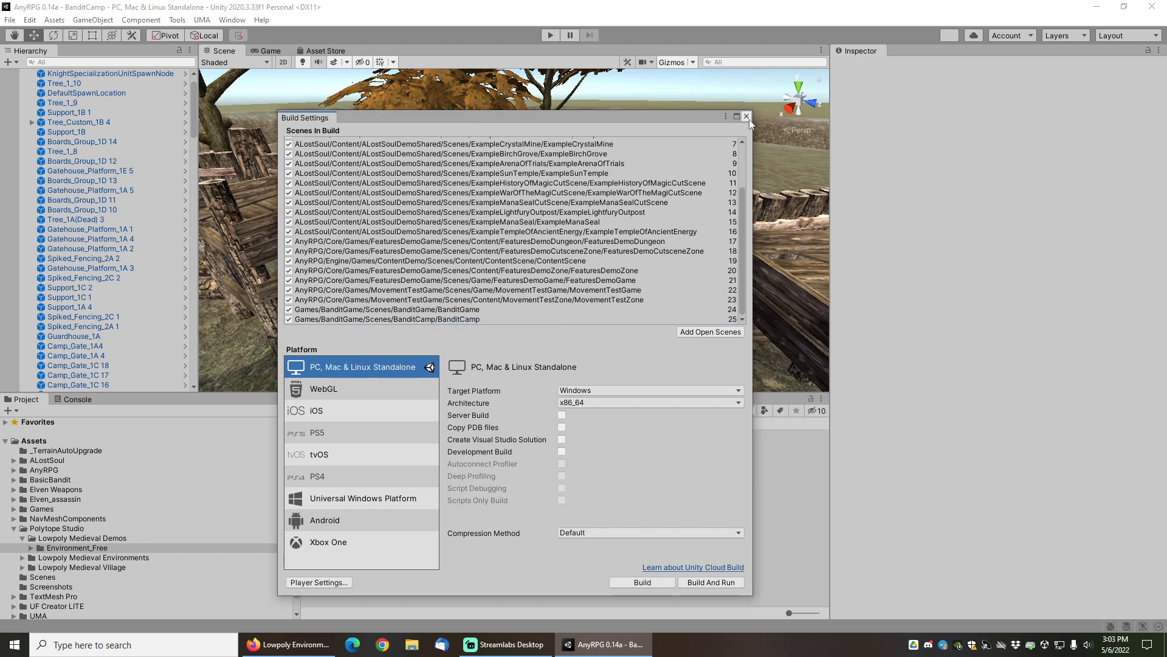
{"action": "left_click", "coordinate": [745, 117]}
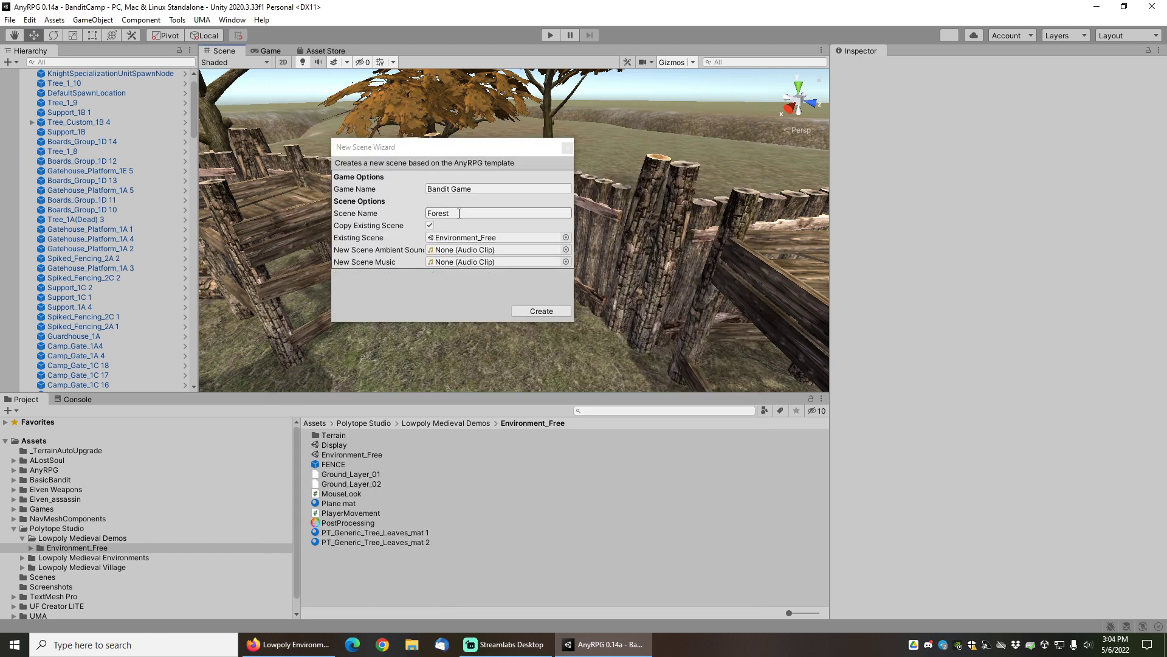
{"action": "left_click", "coordinate": [498, 213]}
{"action": "type", "text": "Low Poly "}
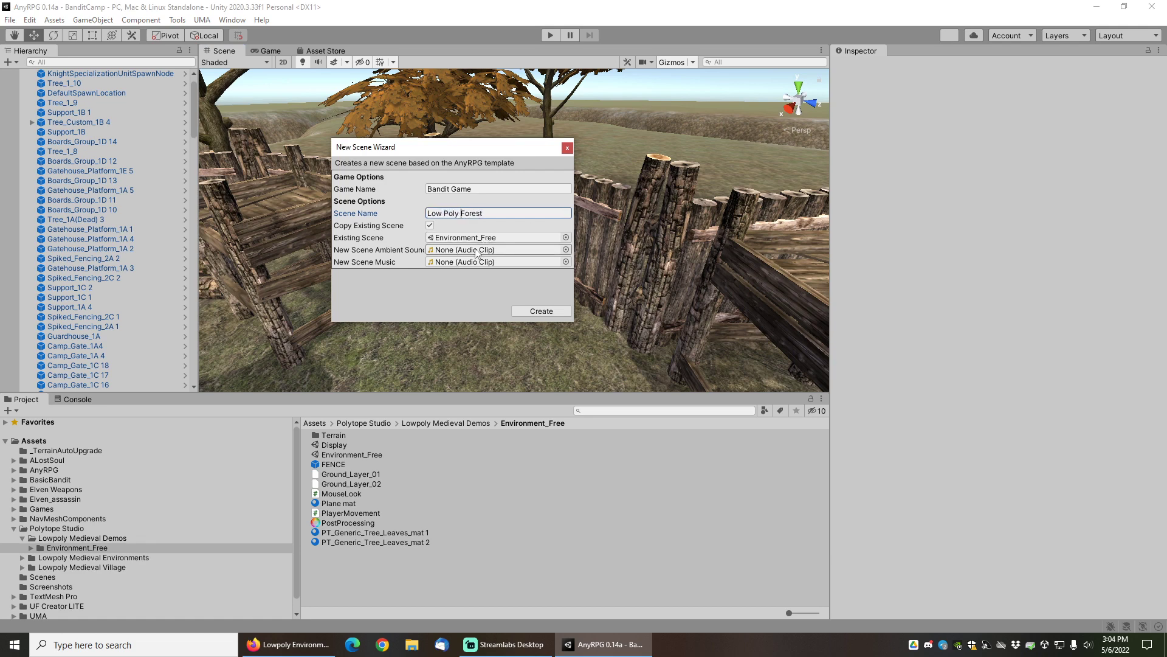
Choose SpringBirds as the ambient sound clip
{"action": "left_click", "coordinate": [566, 249]}
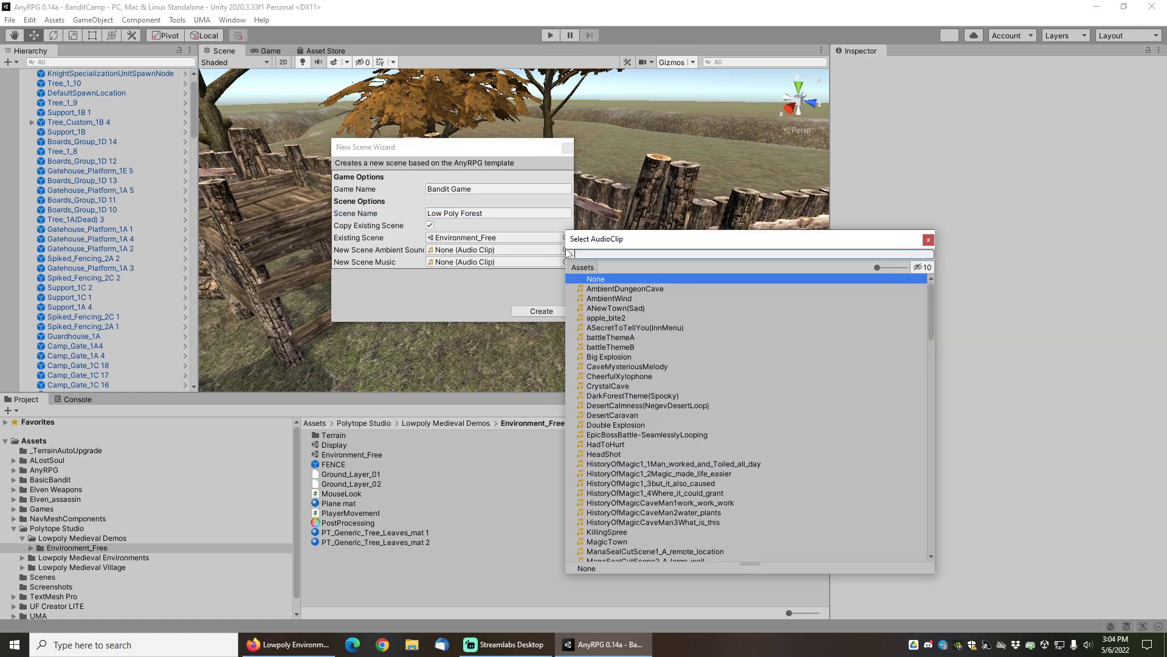
{"action": "scroll", "scroll_direction": "down", "scroll_amount": 3}
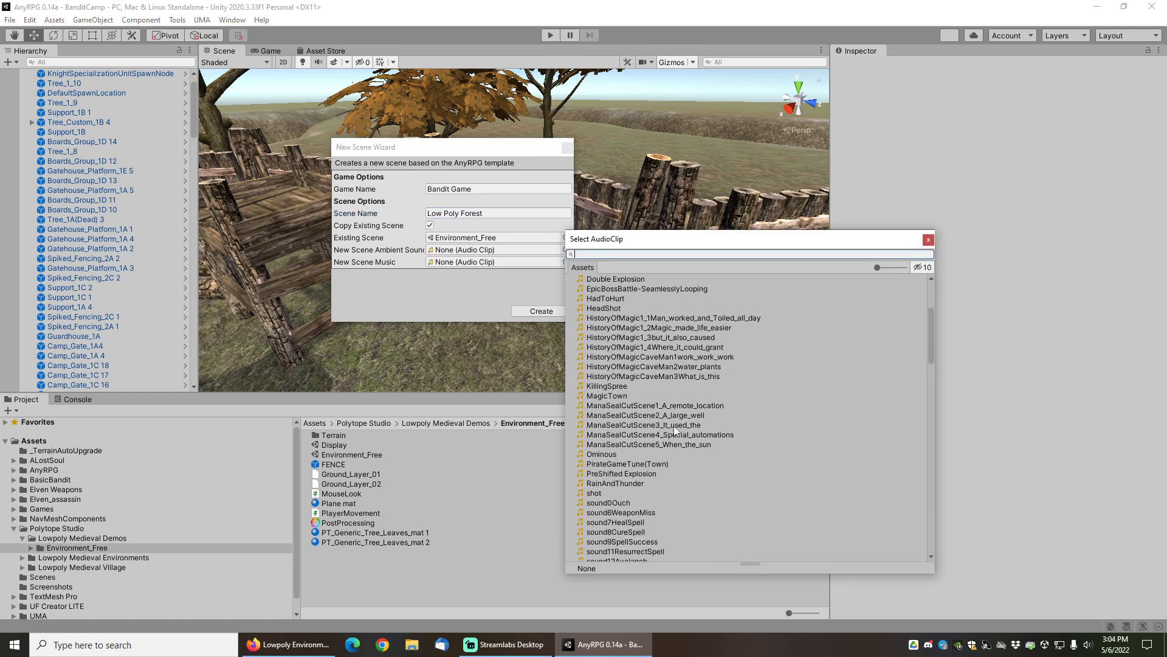
{"action": "scroll", "scroll_direction": "down", "scroll_amount": 3}
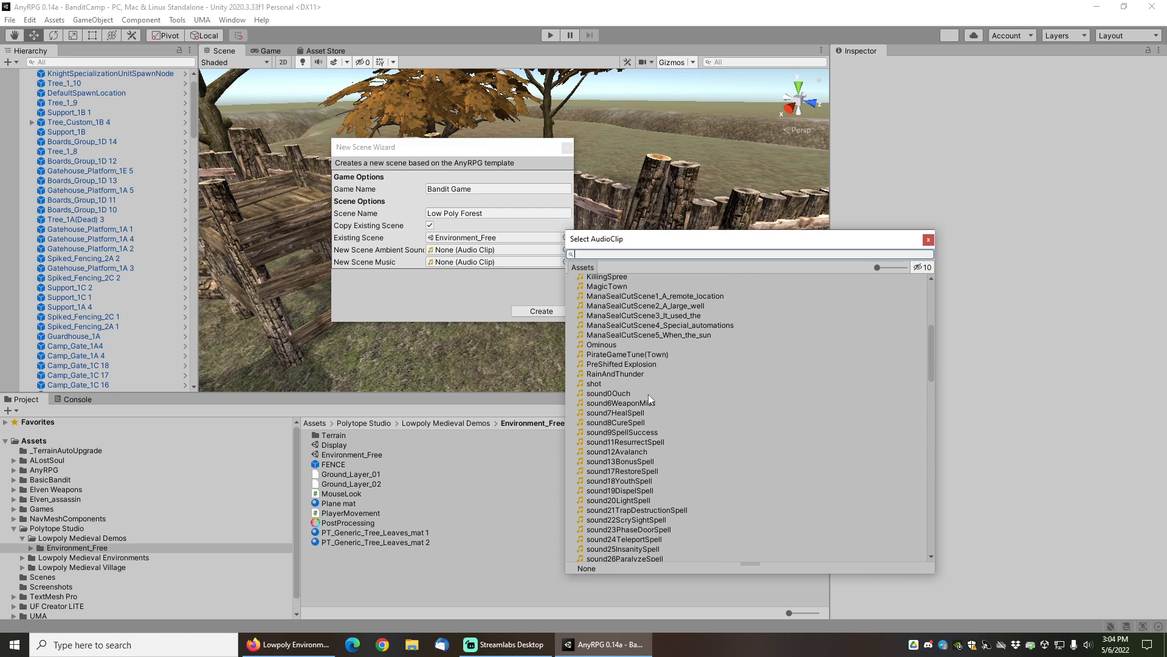
{"action": "scroll", "scroll_direction": "down", "scroll_amount": 3}
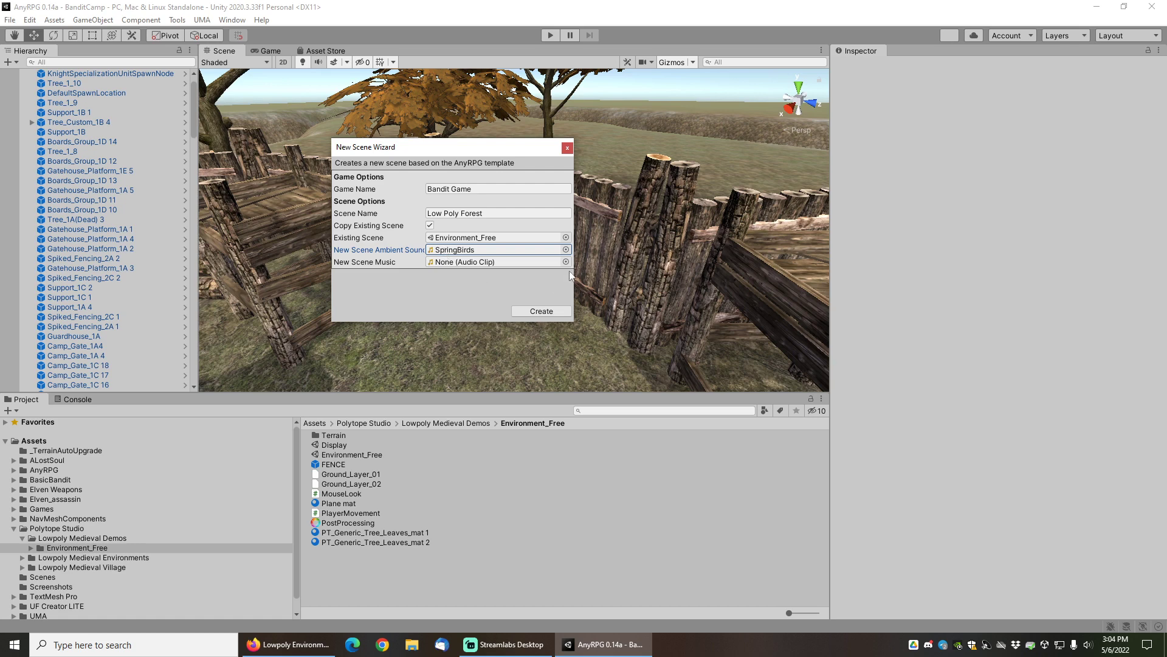
Choose TheOddoRiverFlows as the music clip
{"action": "left_click", "coordinate": [565, 262]}
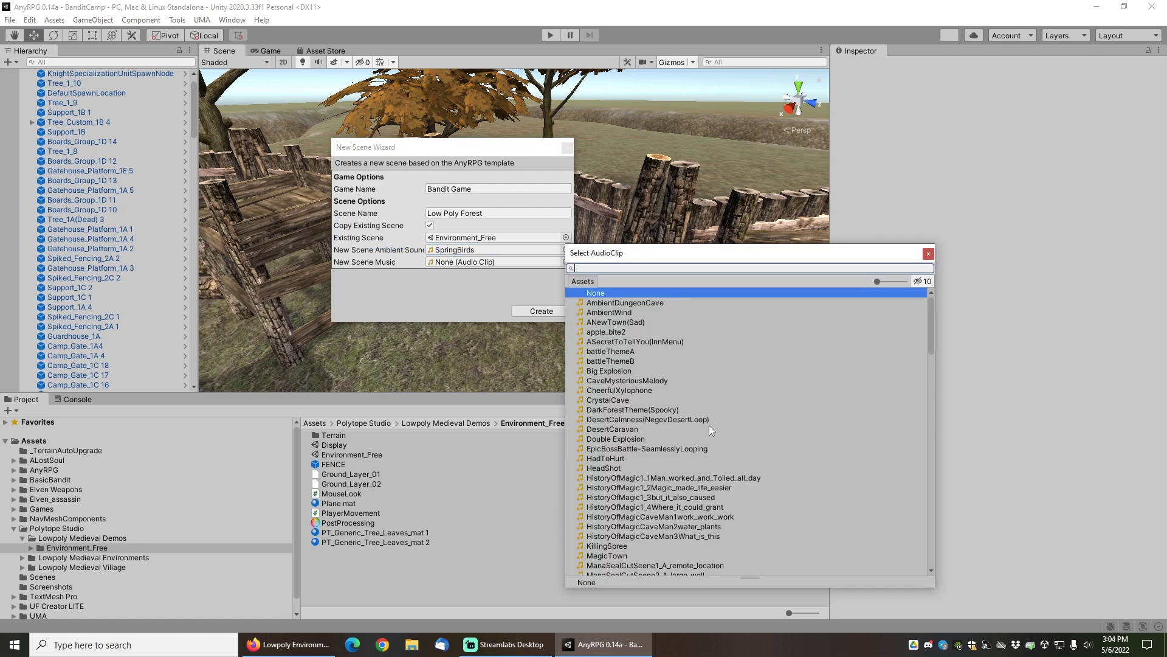
{"action": "scroll", "scroll_direction": "down", "scroll_amount": 3}
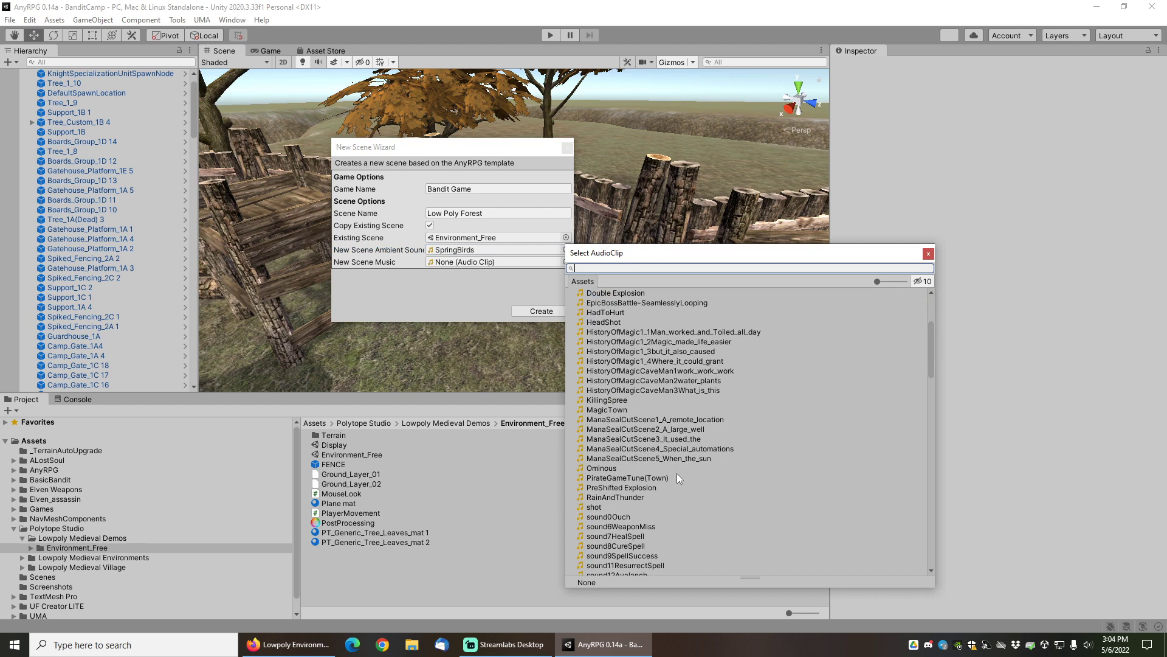
{"action": "mouse_move", "coordinate": [694, 463]}
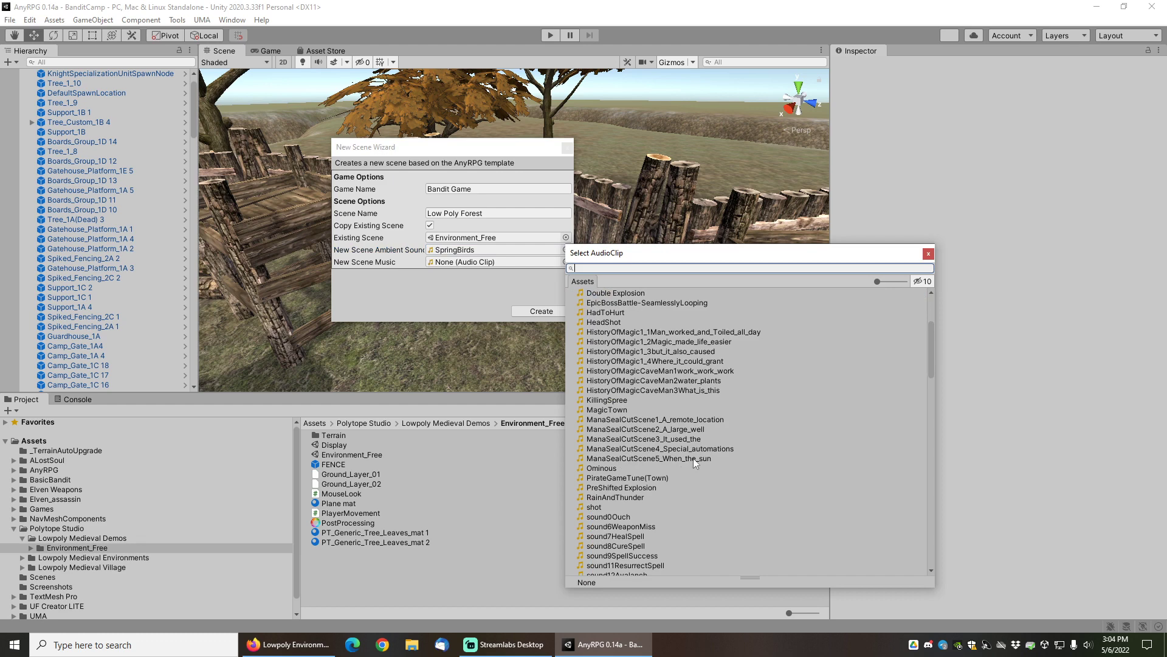
{"action": "scroll", "scroll_direction": "down", "scroll_amount": 3}
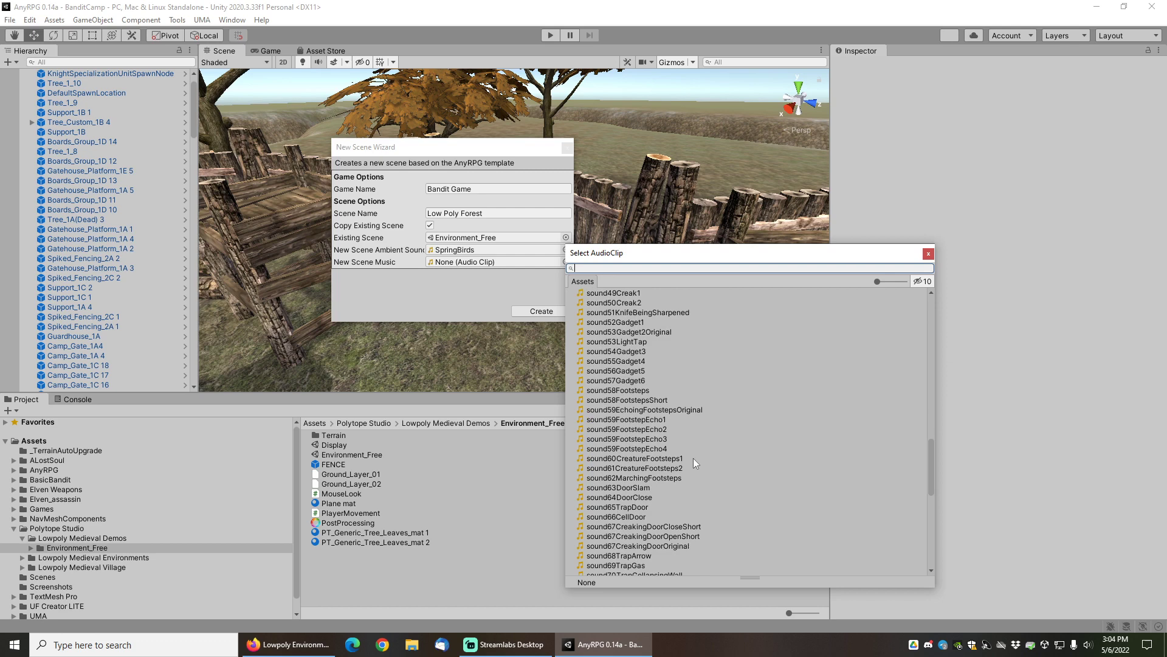
{"action": "scroll", "scroll_direction": "down", "scroll_amount": 3}
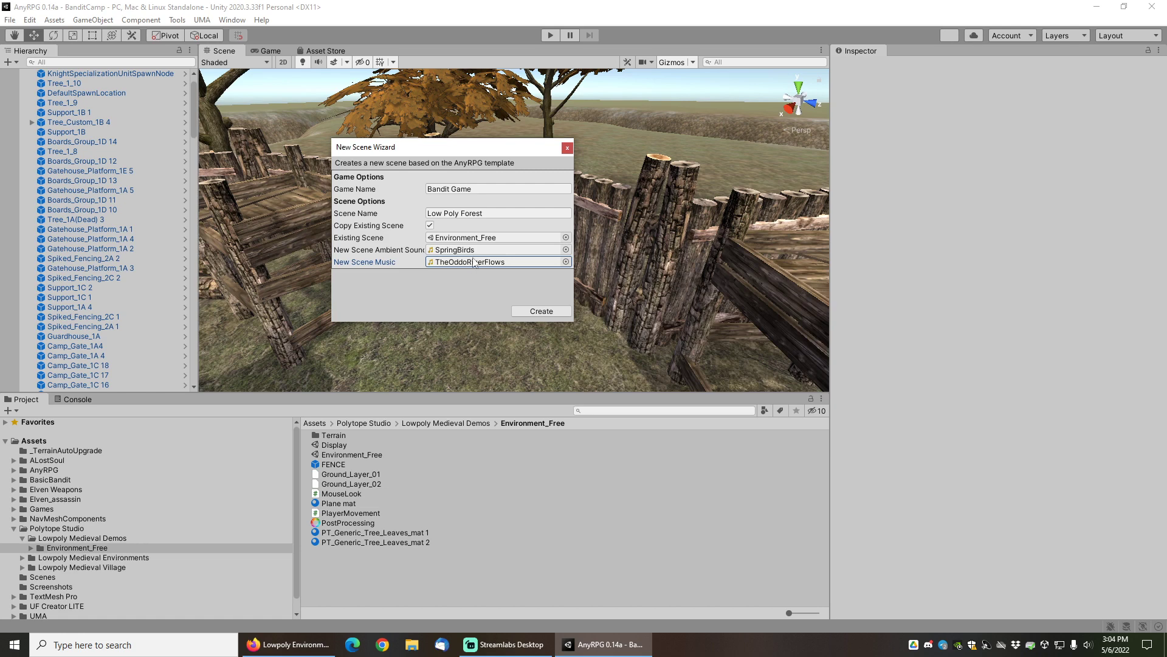
{"action": "left_click", "coordinate": [497, 189]}
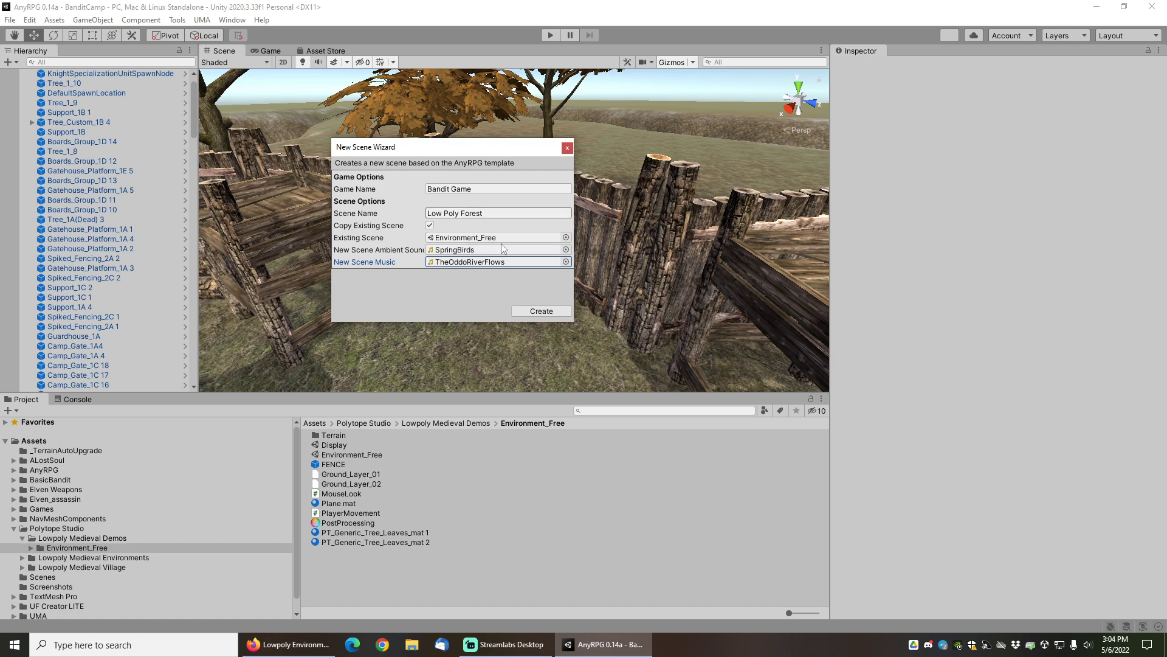
Create the Low Poly Forest scene and select the FENCE object in it
{"action": "left_click", "coordinate": [542, 310]}
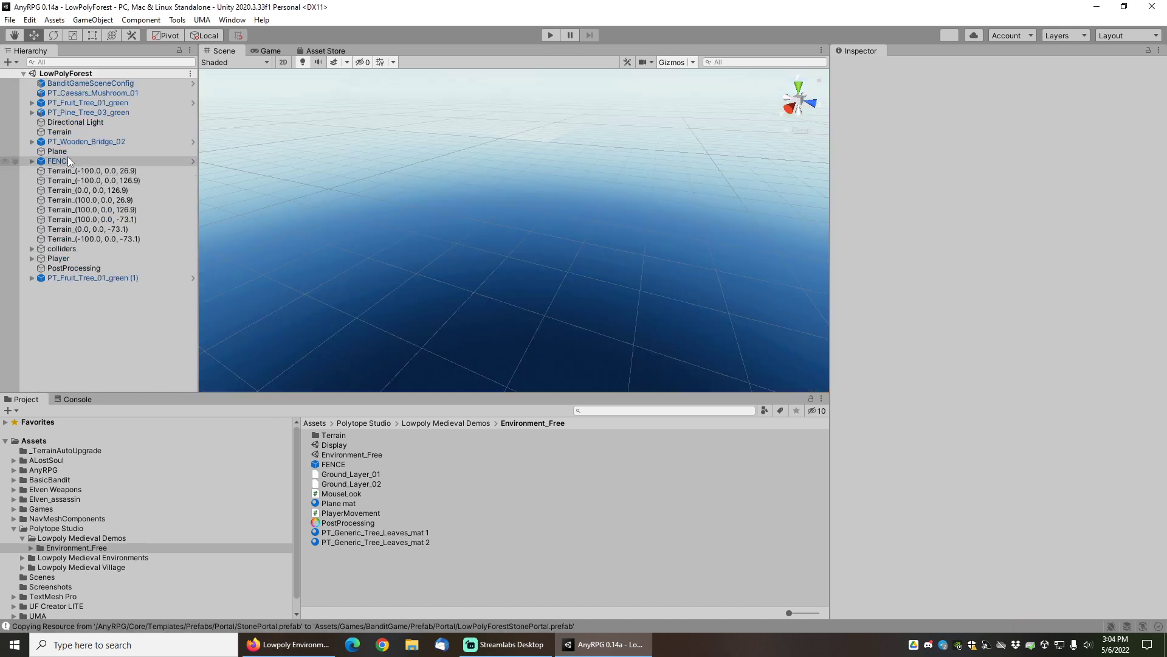
{"action": "left_click", "coordinate": [59, 161]}
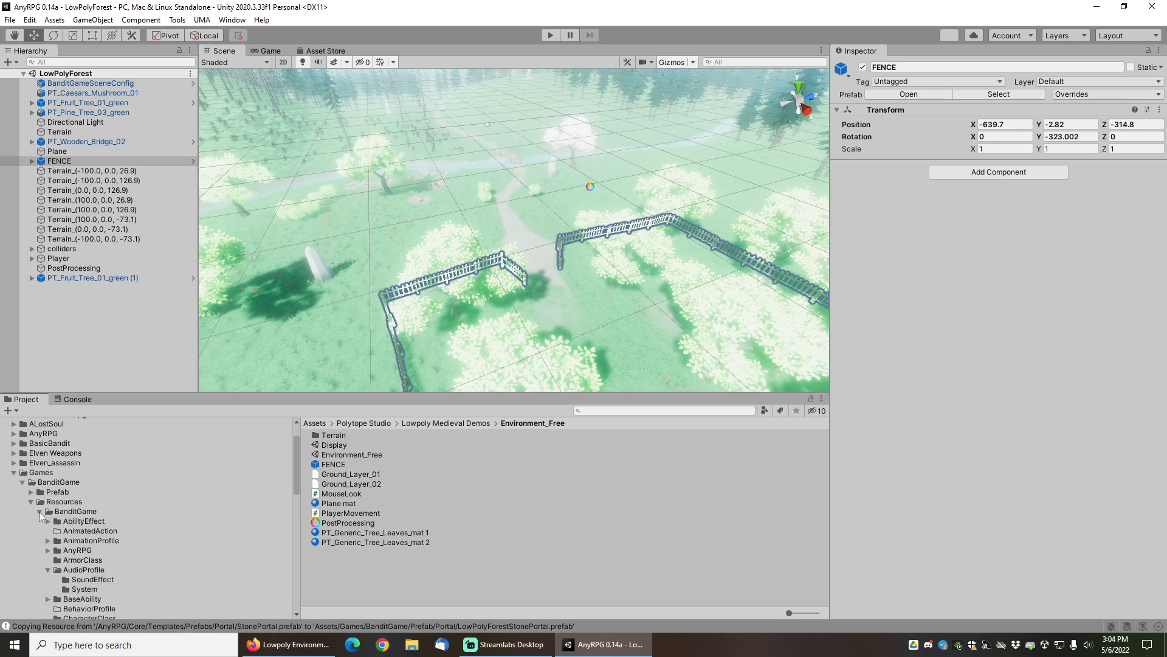
Inspect the LowPolyForestAmbient and LowPolyForestMusic audio profiles
{"action": "scroll", "scroll_direction": "down", "scroll_amount": 3}
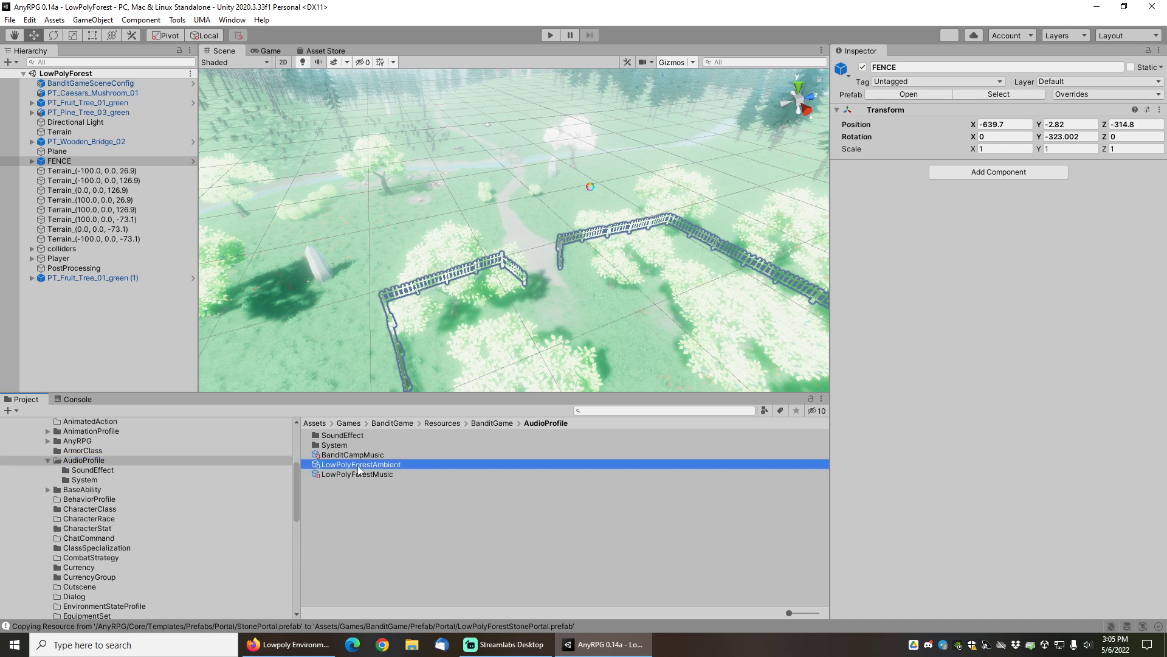
{"action": "left_click", "coordinate": [357, 463]}
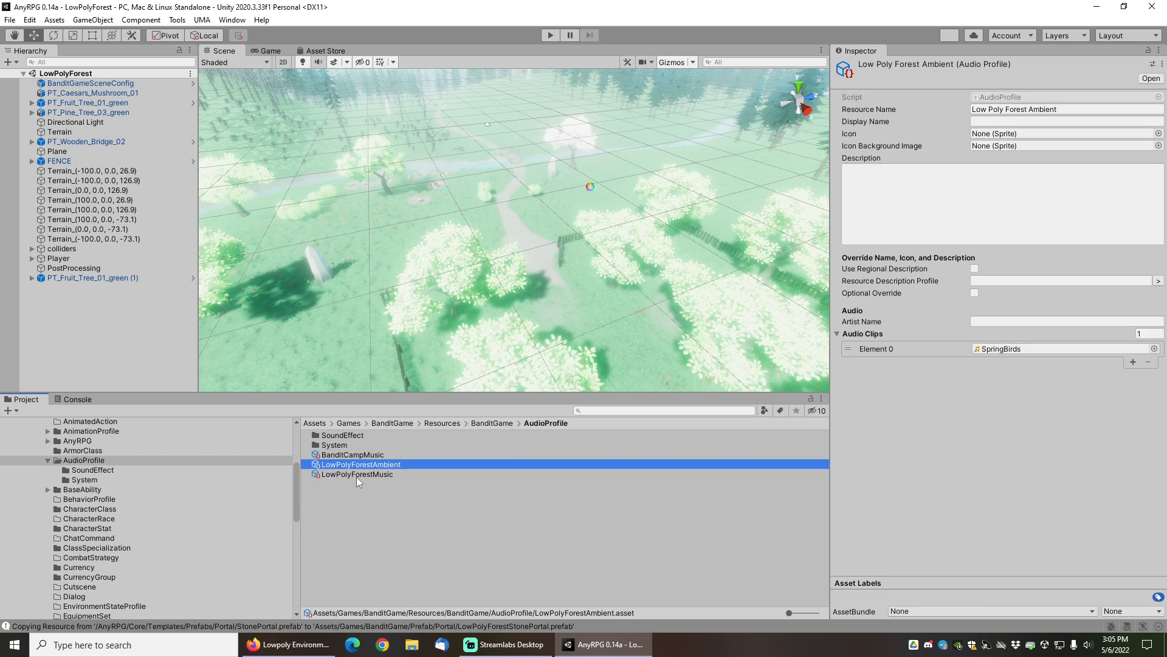
{"action": "left_click", "coordinate": [357, 474]}
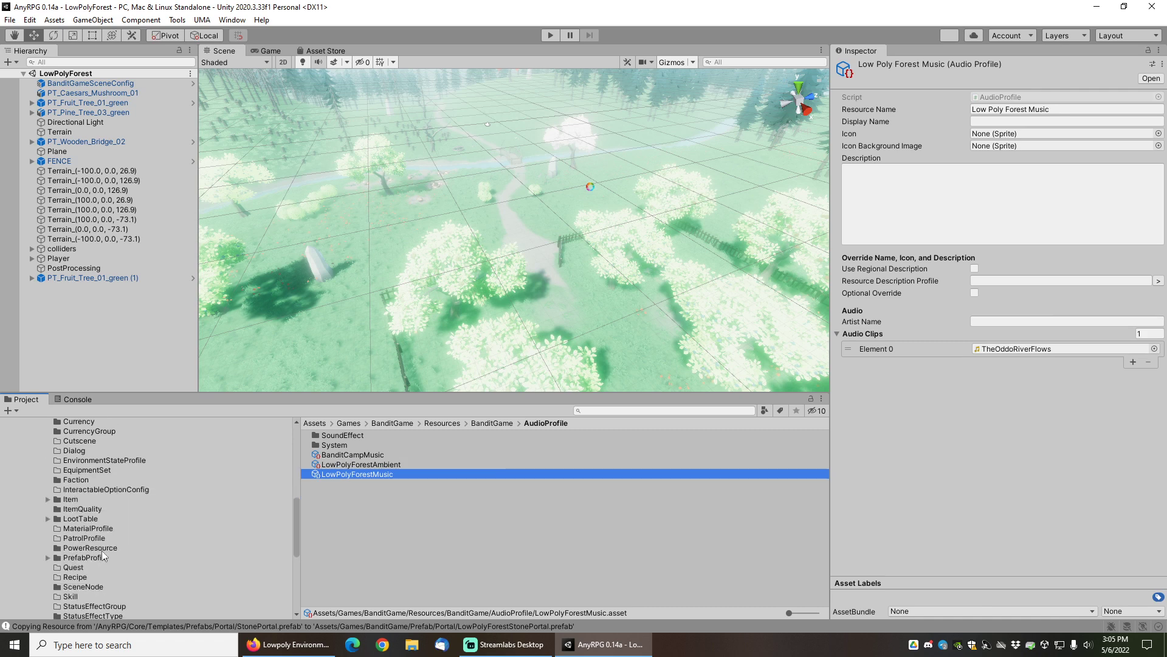
{"action": "scroll", "scroll_direction": "down", "scroll_amount": 3}
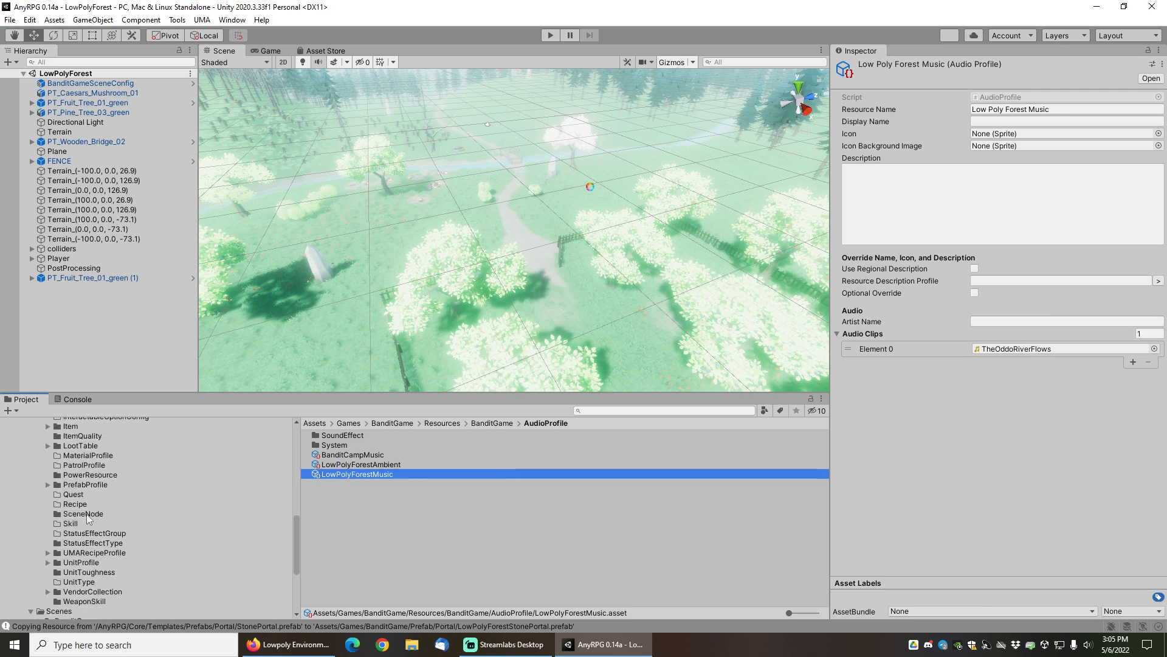
Inspect the LowPolyForestSceneNode, then bring up the Prefab > Portal folder
{"action": "left_click", "coordinate": [83, 513]}
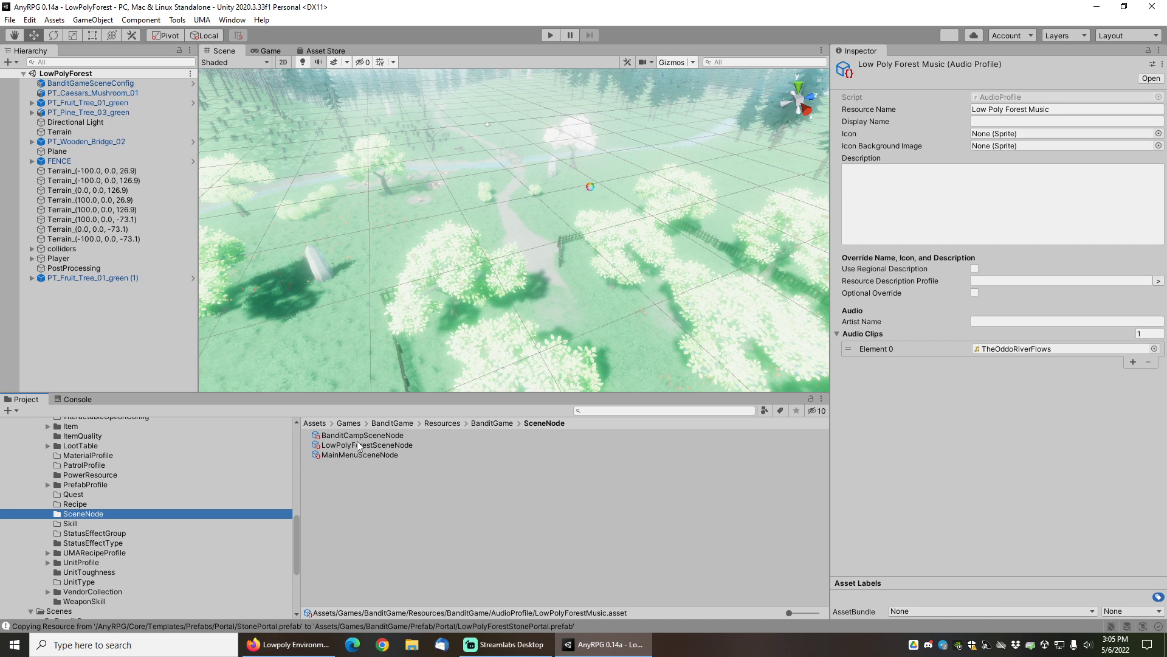
{"action": "left_click", "coordinate": [366, 445]}
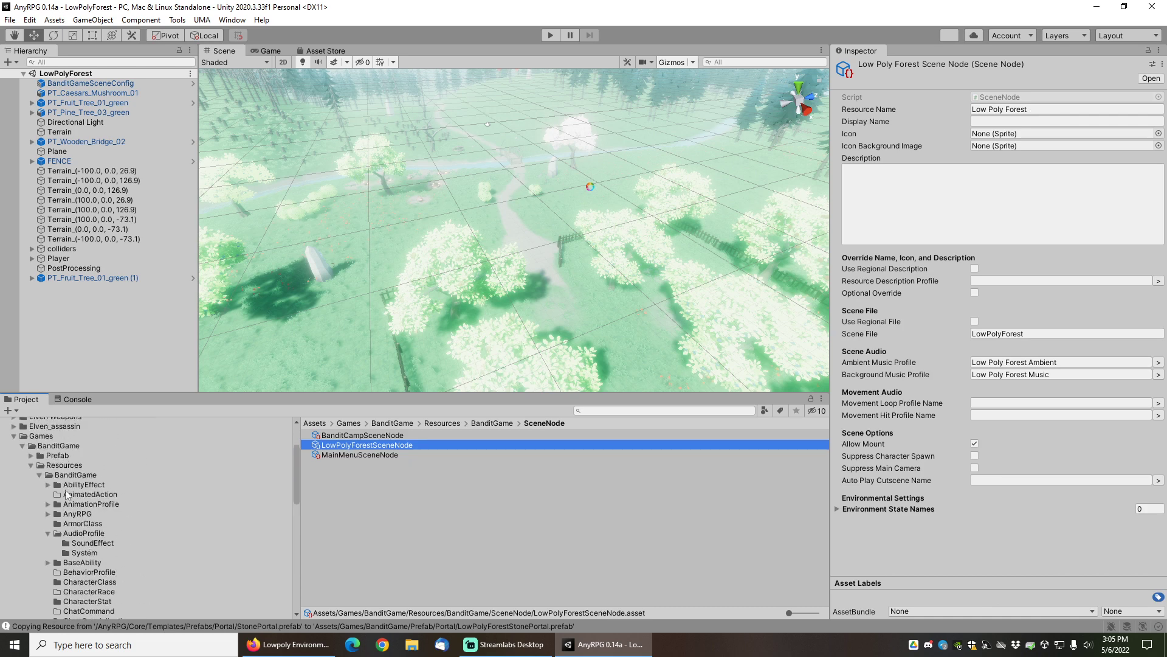
{"action": "left_click", "coordinate": [39, 454]}
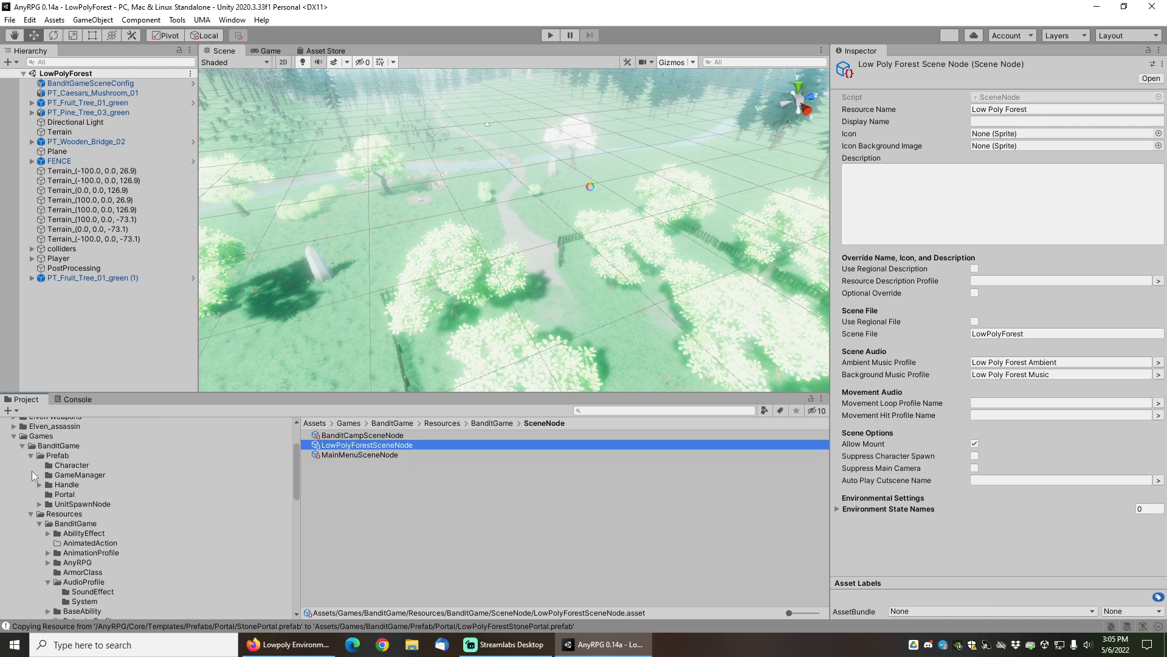
{"action": "left_click", "coordinate": [64, 494]}
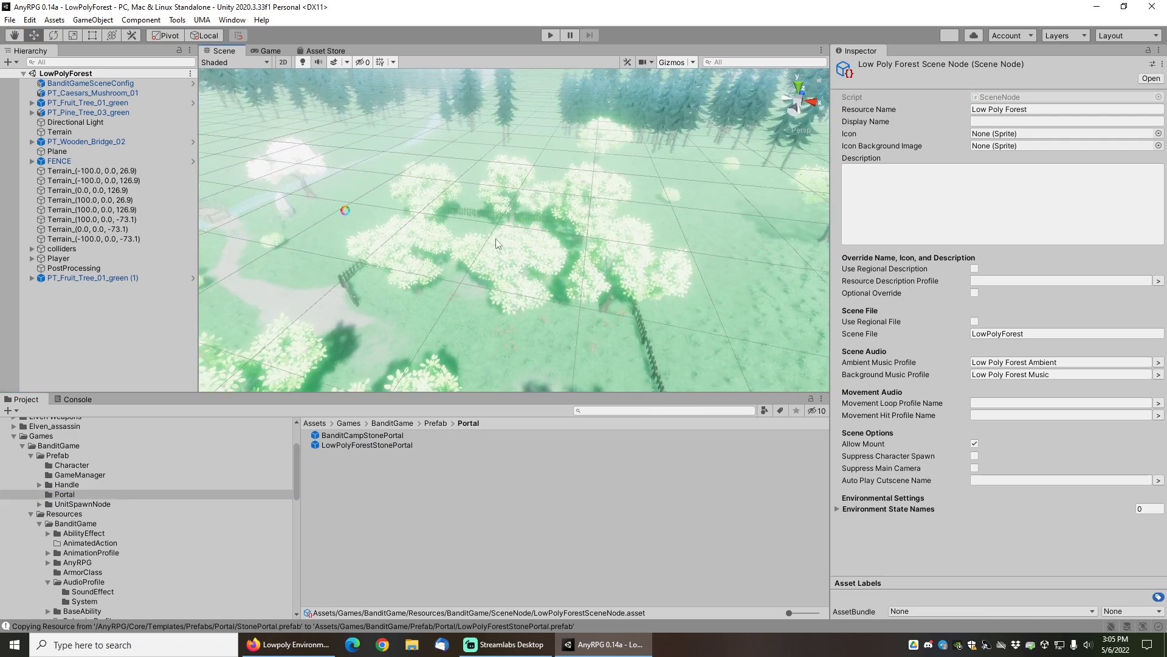
{"action": "left_click_drag", "start_coordinate": [498, 243], "coordinate": [375, 276]}
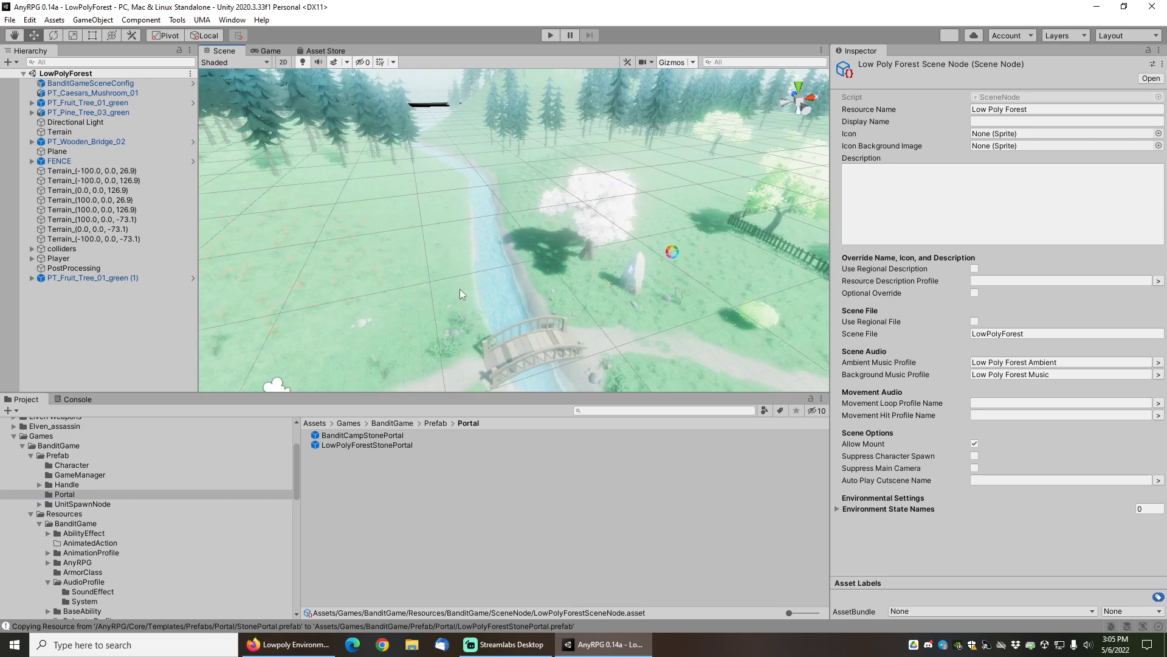
{"action": "left_click_drag", "start_coordinate": [460, 293], "coordinate": [482, 233]}
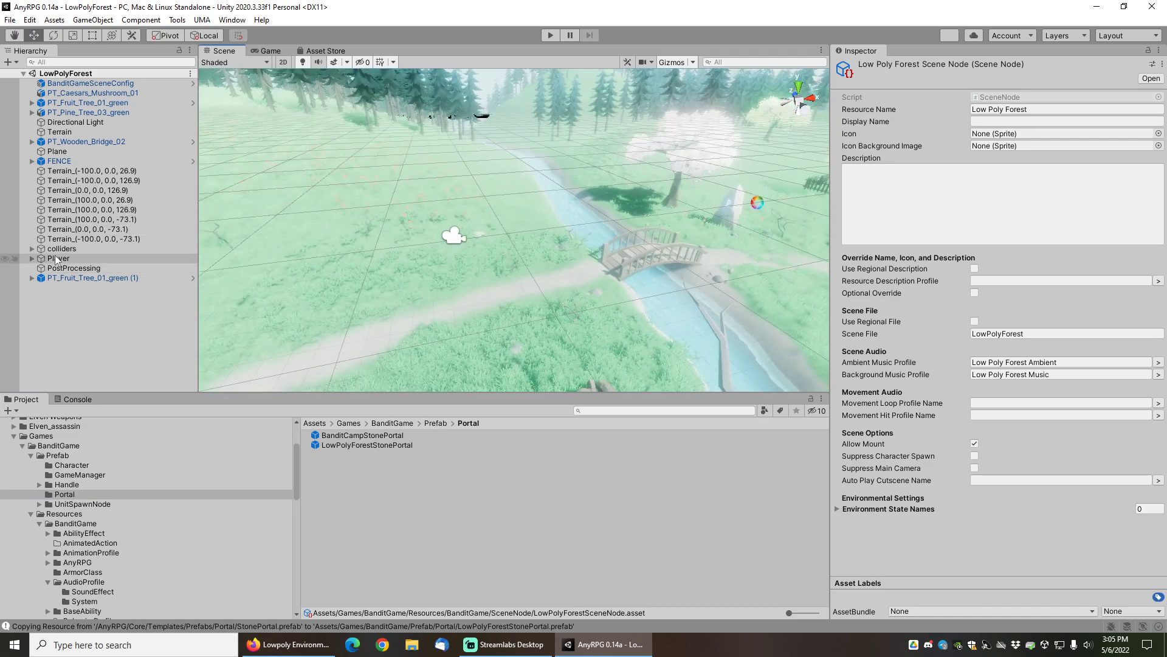
{"action": "left_click", "coordinate": [77, 267]}
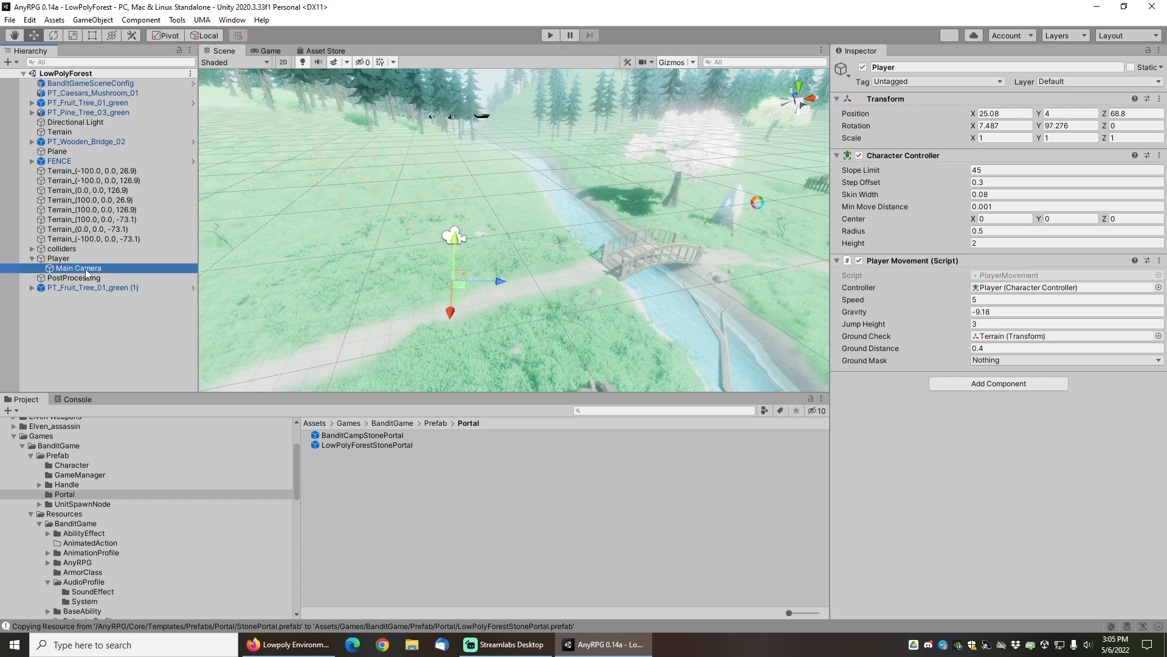
{"action": "left_click", "coordinate": [75, 268]}
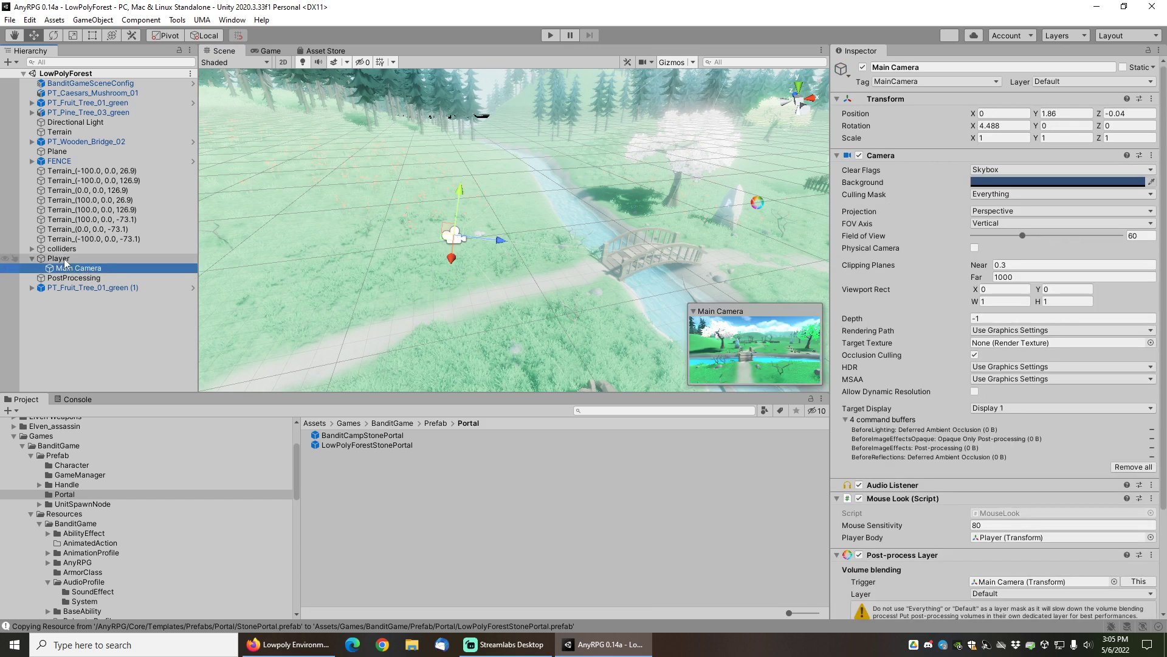
{"action": "left_click", "coordinate": [58, 258]}
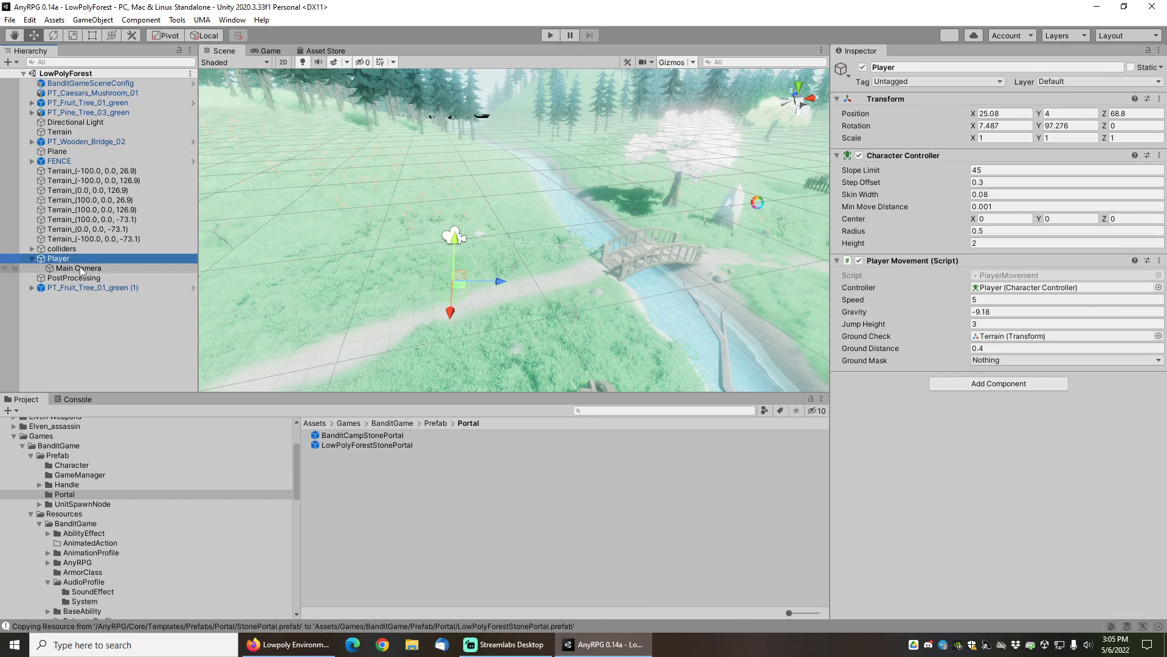
{"action": "left_click", "coordinate": [77, 268]}
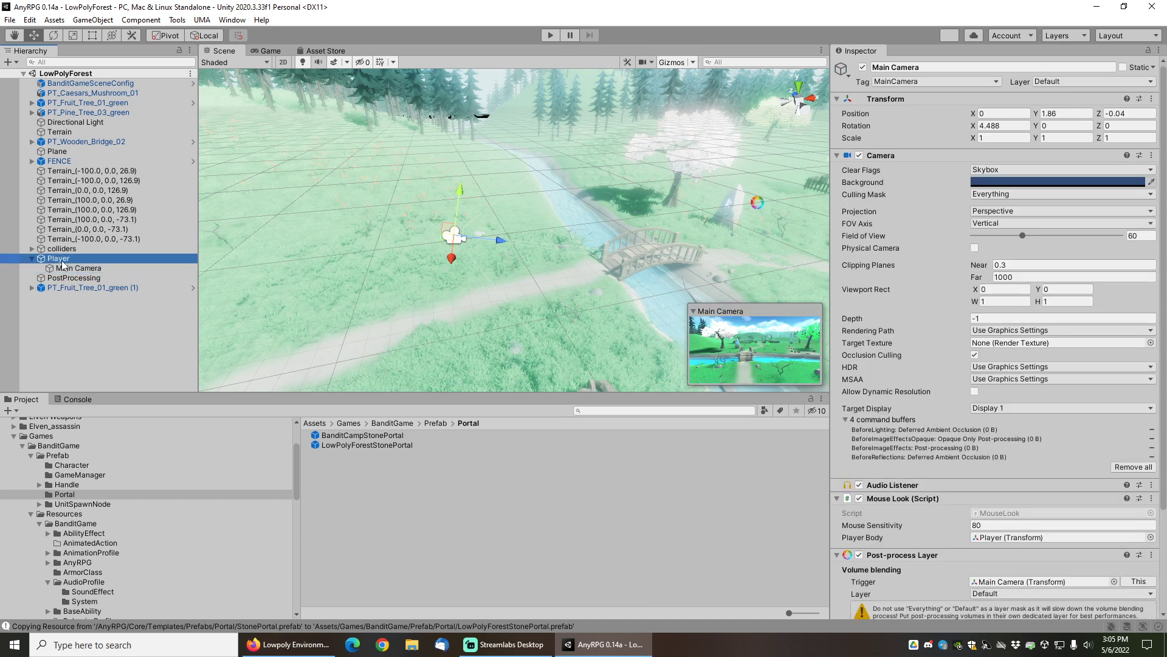
{"action": "left_click", "coordinate": [58, 257]}
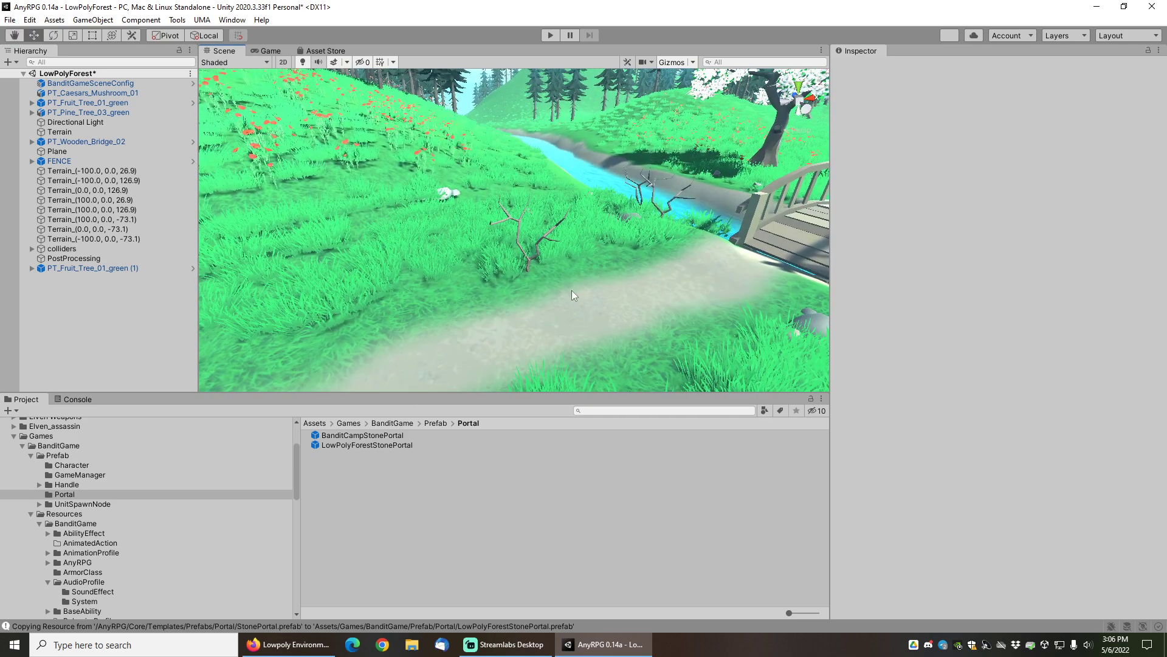
Find DefaultSpawnLocation in the Project and place it on the forest path near the bridge
{"action": "type", "text": "d"}
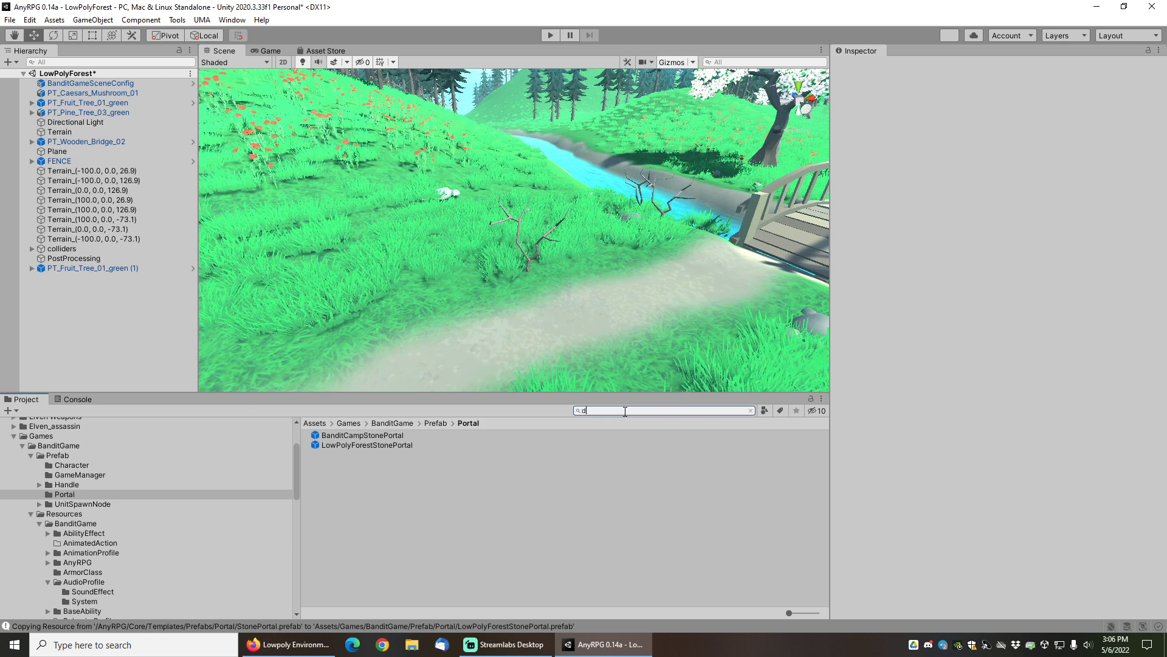
{"action": "type", "text": "defaultspawn"}
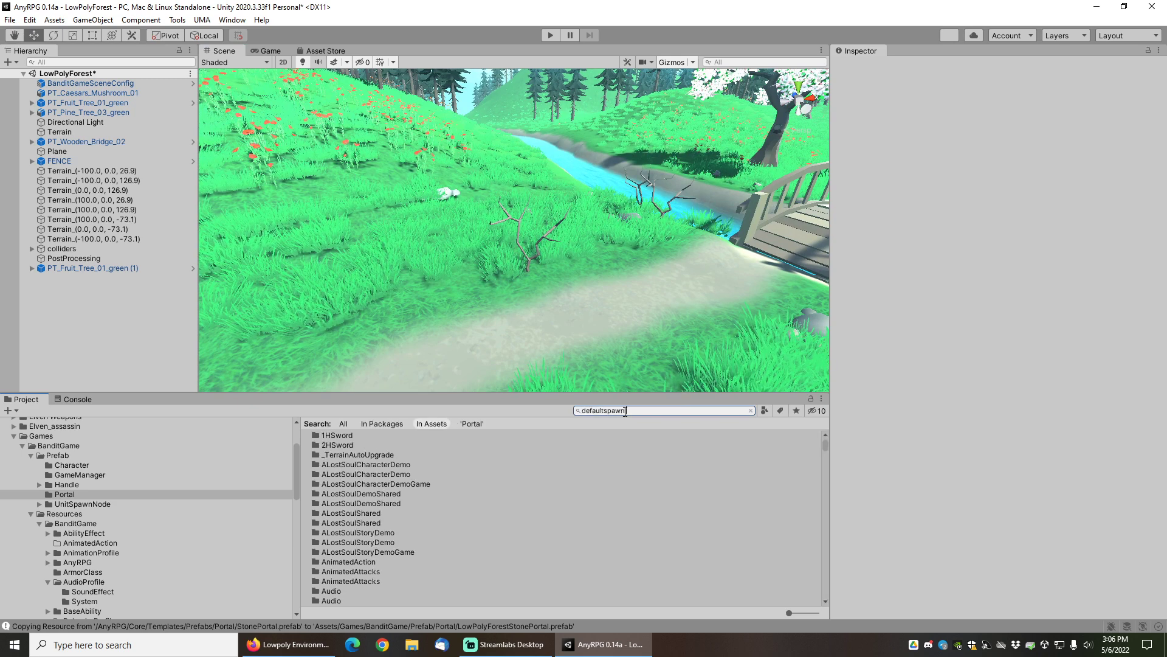
{"action": "type", "text": "defaultspawn"}
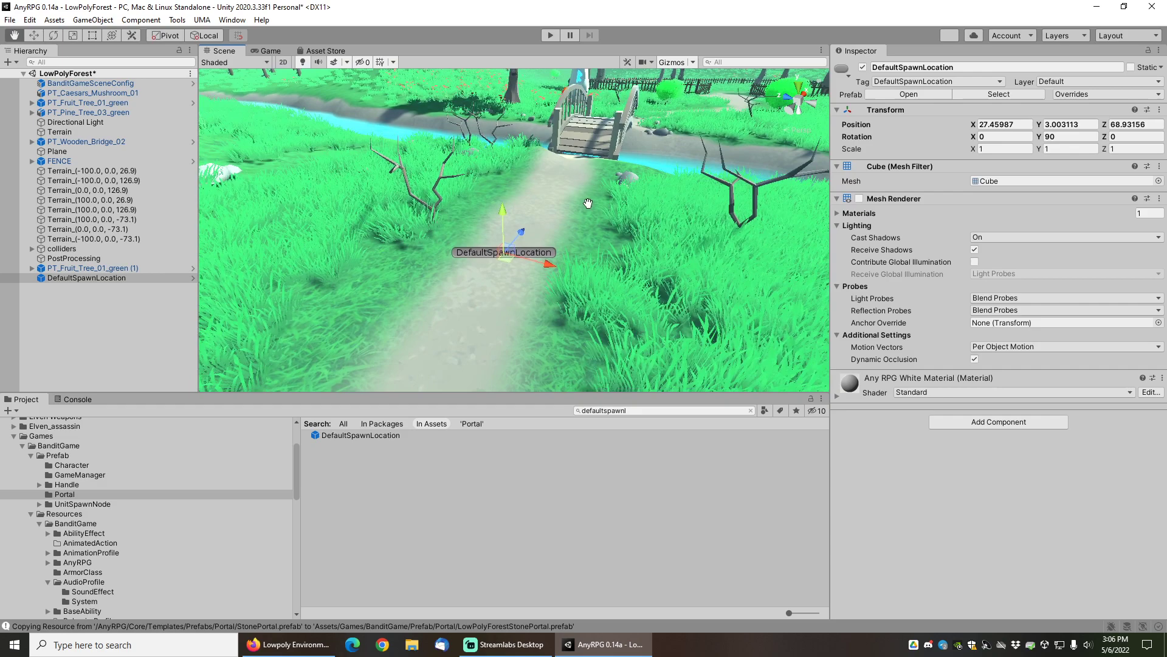
{"action": "left_click_drag", "start_coordinate": [588, 204], "coordinate": [533, 303]}
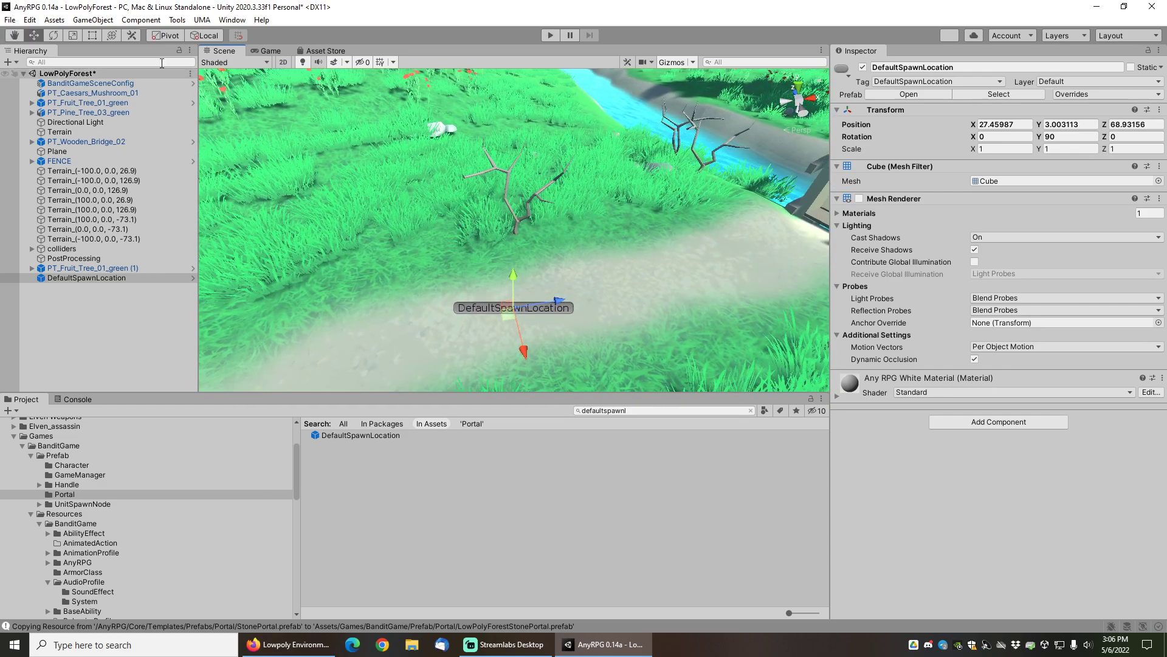
Save the LowPolyForest scene before placing the BanditCampStonePortal
{"action": "left_click", "coordinate": [11, 20]}
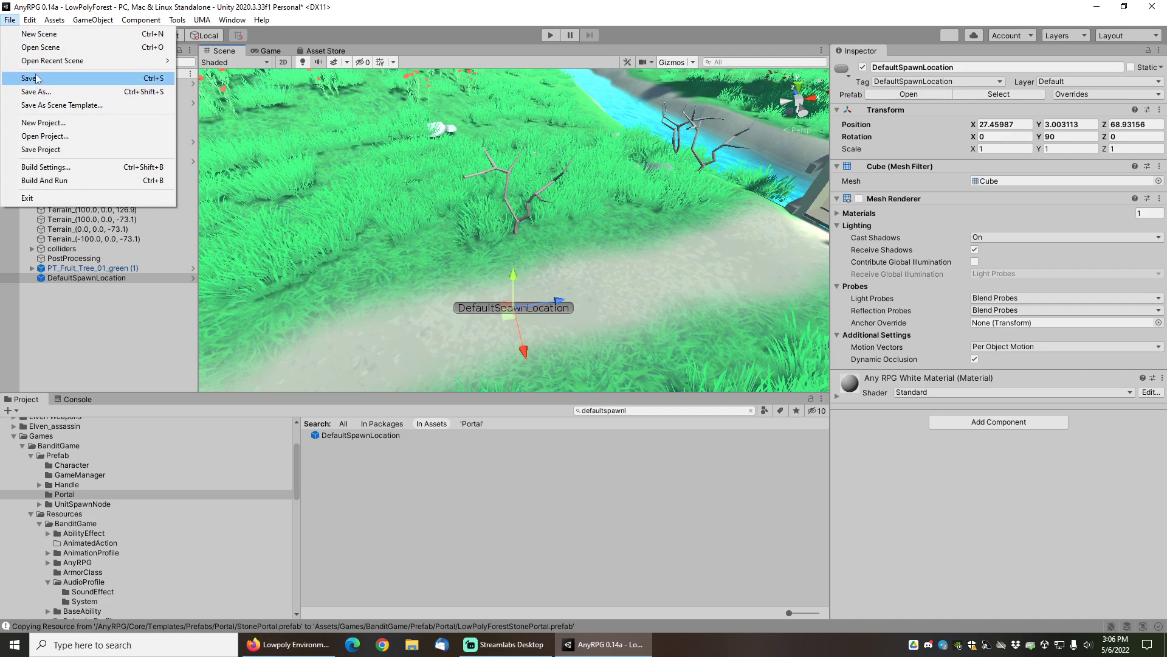
{"action": "left_click", "coordinate": [31, 78]}
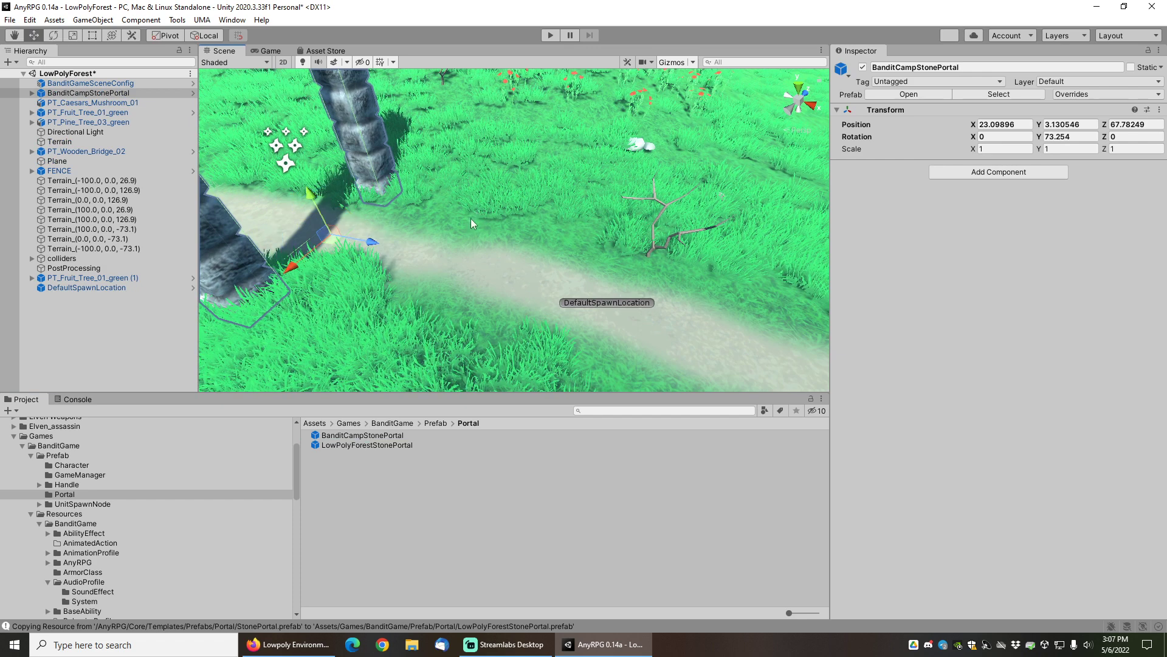
Open the BanditCamp scene from Scenes > BanditCamp and select Tree_1_10 in the camp
{"action": "left_click", "coordinate": [9, 19]}
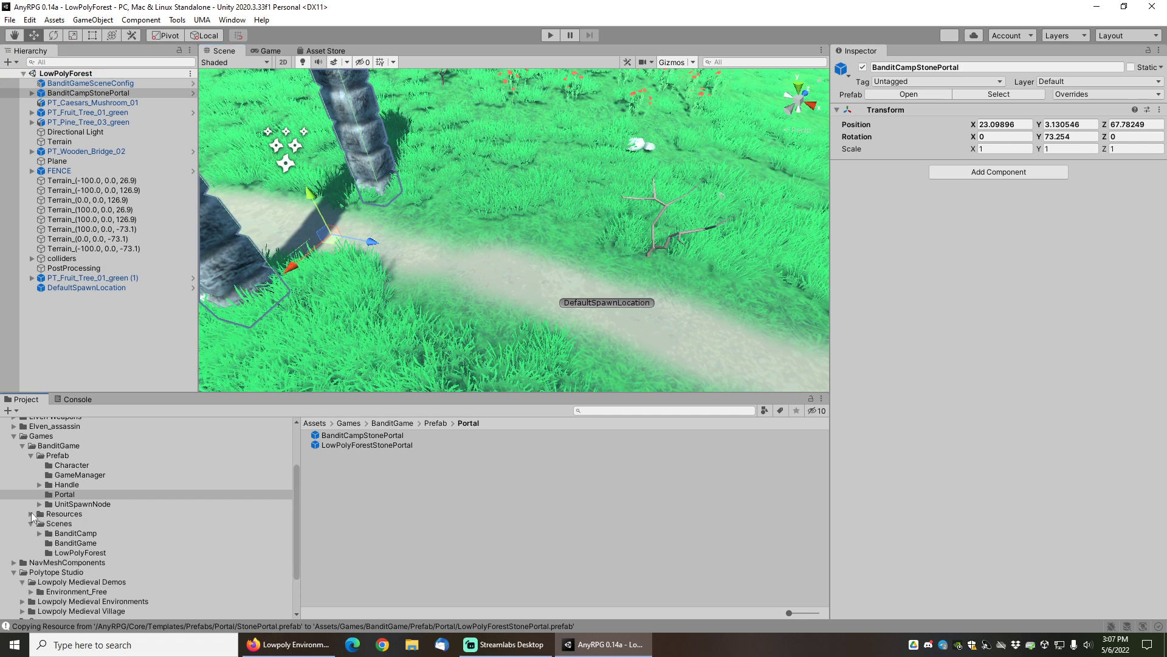
{"action": "left_click", "coordinate": [74, 532]}
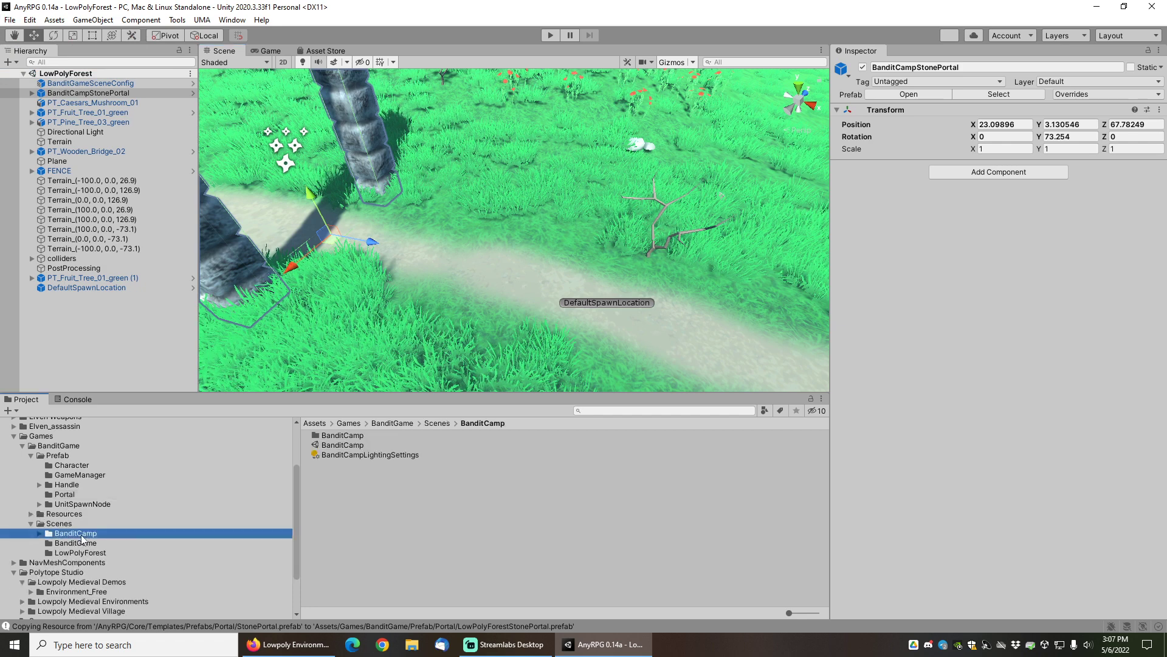
{"action": "double_click", "coordinate": [342, 445]}
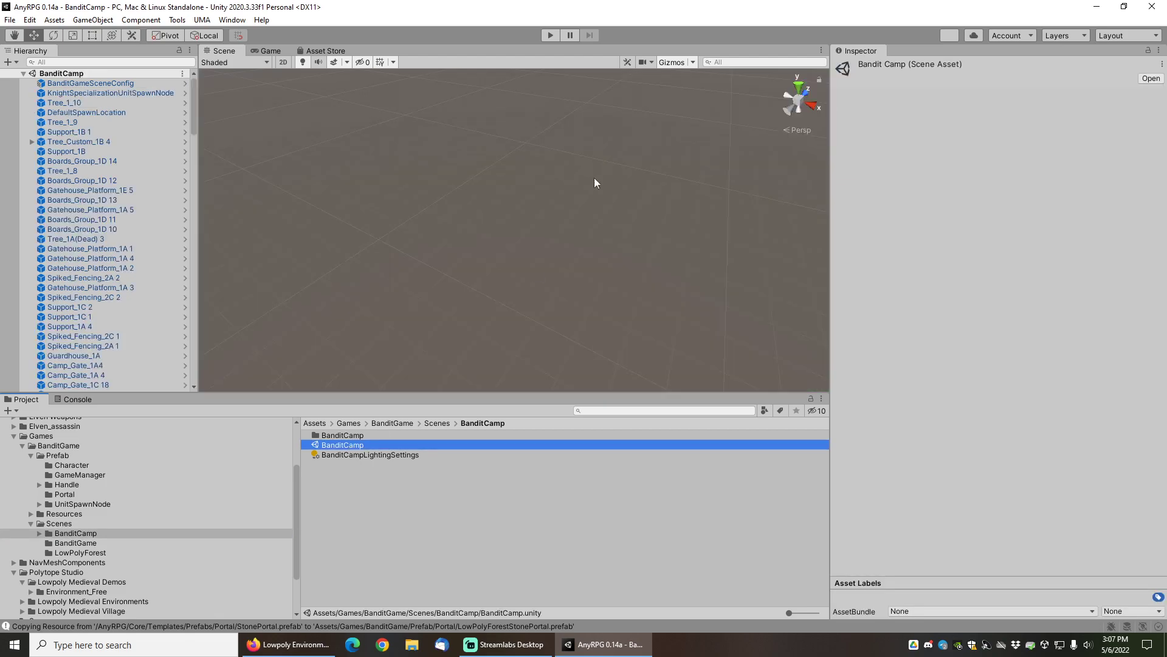
{"action": "left_click", "coordinate": [64, 102]}
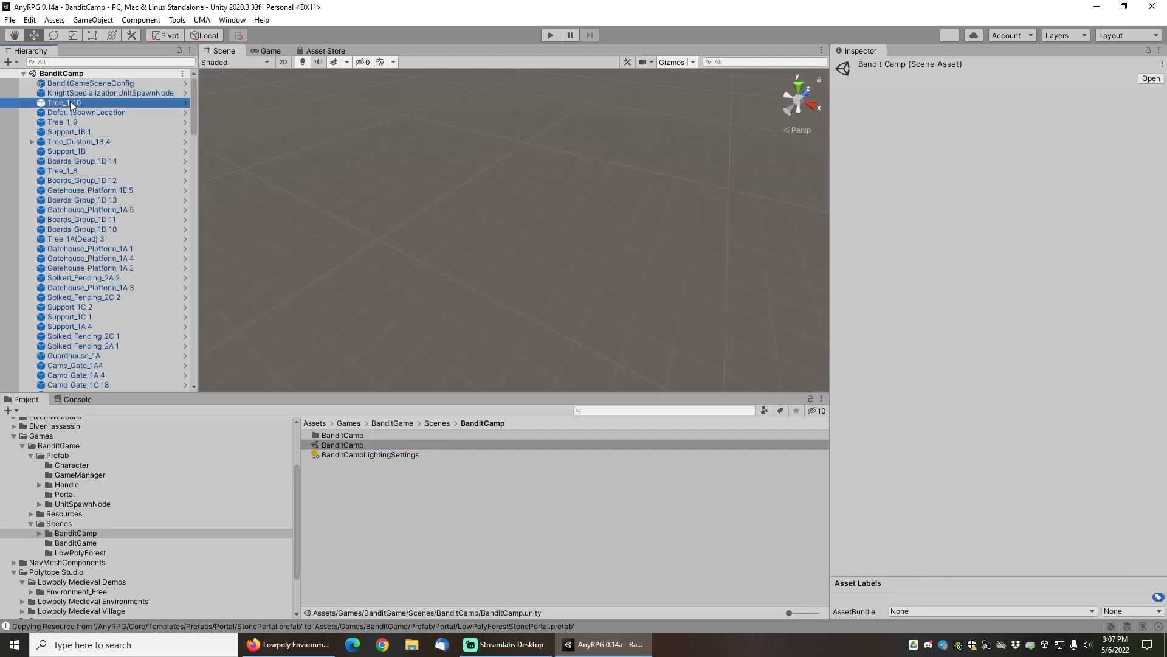
{"action": "left_click", "coordinate": [64, 102]}
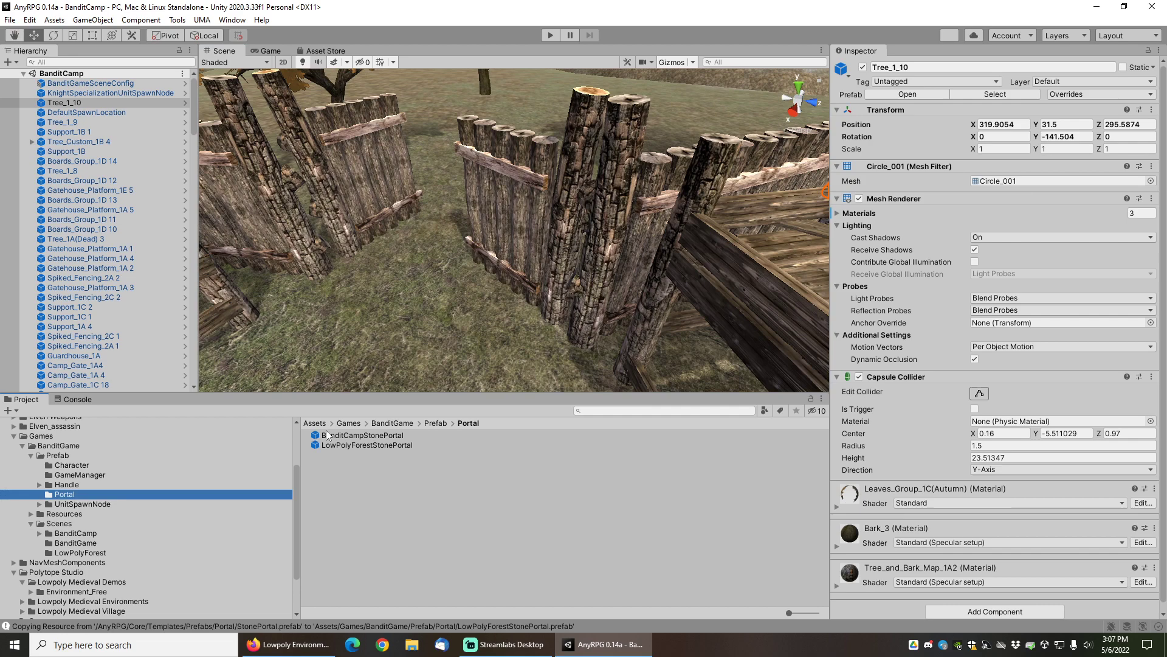
Place LowPolyForestStonePortal in the gateway and turn off its door_stone_frame child
{"action": "left_click", "coordinate": [366, 445]}
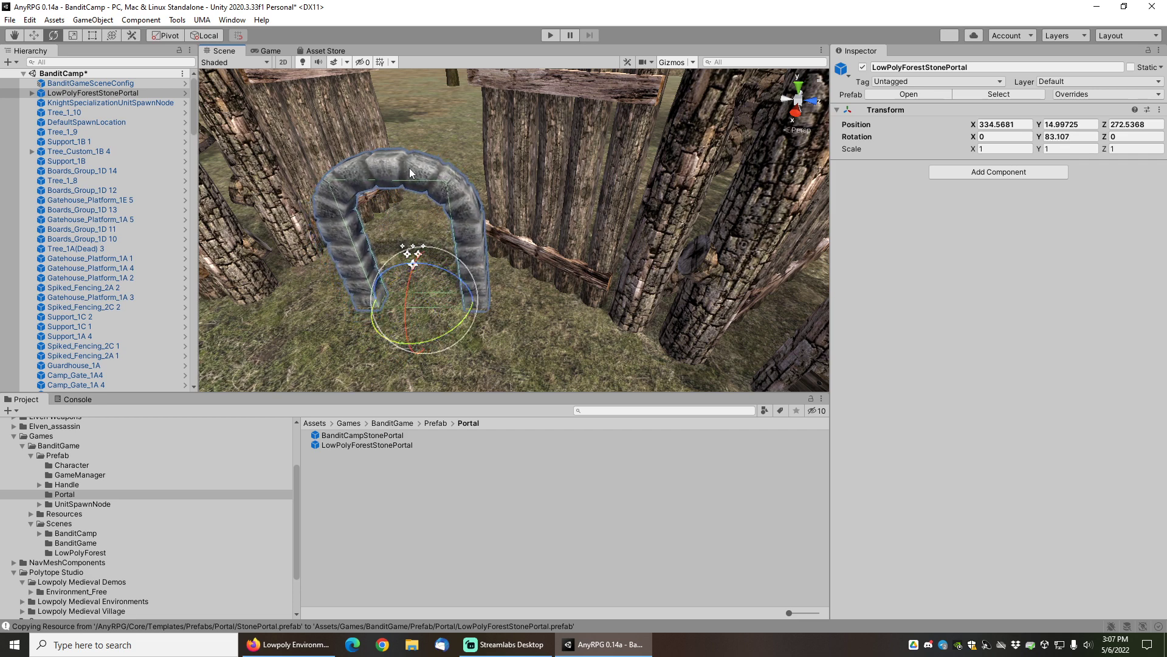
{"action": "mouse_move", "coordinate": [544, 267]}
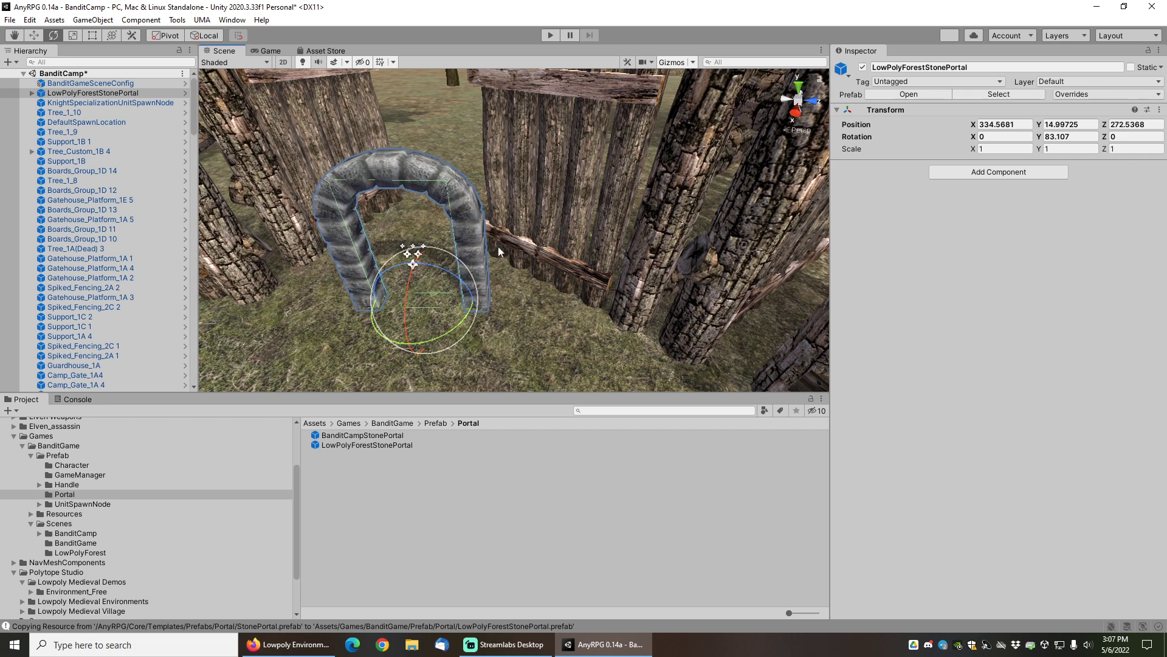
{"action": "mouse_move", "coordinate": [439, 184]}
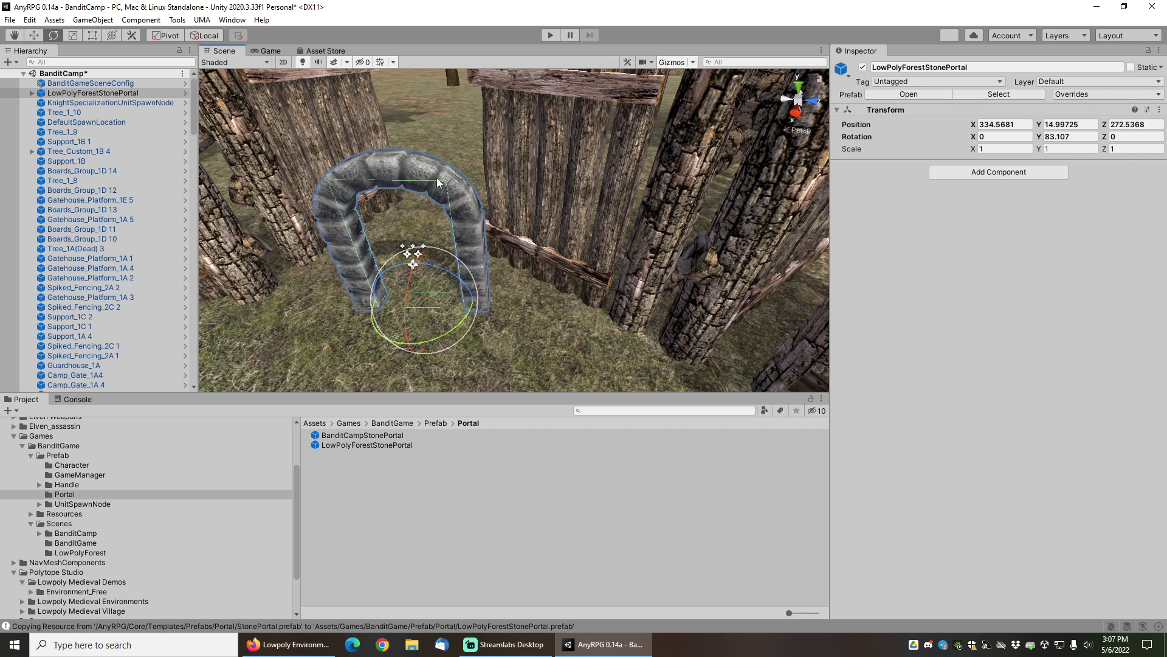
{"action": "mouse_move", "coordinate": [535, 250]}
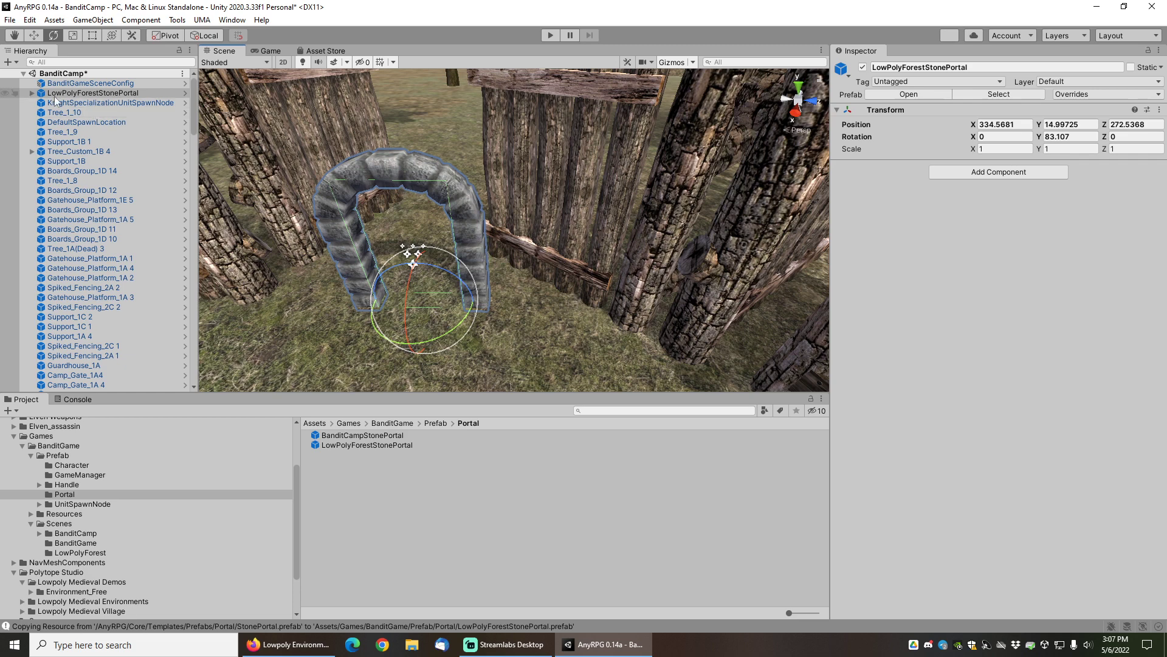
{"action": "left_click", "coordinate": [25, 92]}
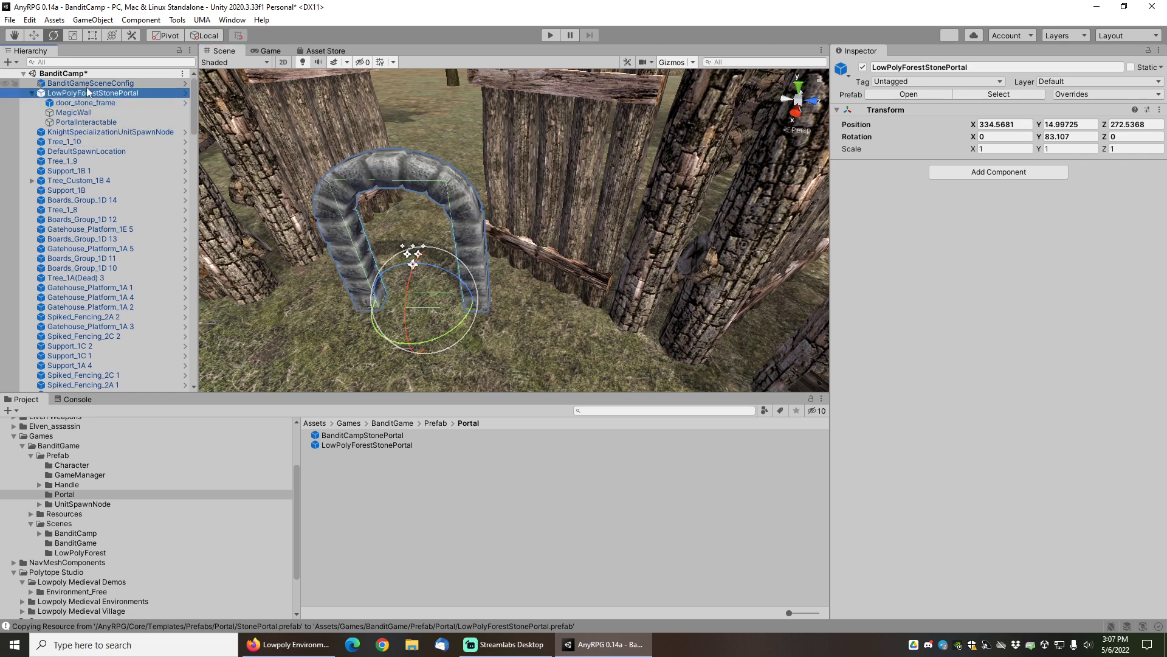
{"action": "left_click", "coordinate": [85, 102]}
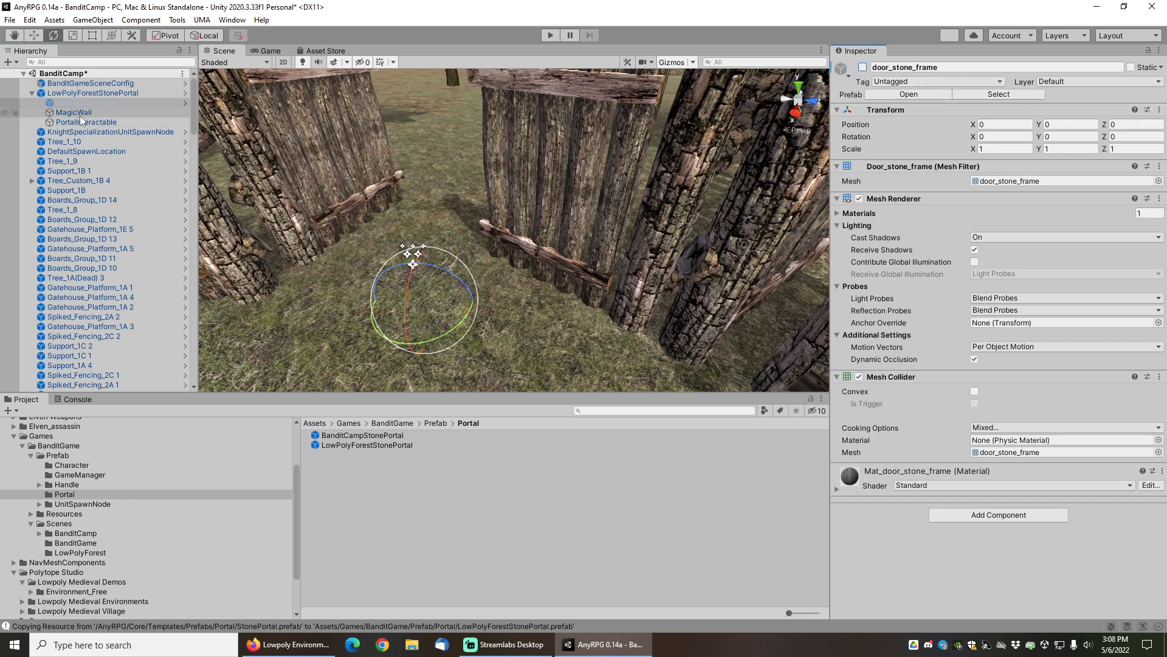
{"action": "left_click", "coordinate": [93, 92]}
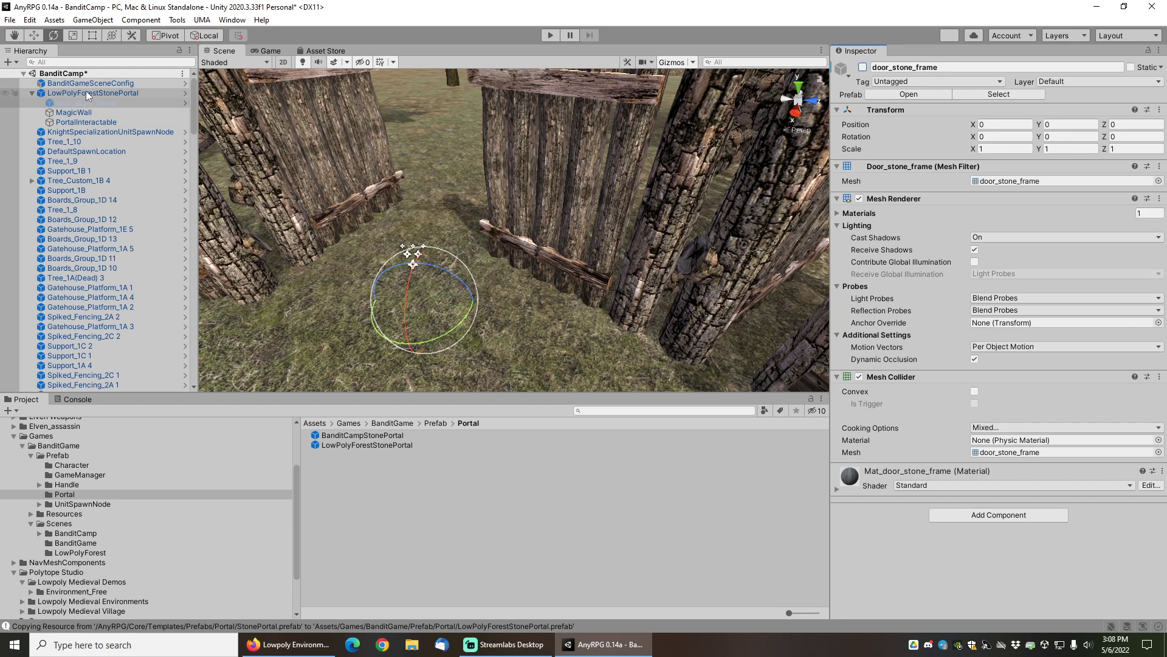
{"action": "left_click", "coordinate": [92, 93]}
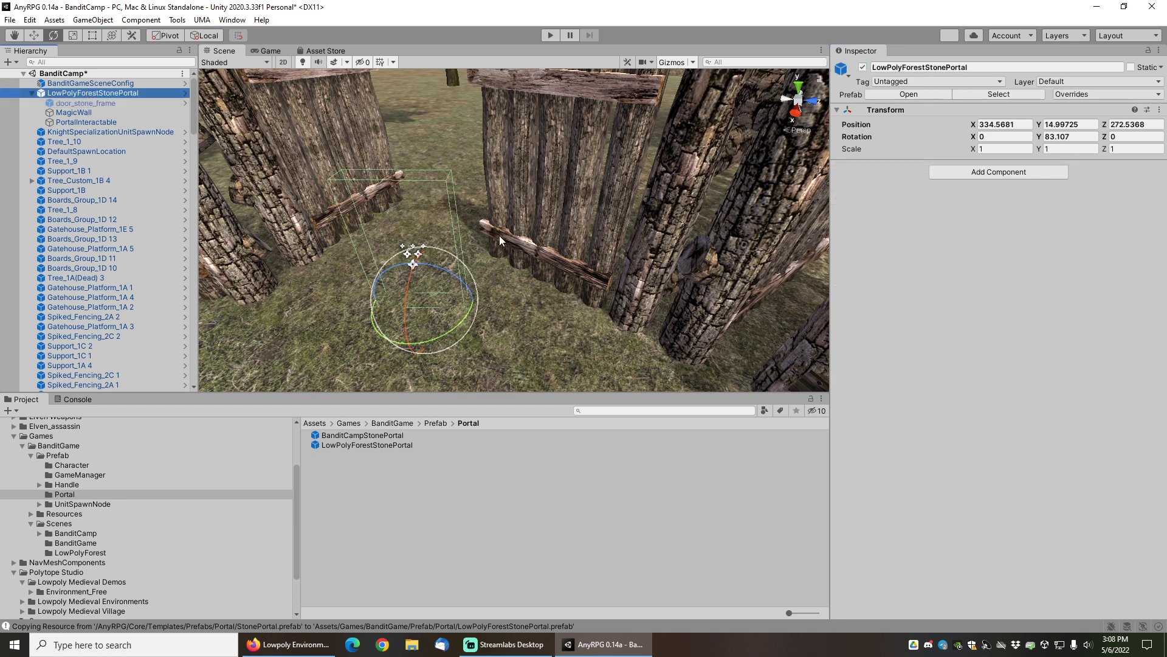
{"action": "mouse_move", "coordinate": [529, 244]}
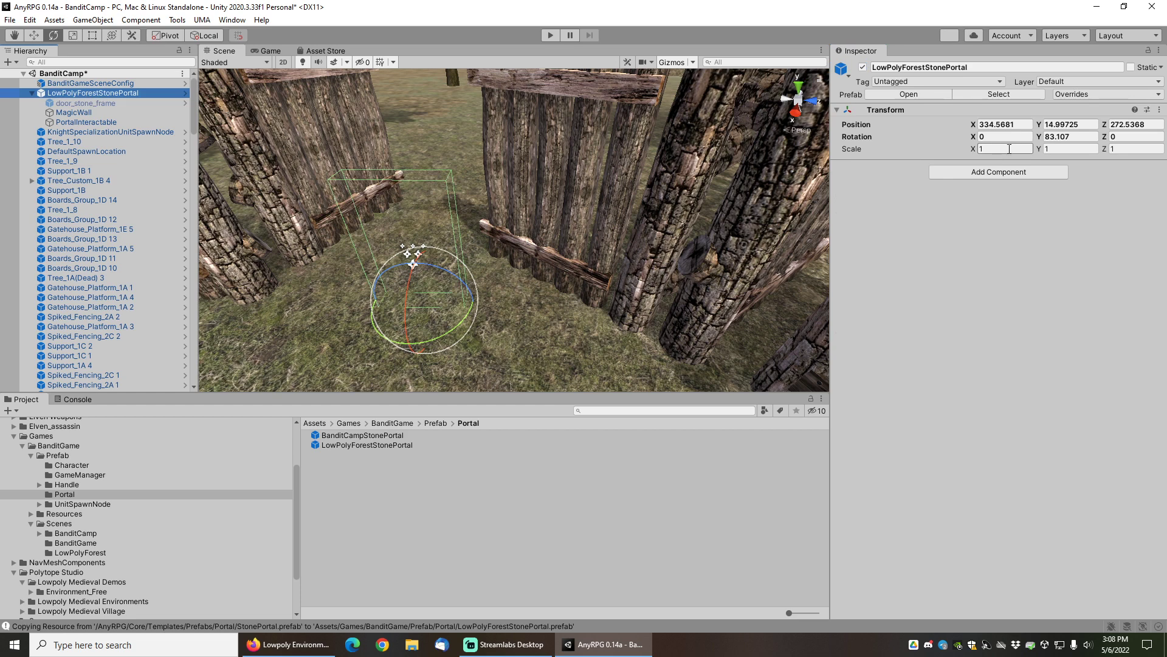
Set the portal's Transform scale to X 4, Y 2, Z 2 to span the gate
{"action": "type", "text": "2"}
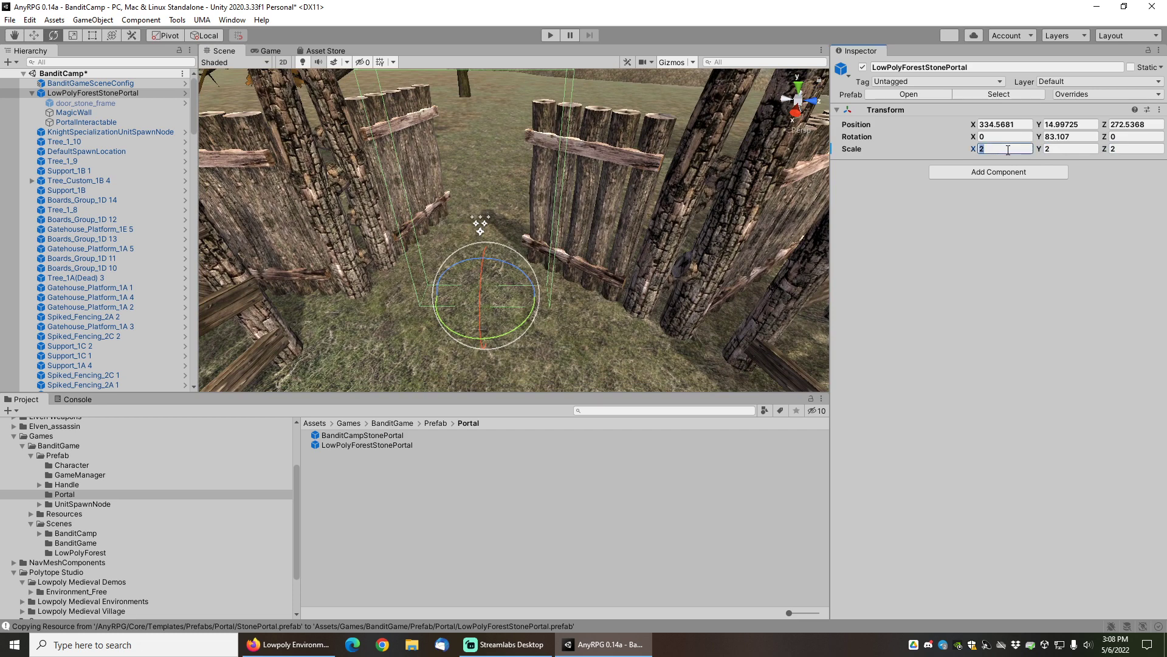
{"action": "type", "text": "6"}
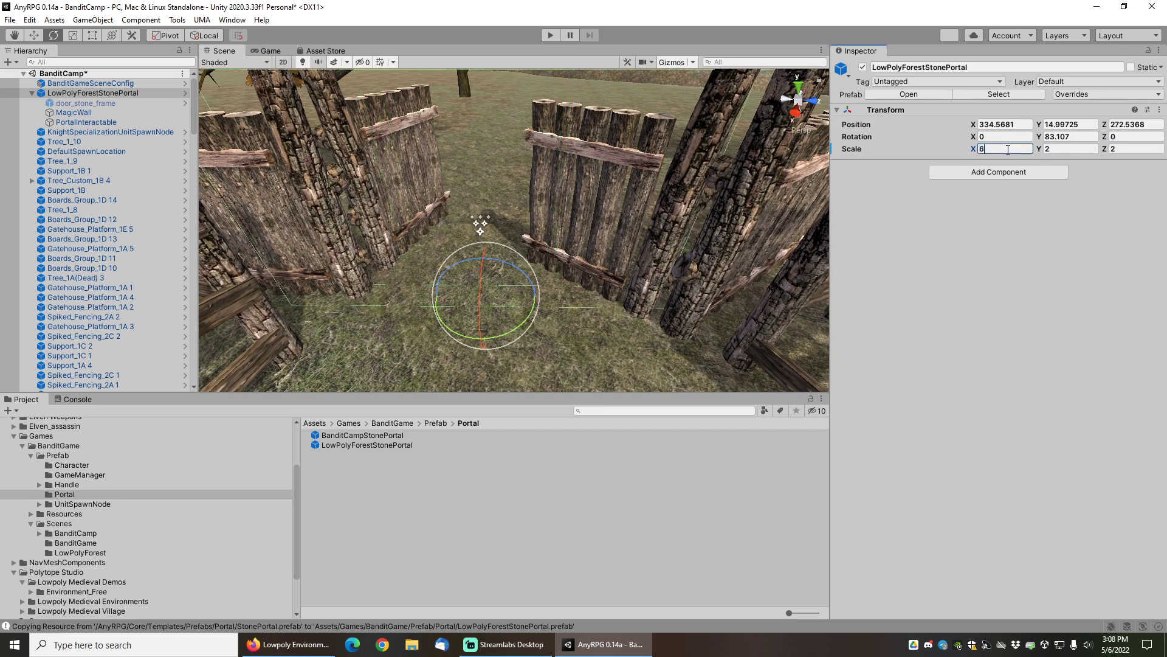
{"action": "type", "text": "95"}
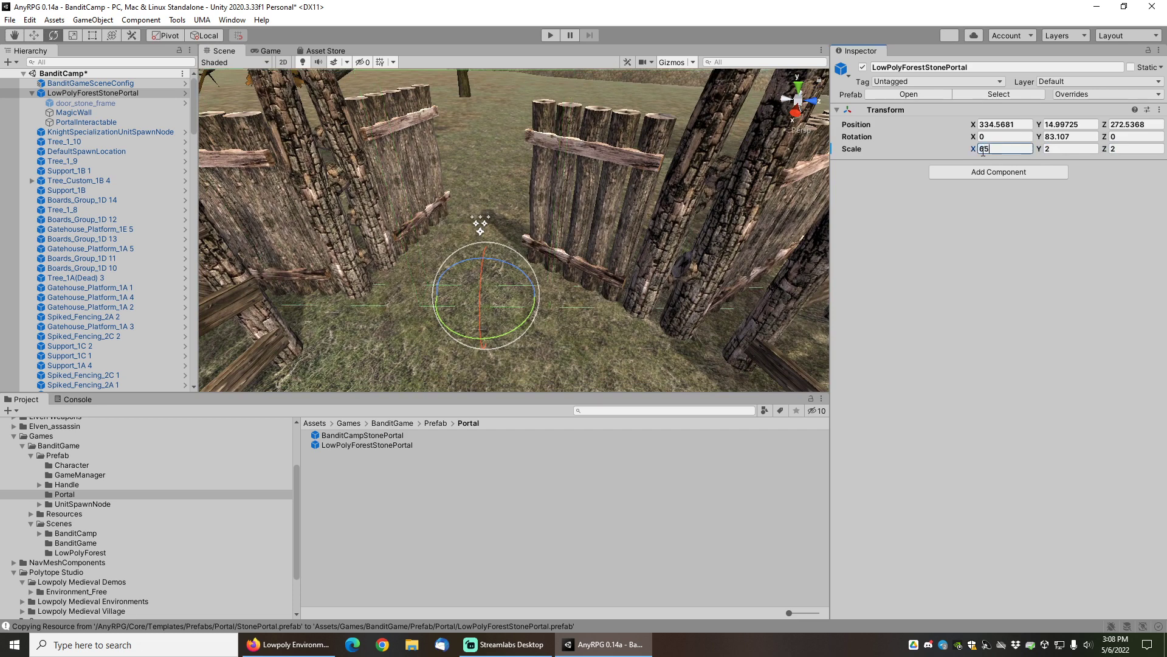
{"action": "type", "text": "4"}
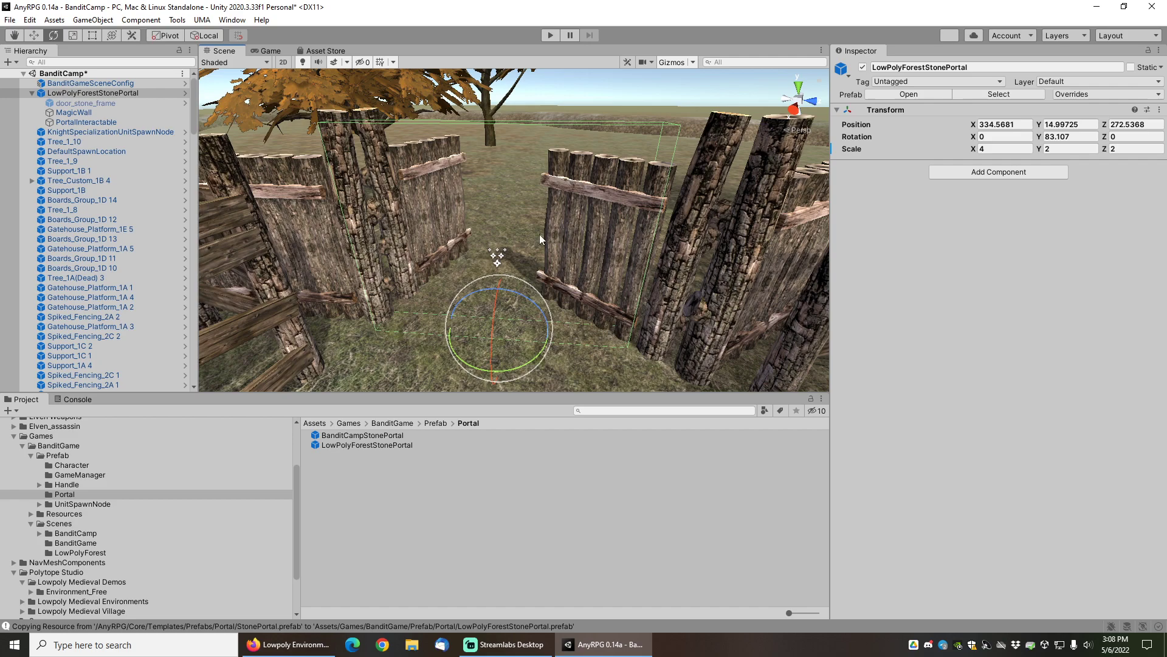
{"action": "left_click", "coordinate": [75, 112]}
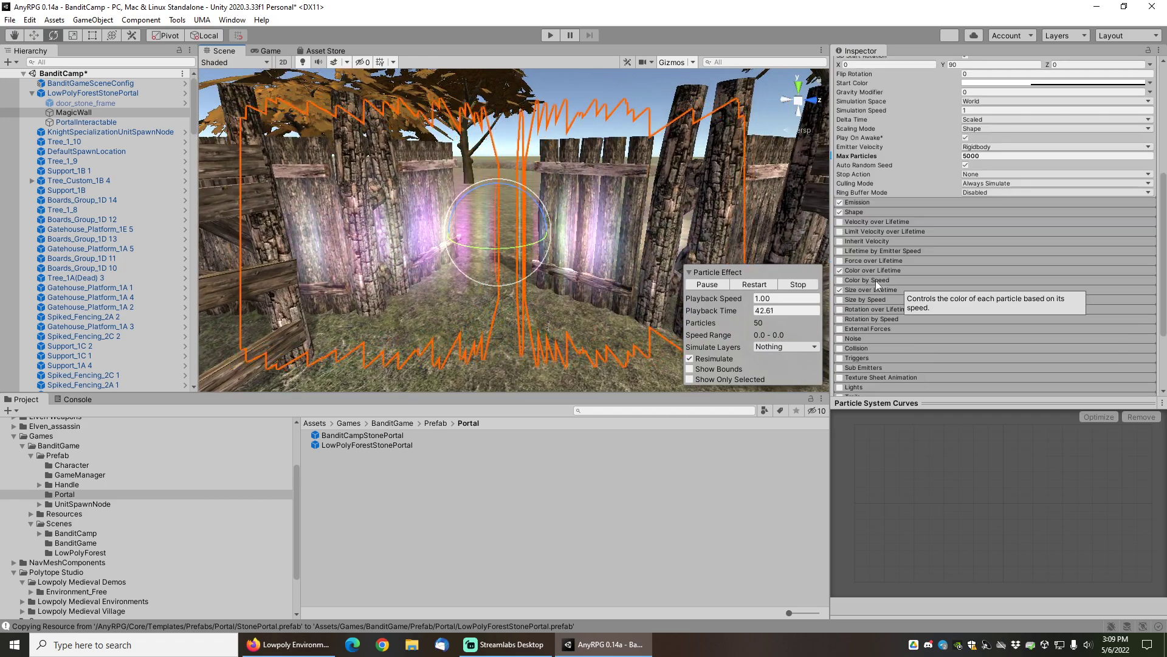
Give the MagicWall particle shape an edge radius of 1.5, then reselect the portal
{"action": "left_click", "coordinate": [854, 212]}
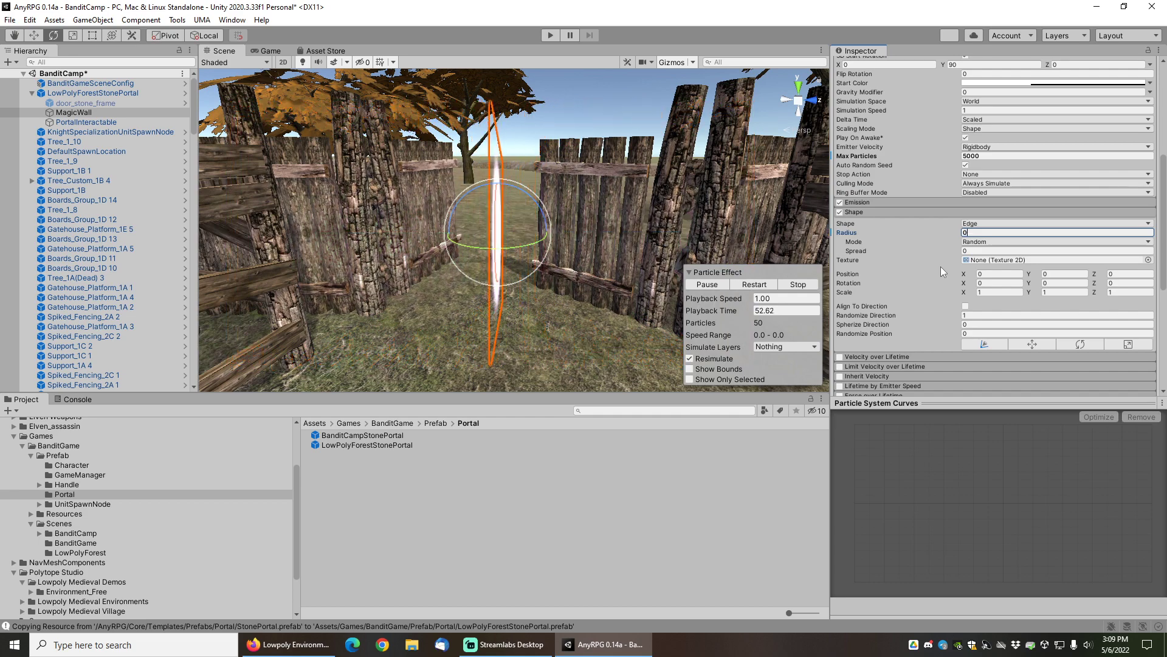
{"action": "type", "text": "0.5"}
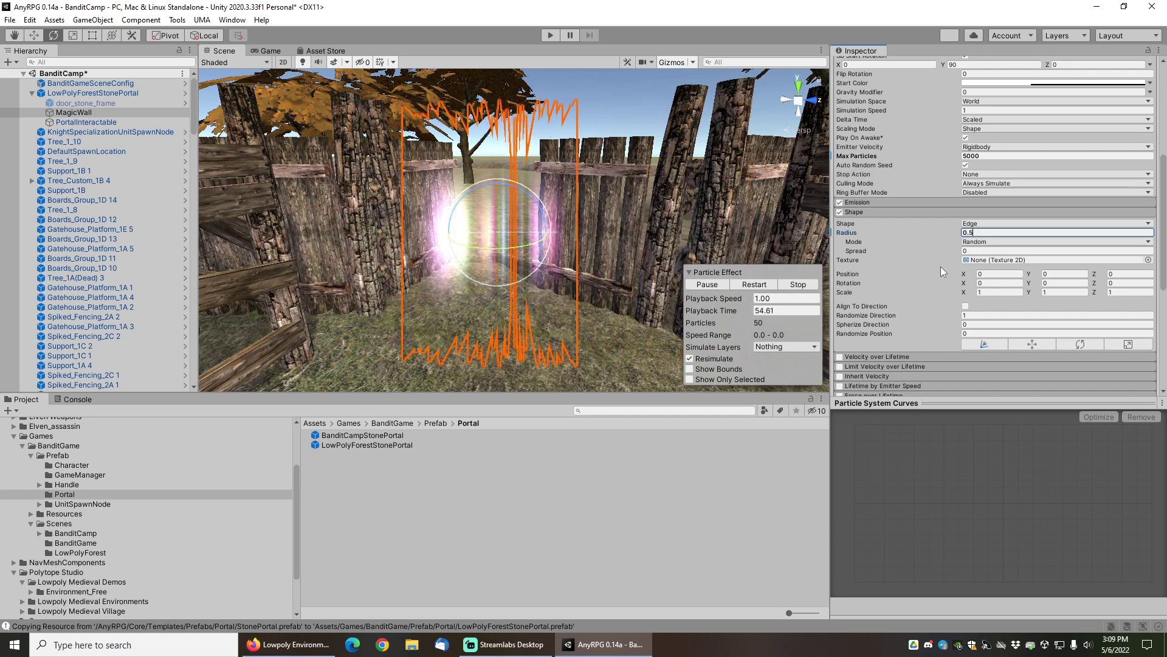
{"action": "type", "text": "2"}
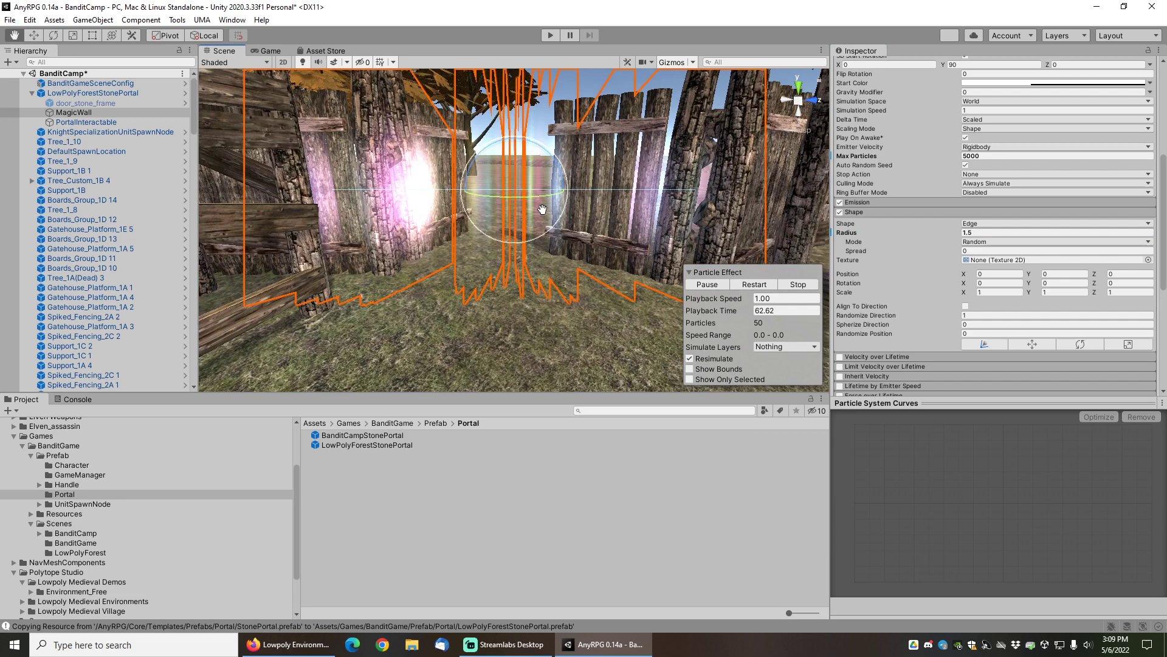
{"action": "left_click", "coordinate": [93, 92]}
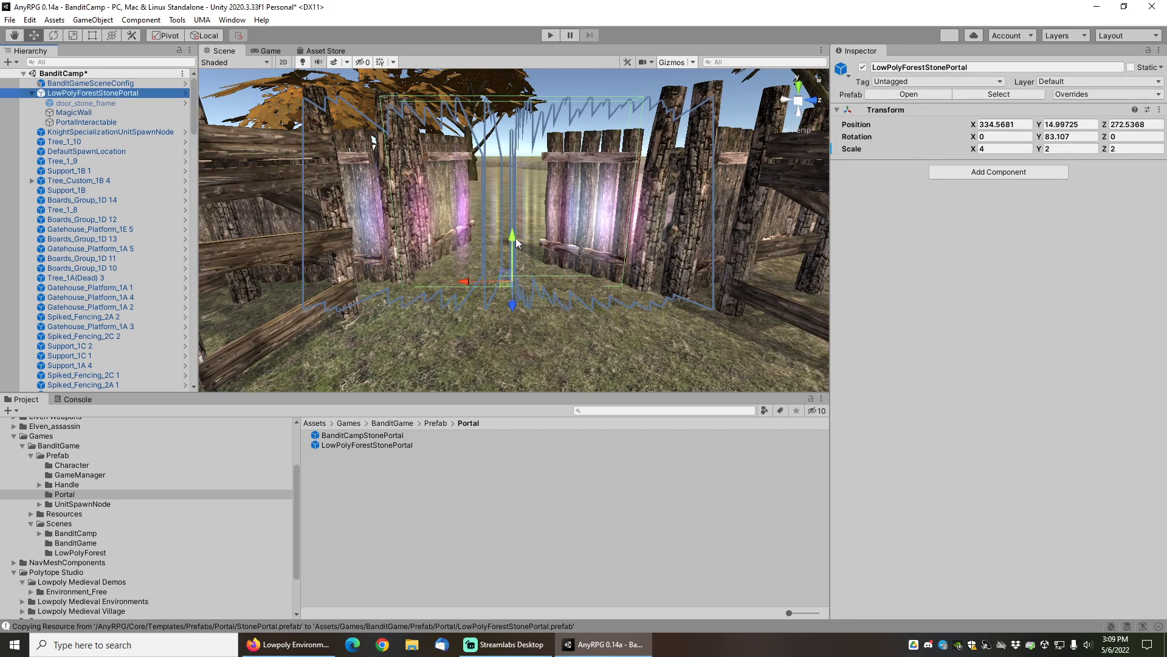
Drag the portal down to about Y 13.85 and select its MagicWall child
{"action": "left_click_drag", "start_coordinate": [512, 235], "coordinate": [512, 264]}
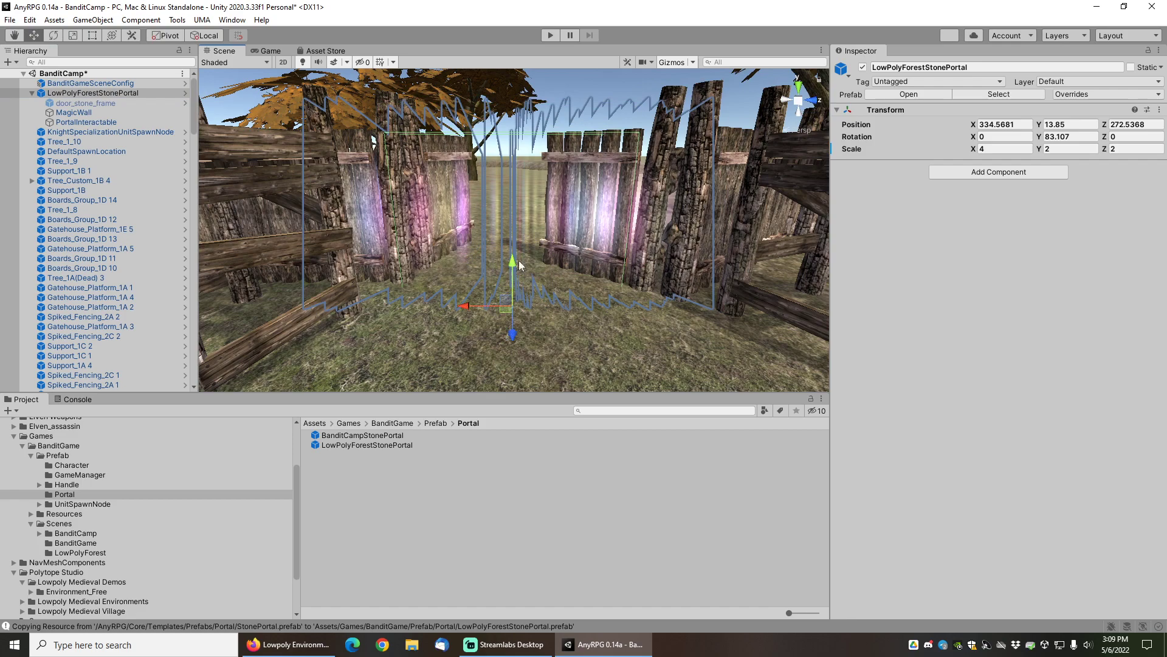
{"action": "left_click", "coordinate": [74, 112]}
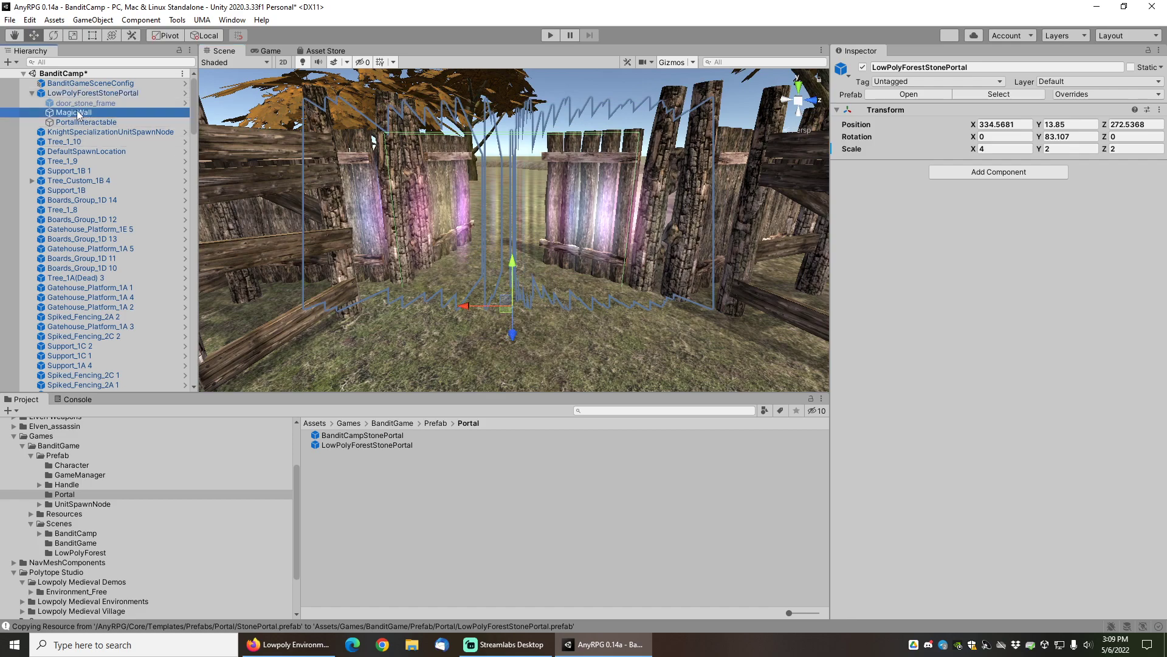
{"action": "left_click", "coordinate": [74, 112]}
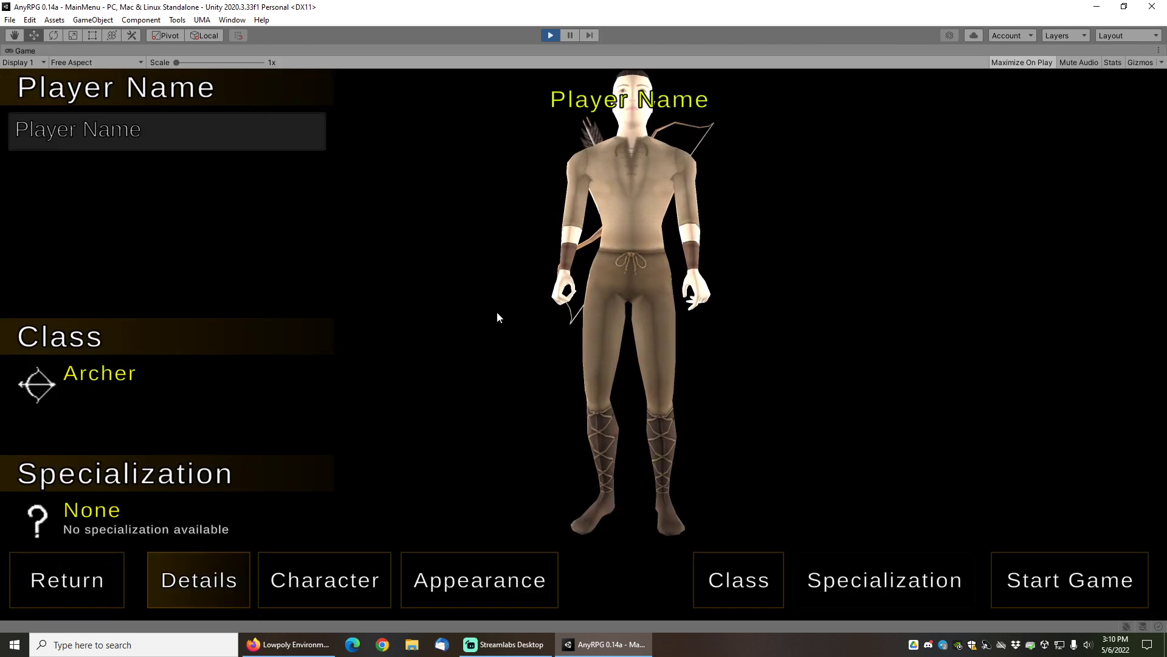
Start a new Archer game from the character menu, spawning in the Bandit Camp
{"action": "left_click", "coordinate": [1069, 580]}
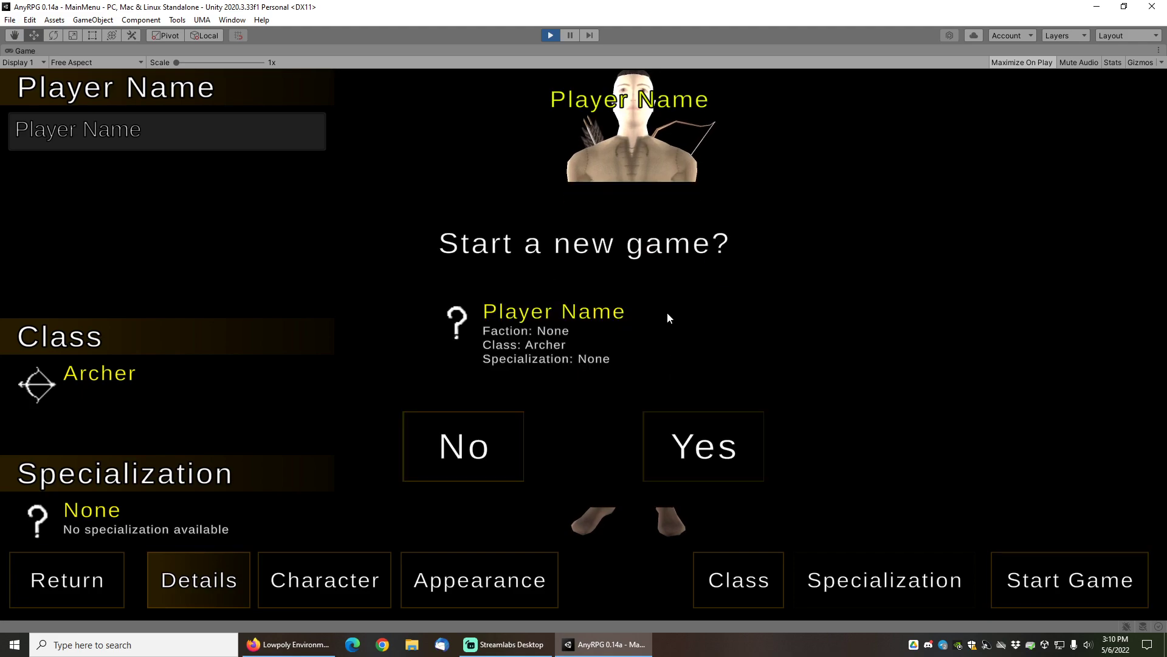
{"action": "left_click", "coordinate": [702, 446]}
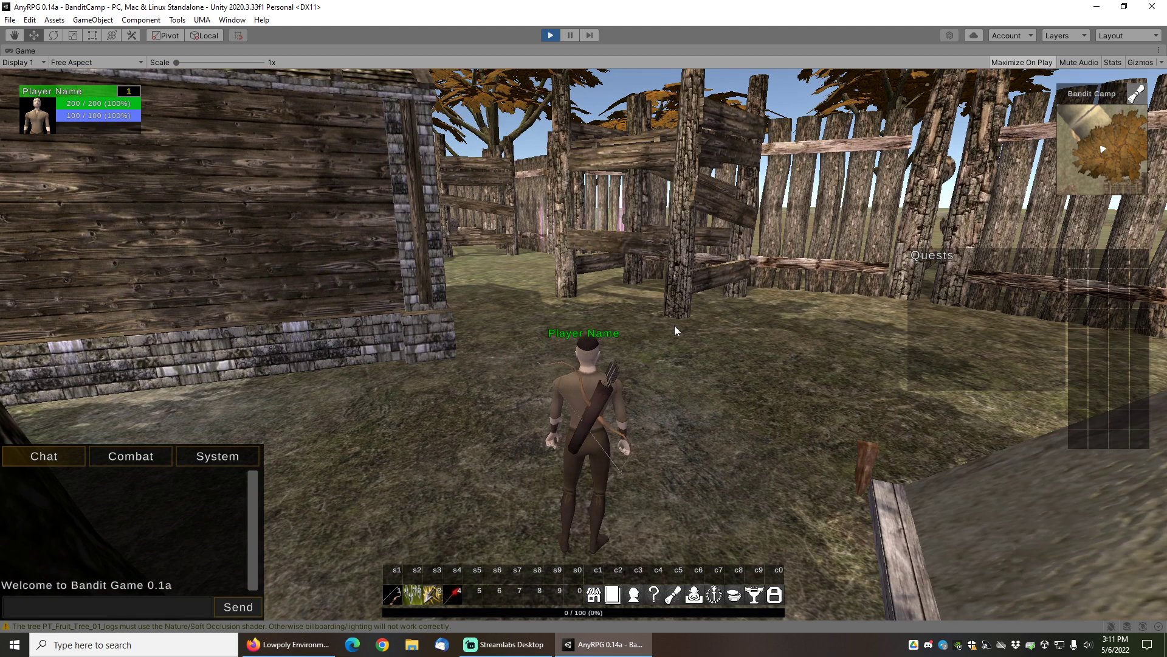
{"action": "mouse_move", "coordinate": [573, 97]}
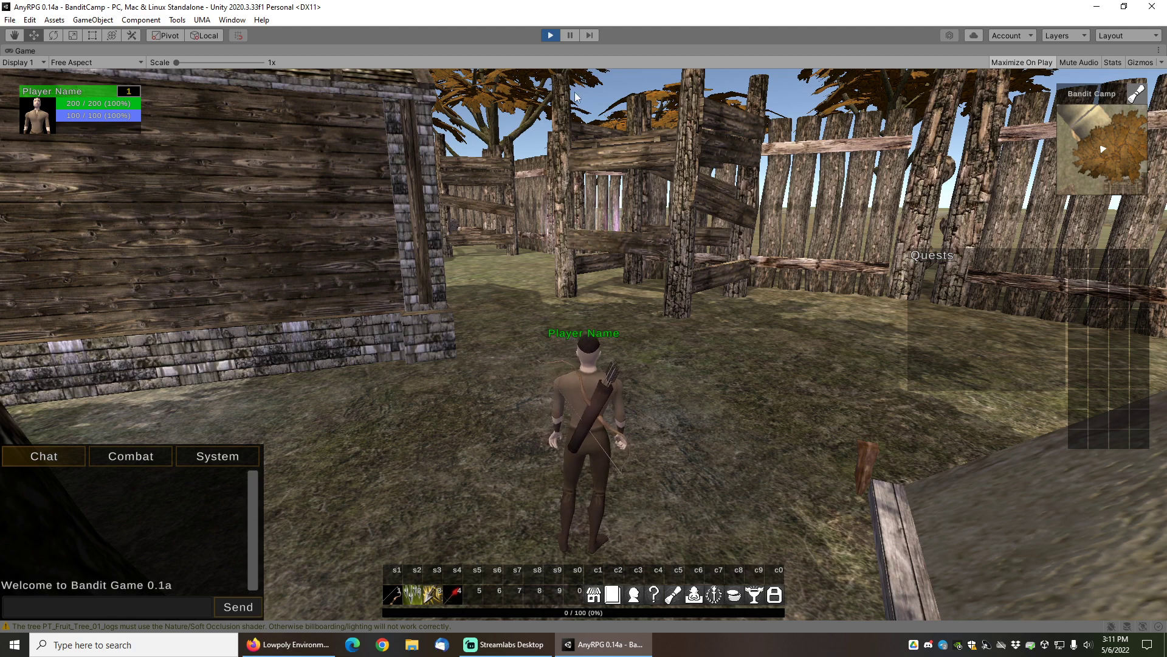